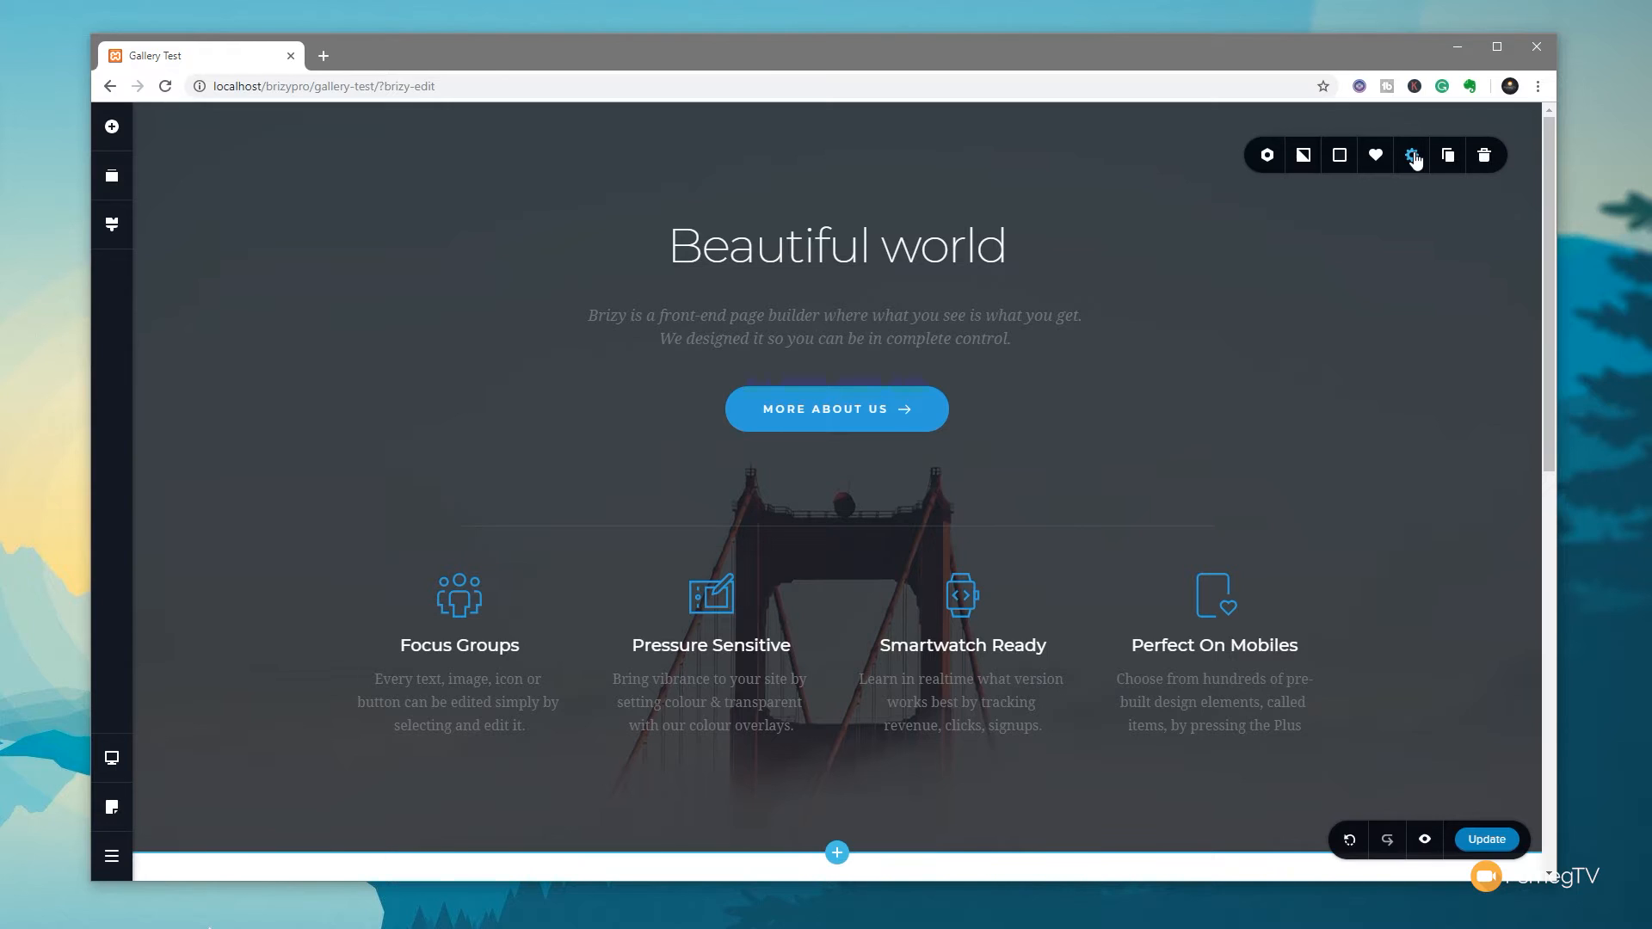
mouse_move(1412, 155)
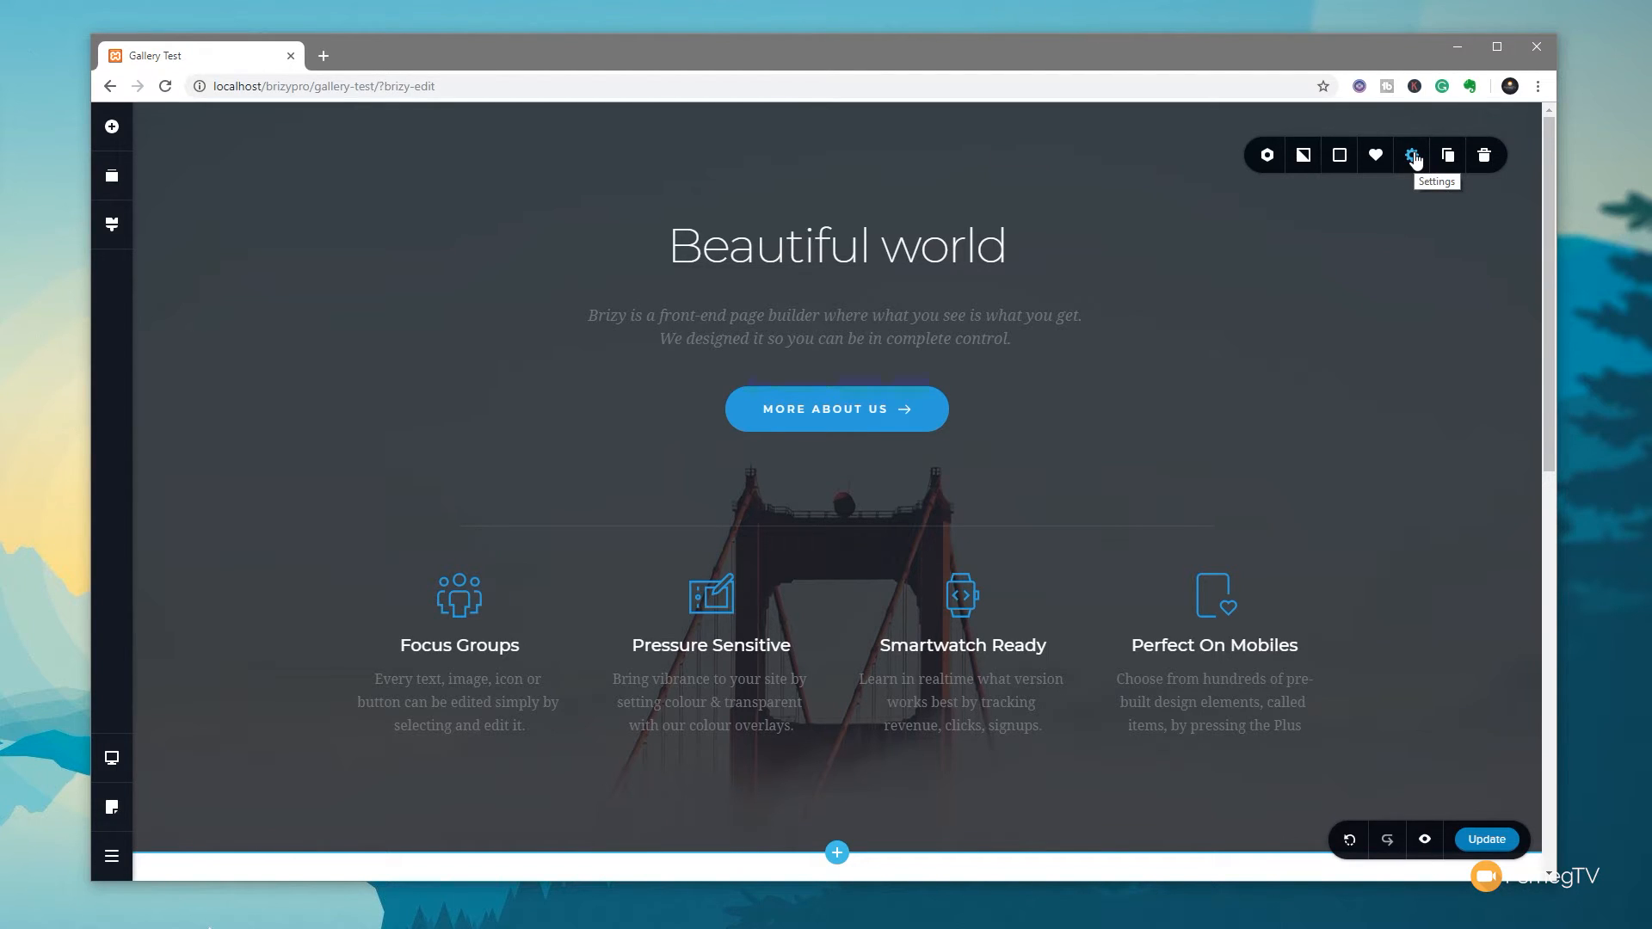
Step: Open the hero section's settings and its More Settings styling sidebar
click(1411, 155)
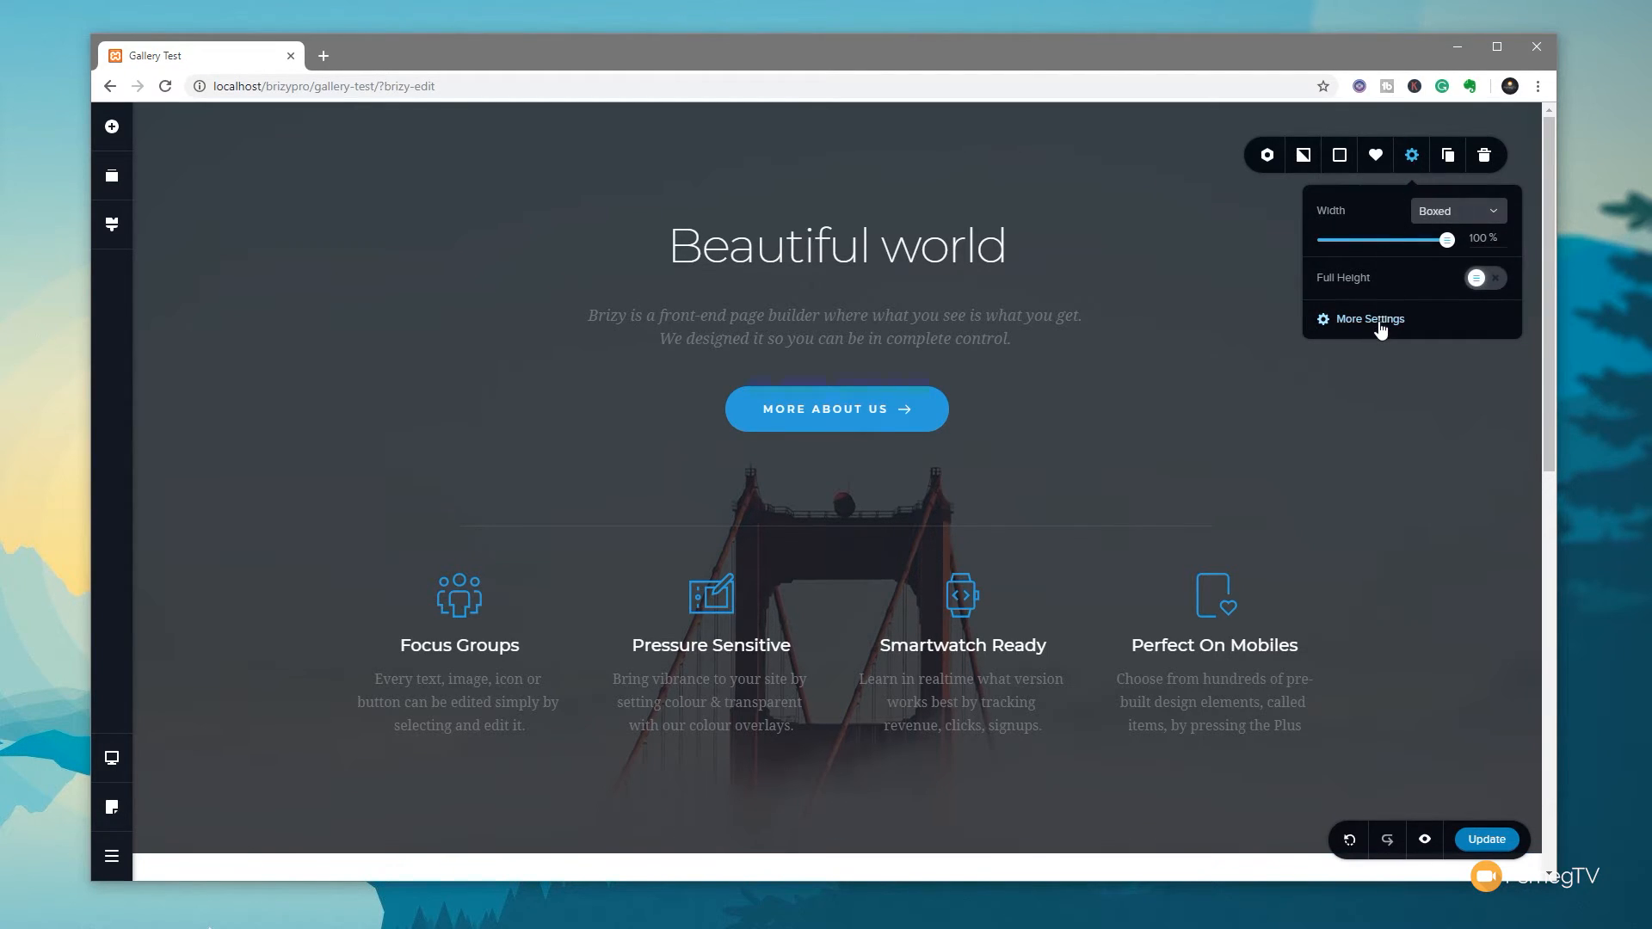
click(1370, 319)
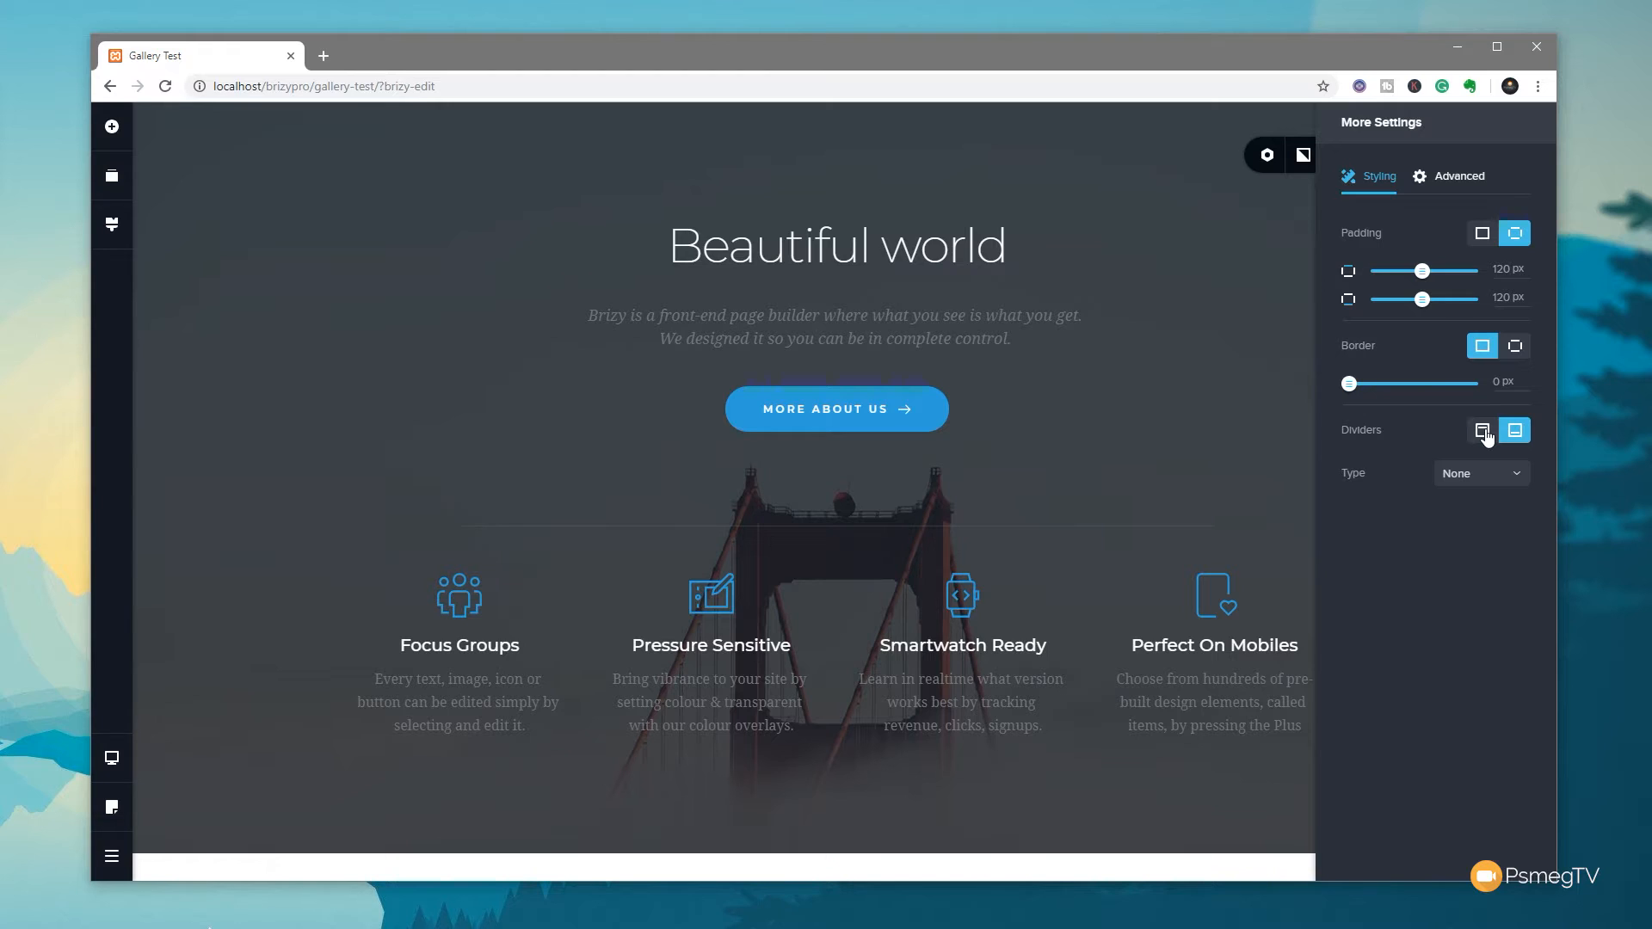
Step: Add a bottom wave divider to the hero, 95 px tall, unflipped and white
click(1479, 473)
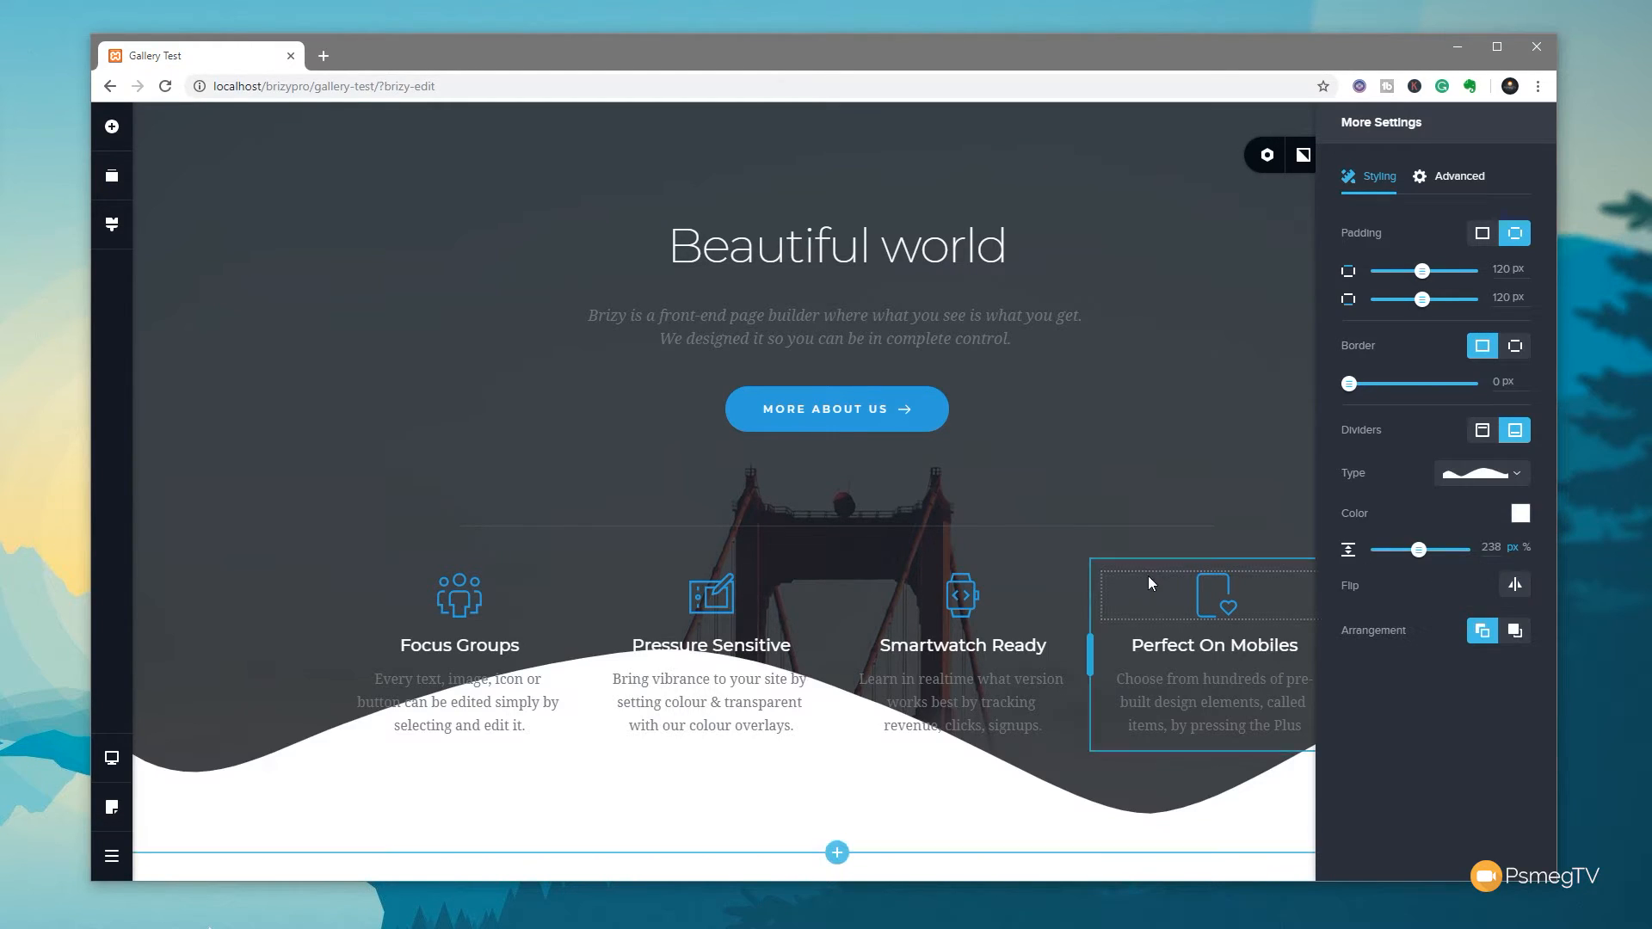
scroll(down, 3)
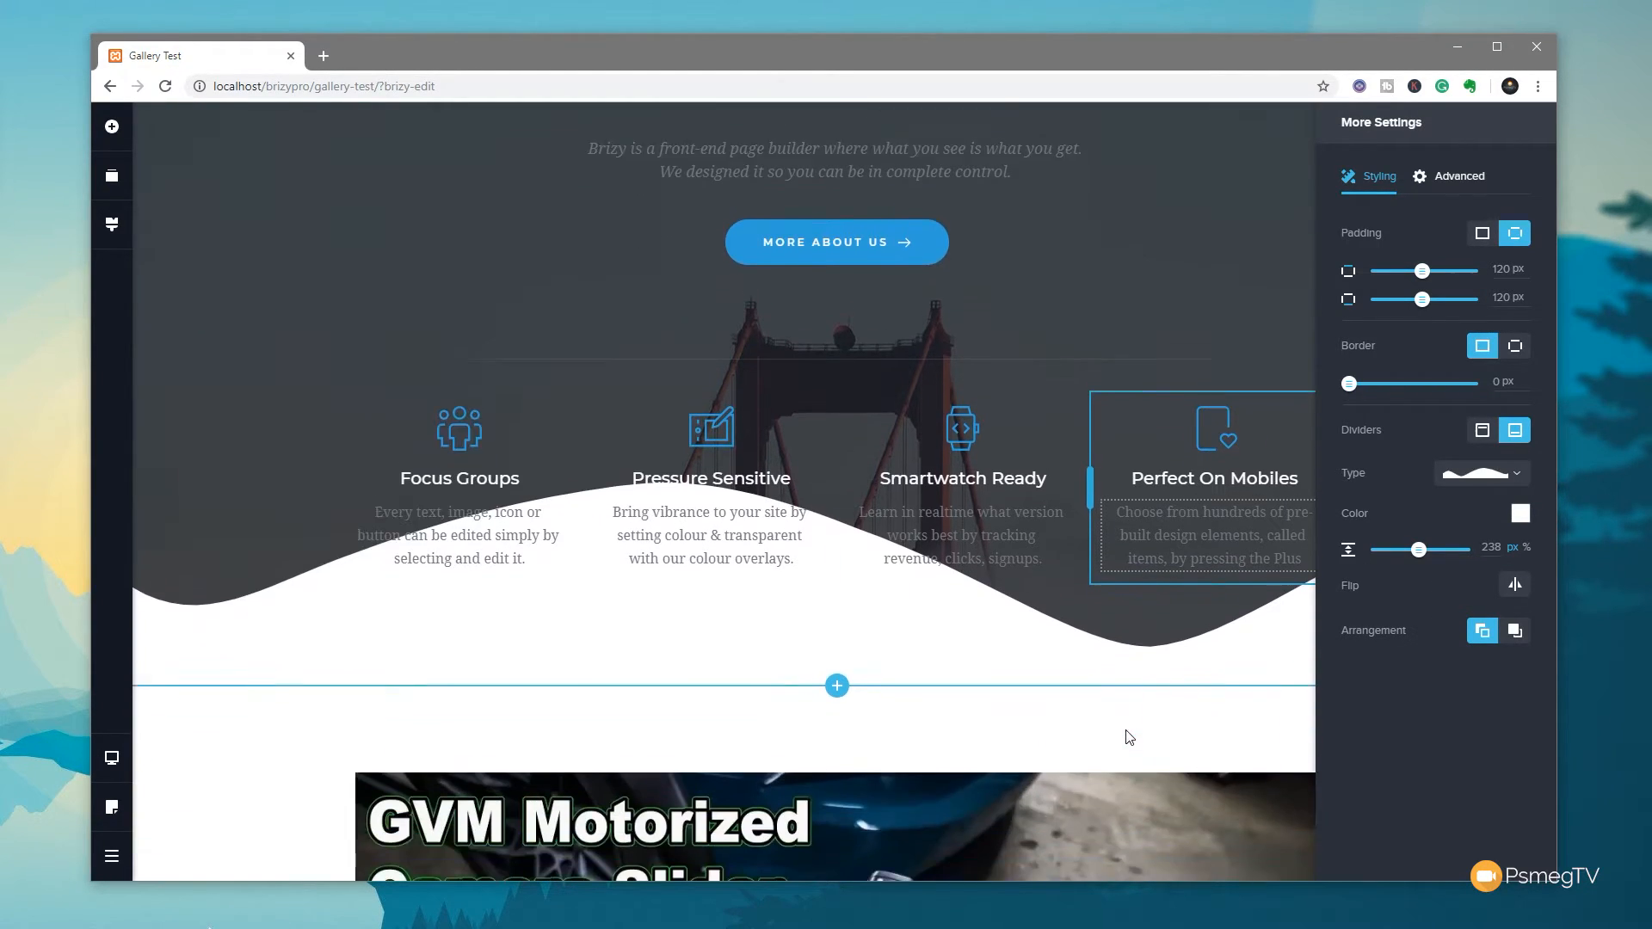
scroll(down, 3)
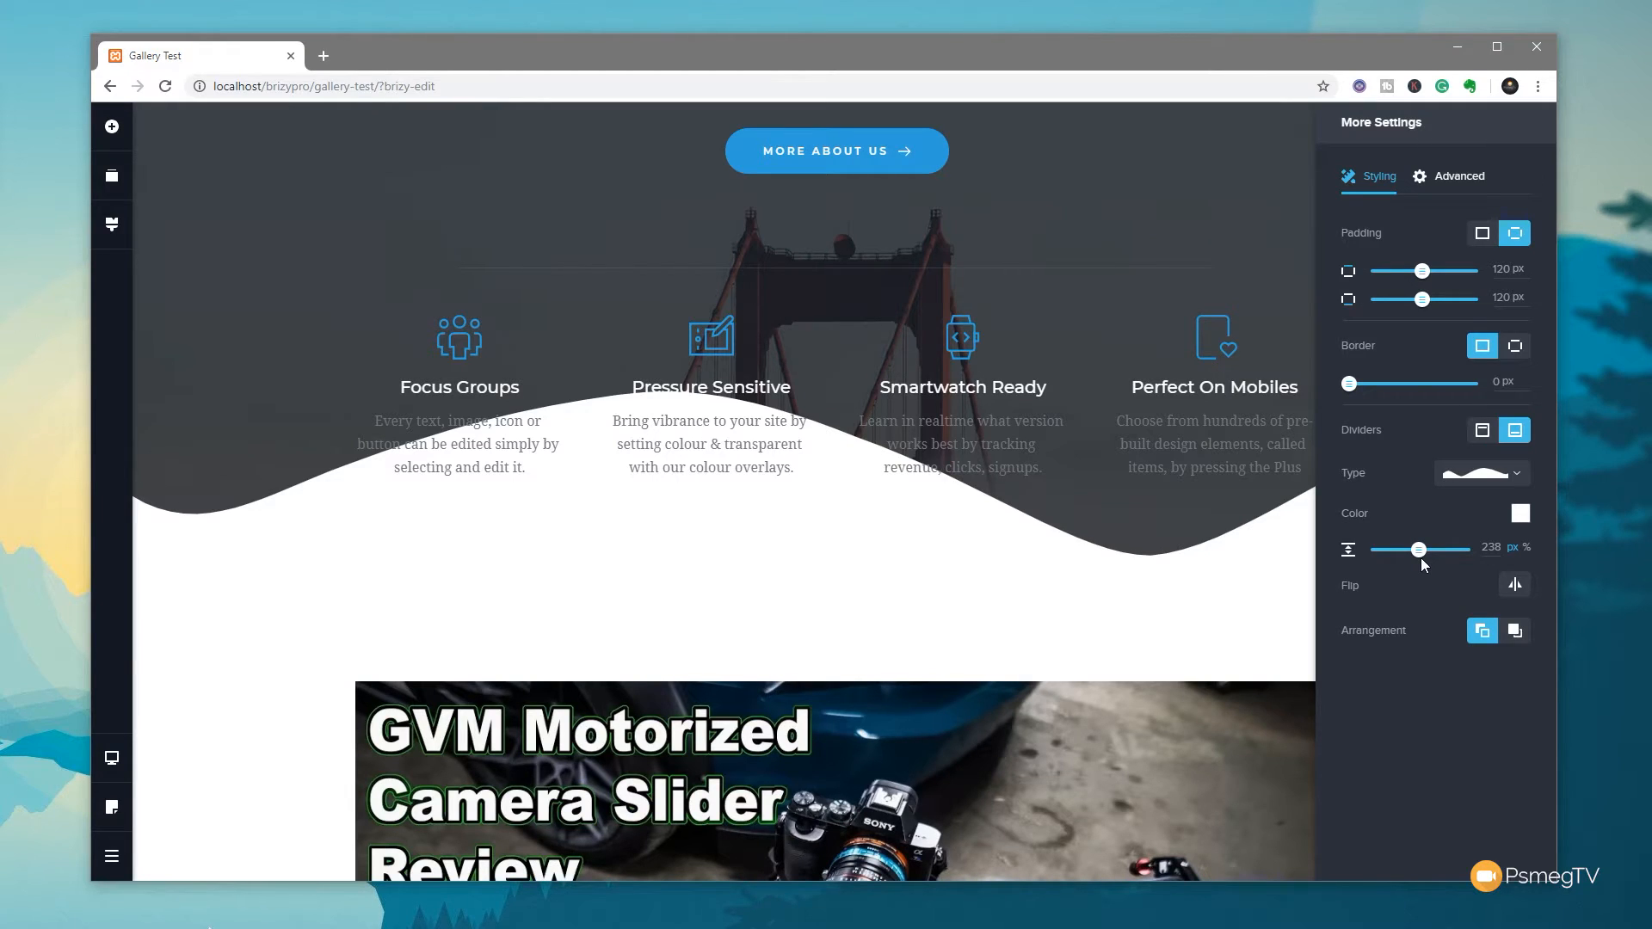
drag(1417, 549, 1394, 549)
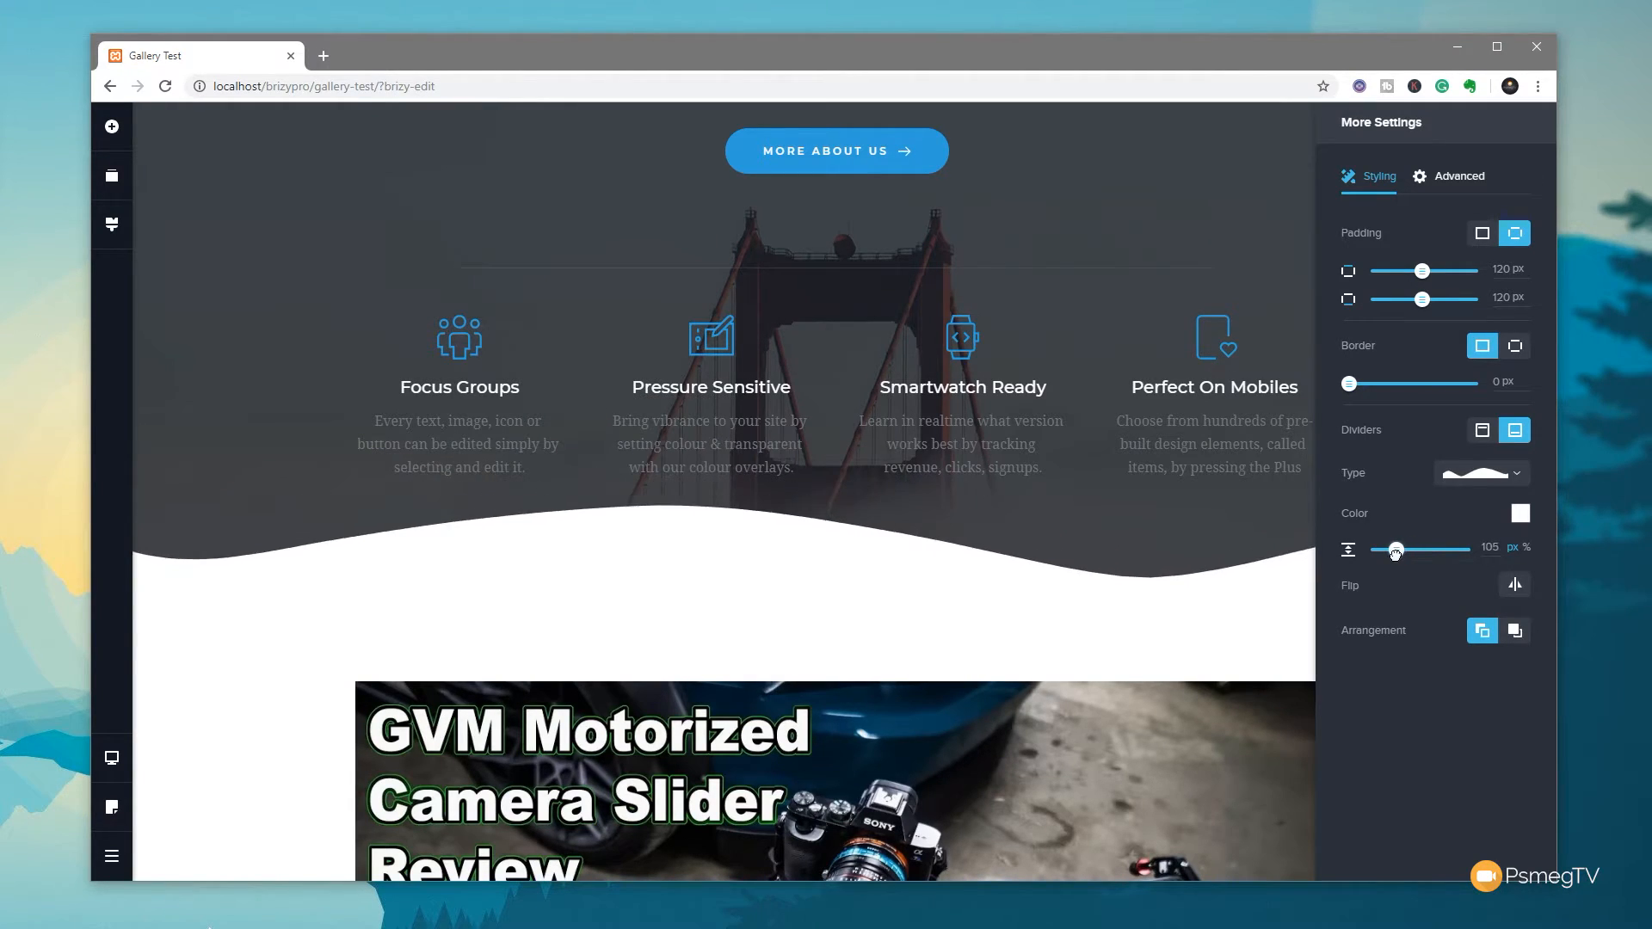
drag(1395, 549, 1392, 549)
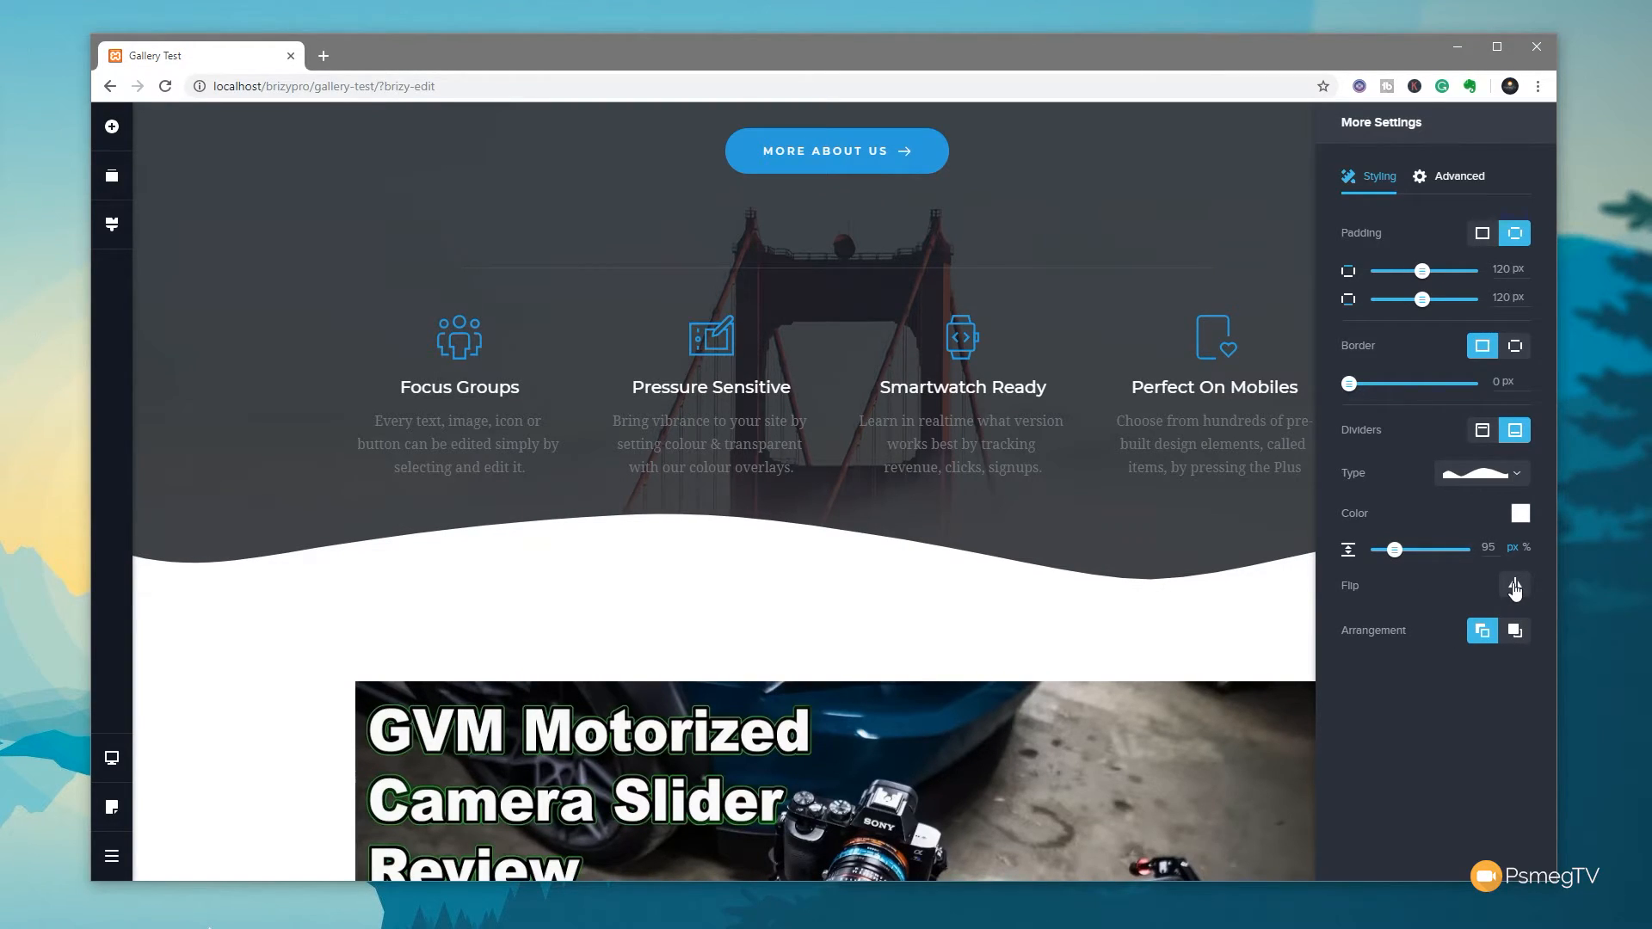
click(1514, 587)
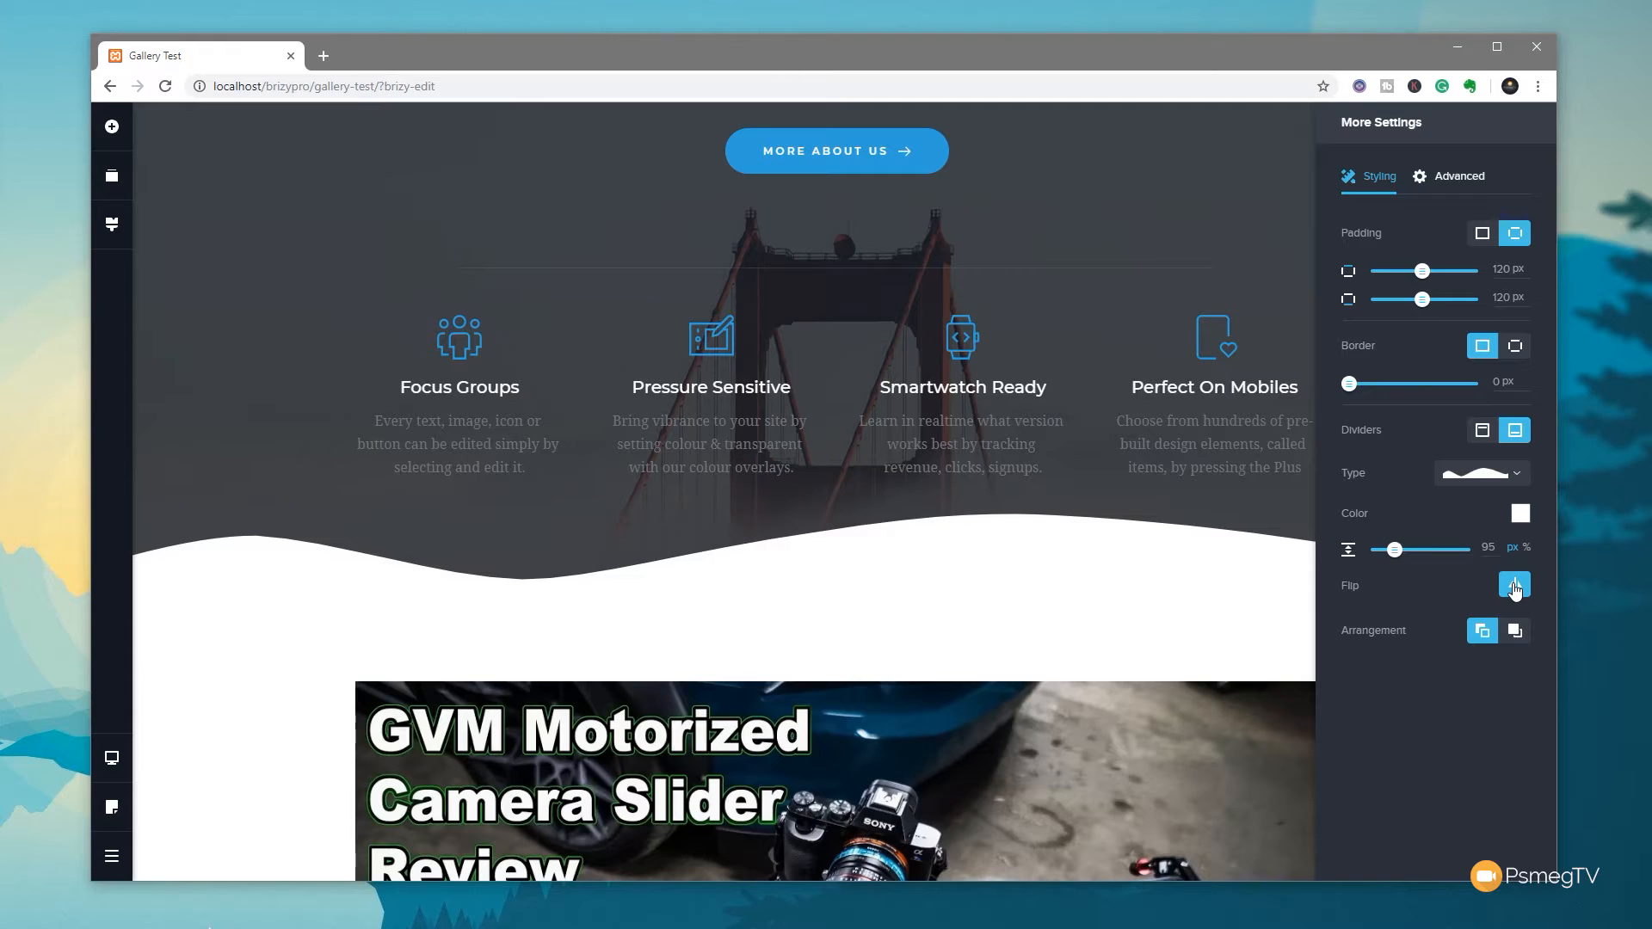
click(1514, 585)
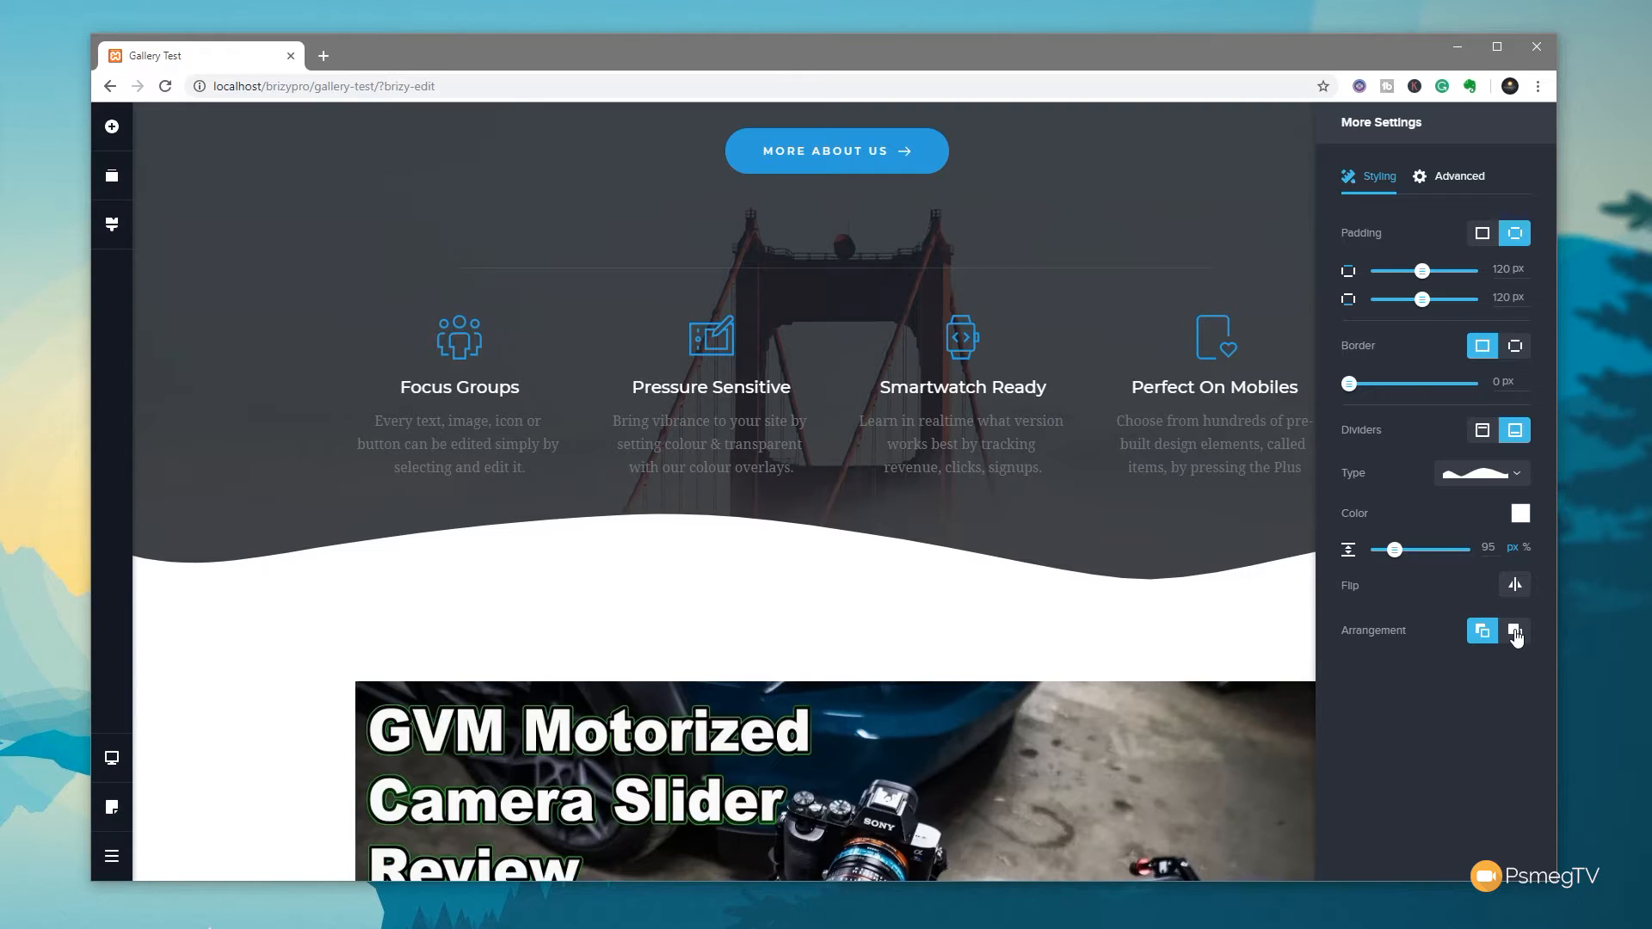
click(1520, 513)
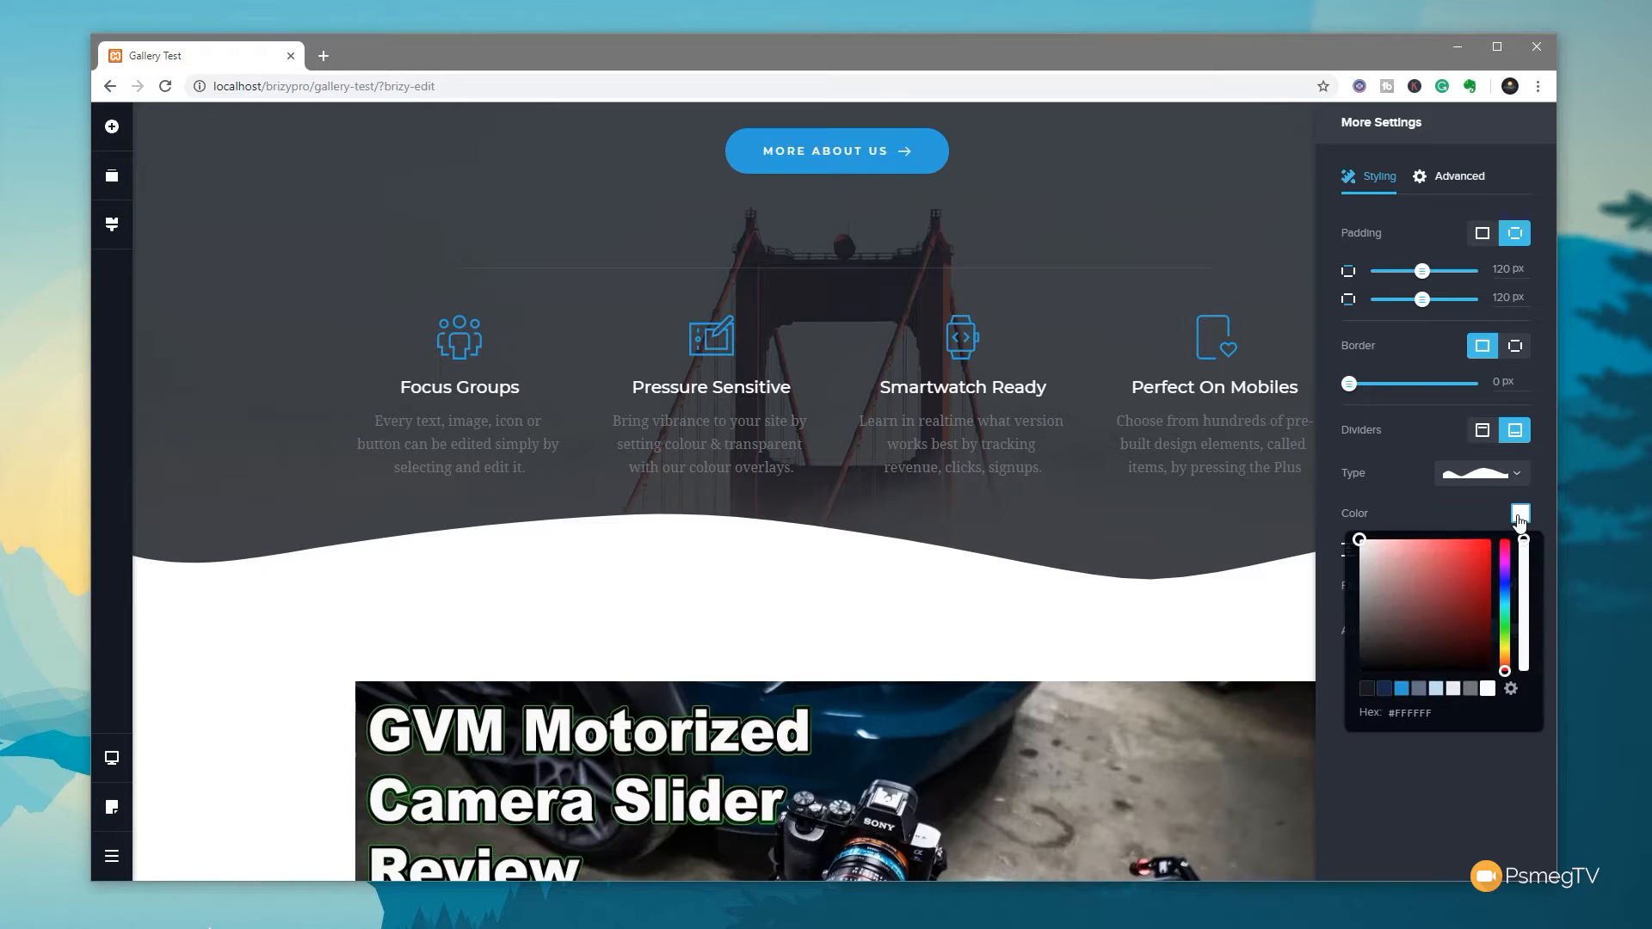
click(1441, 616)
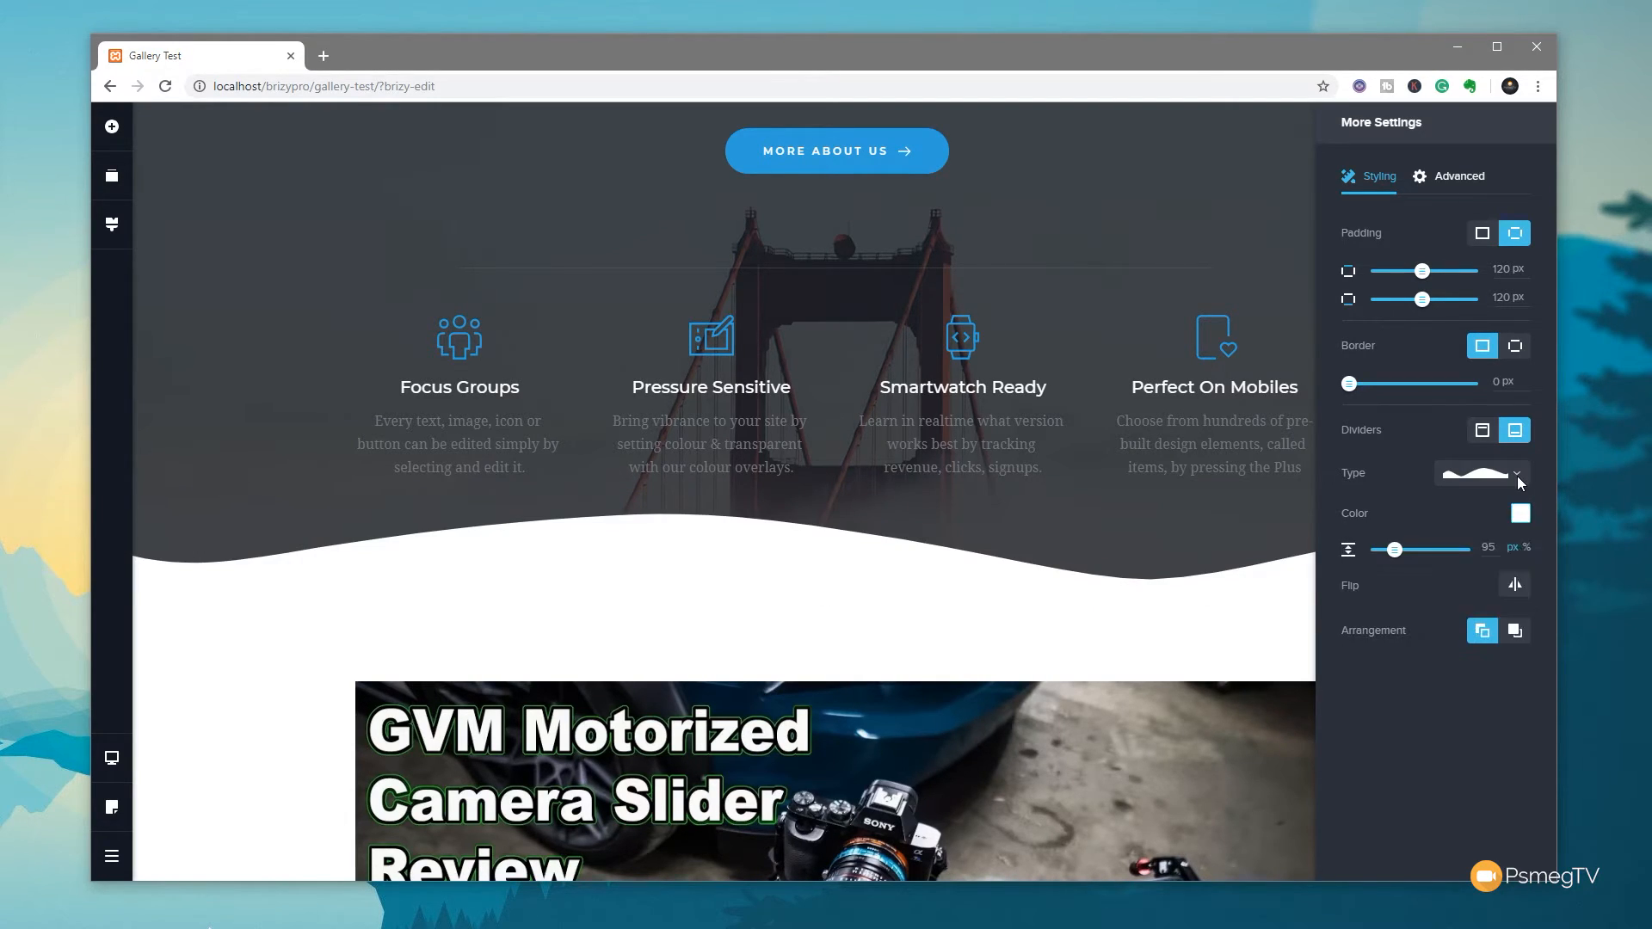
Step: Switch the bottom divider from slant to a horizontally flipped brush-stroke shape
click(1479, 472)
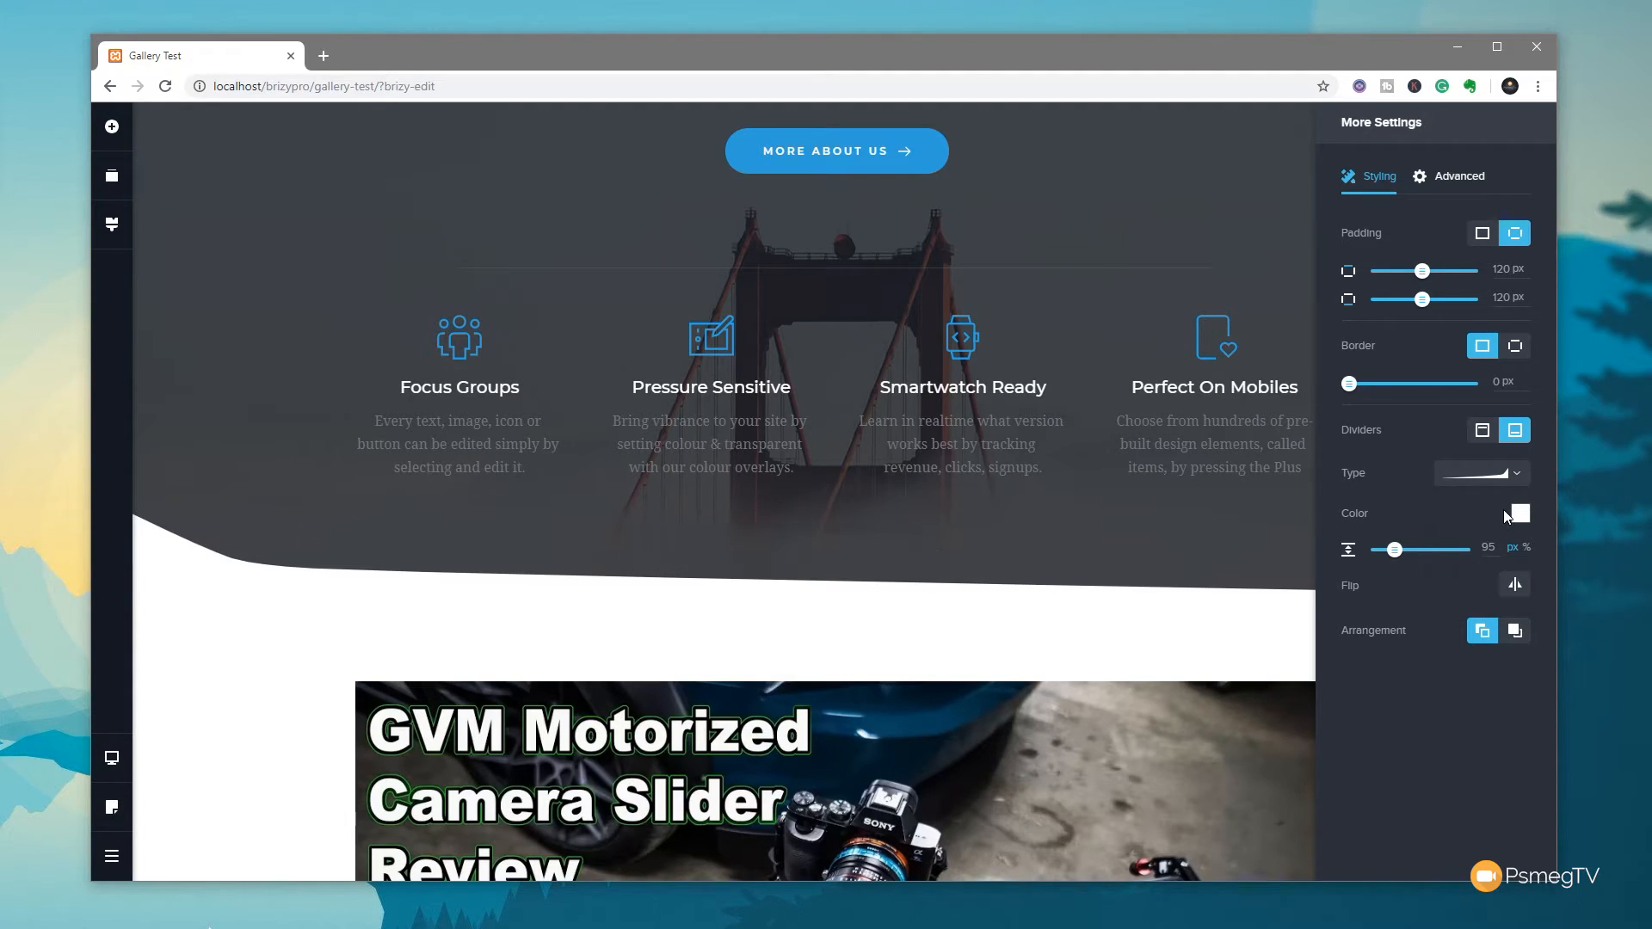
click(1514, 586)
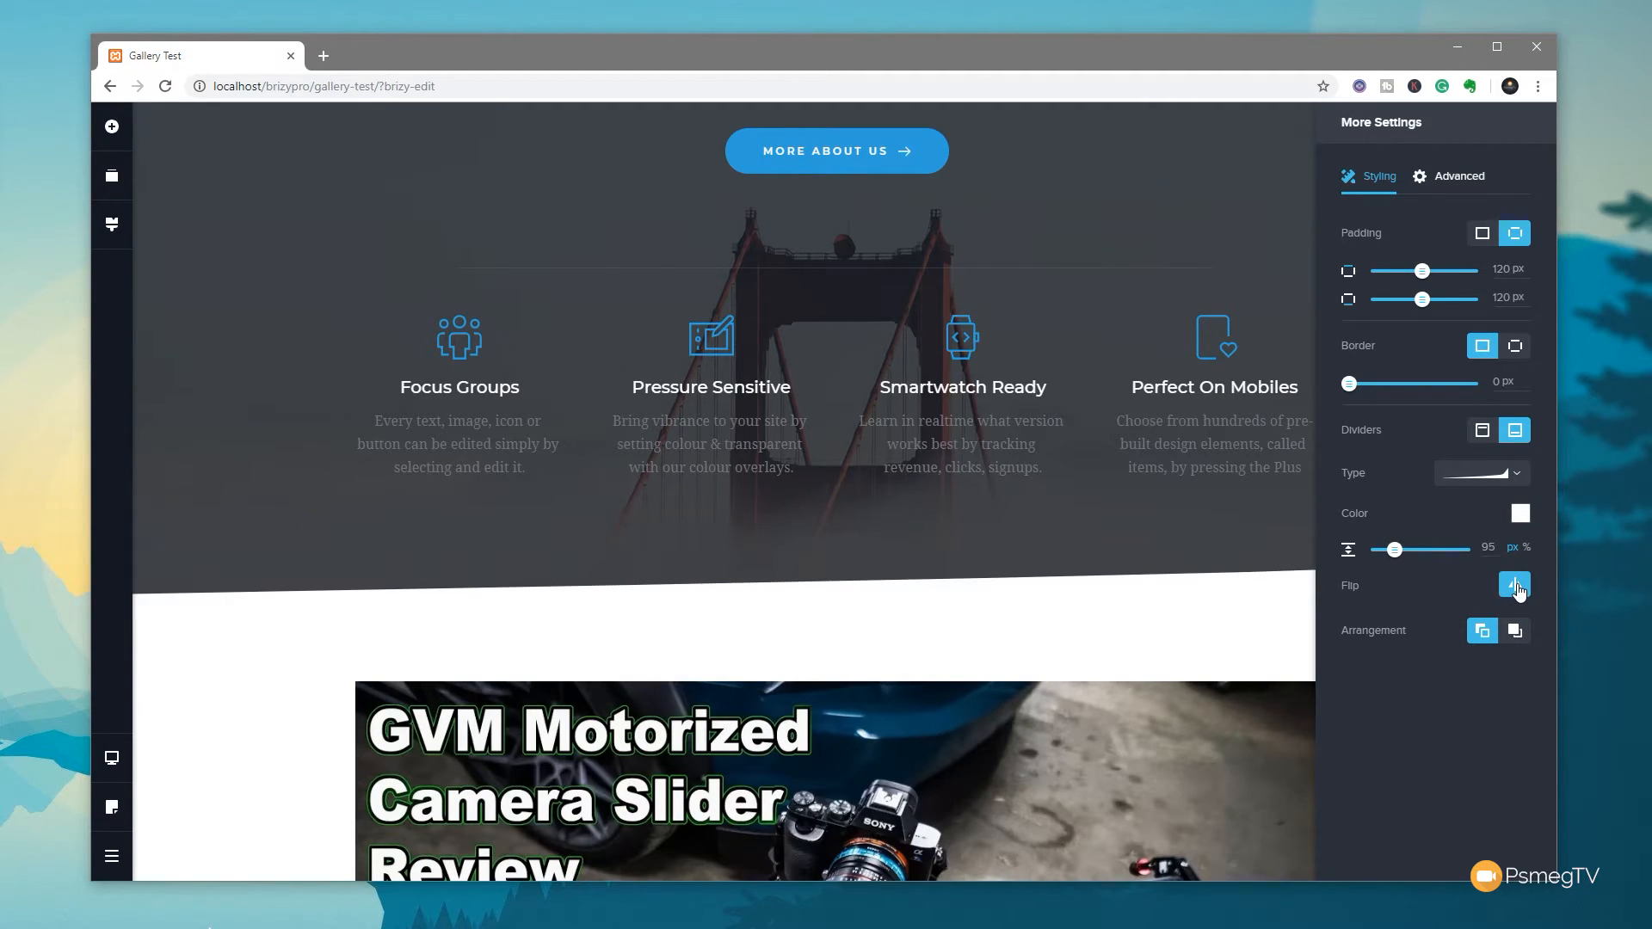
click(1514, 586)
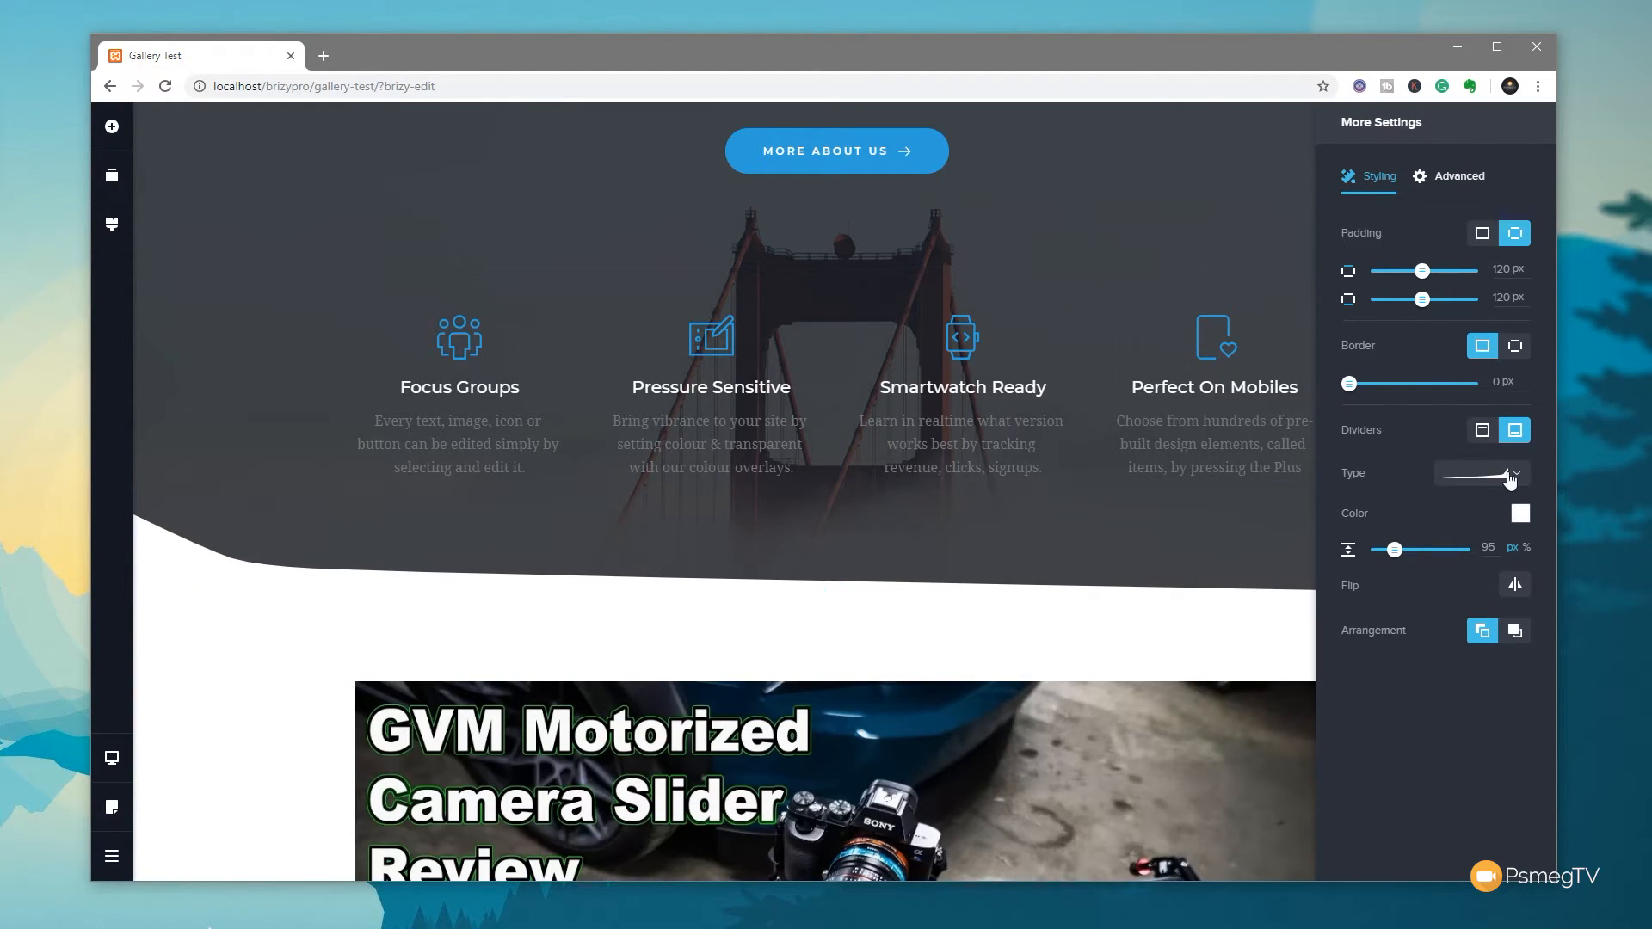
click(1514, 473)
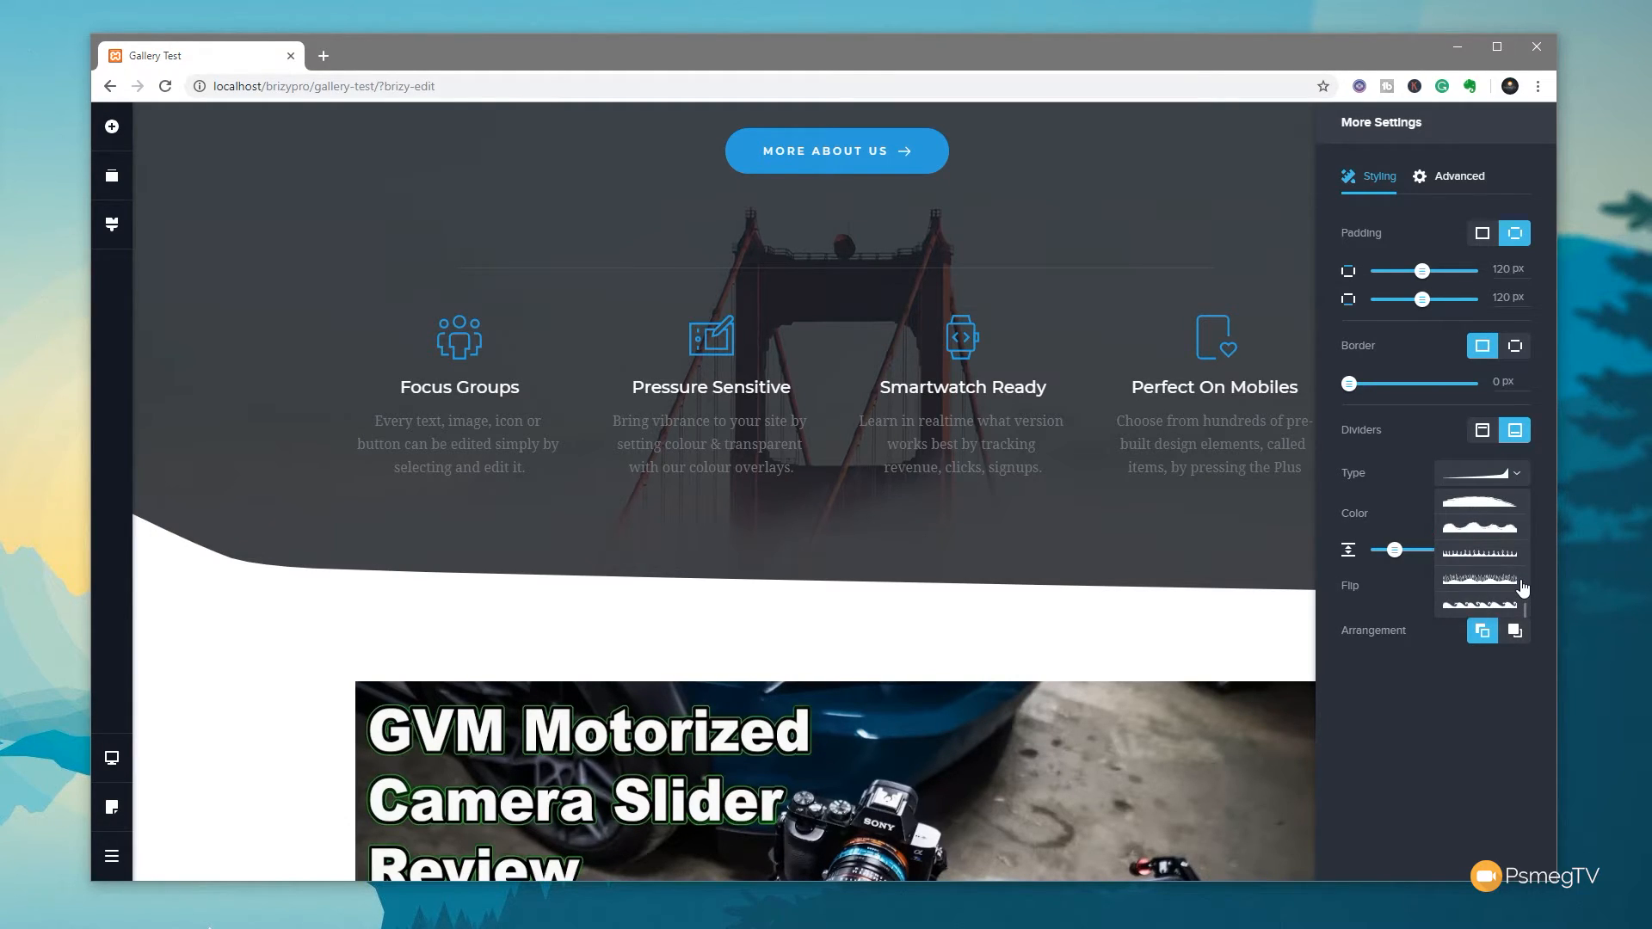
click(1480, 516)
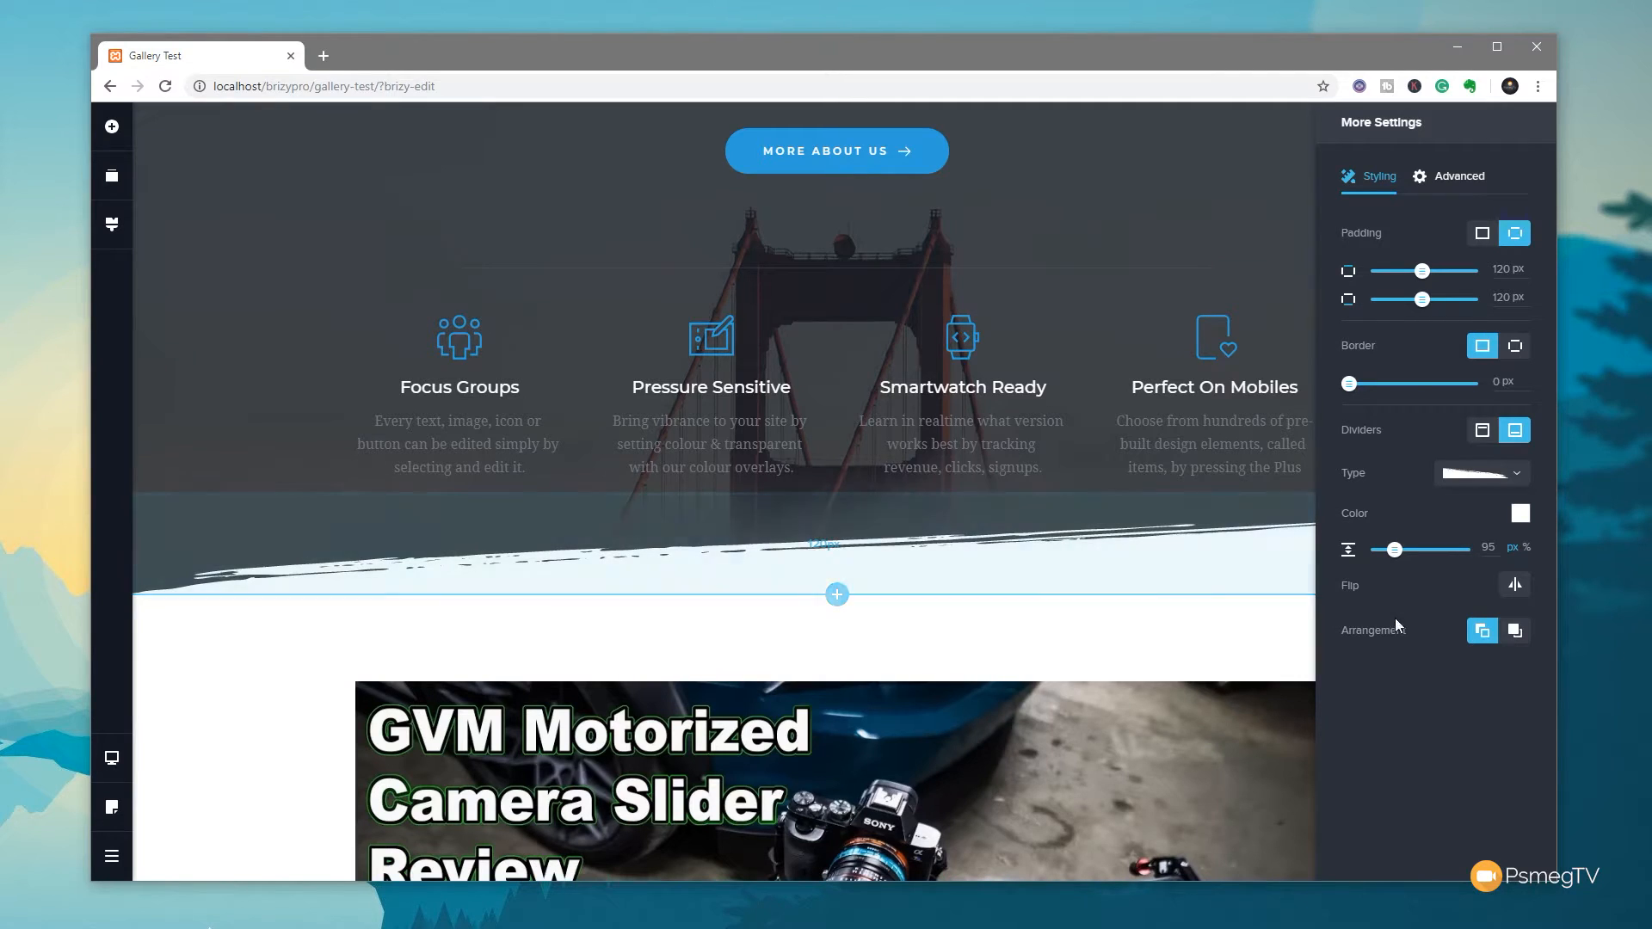
click(1514, 585)
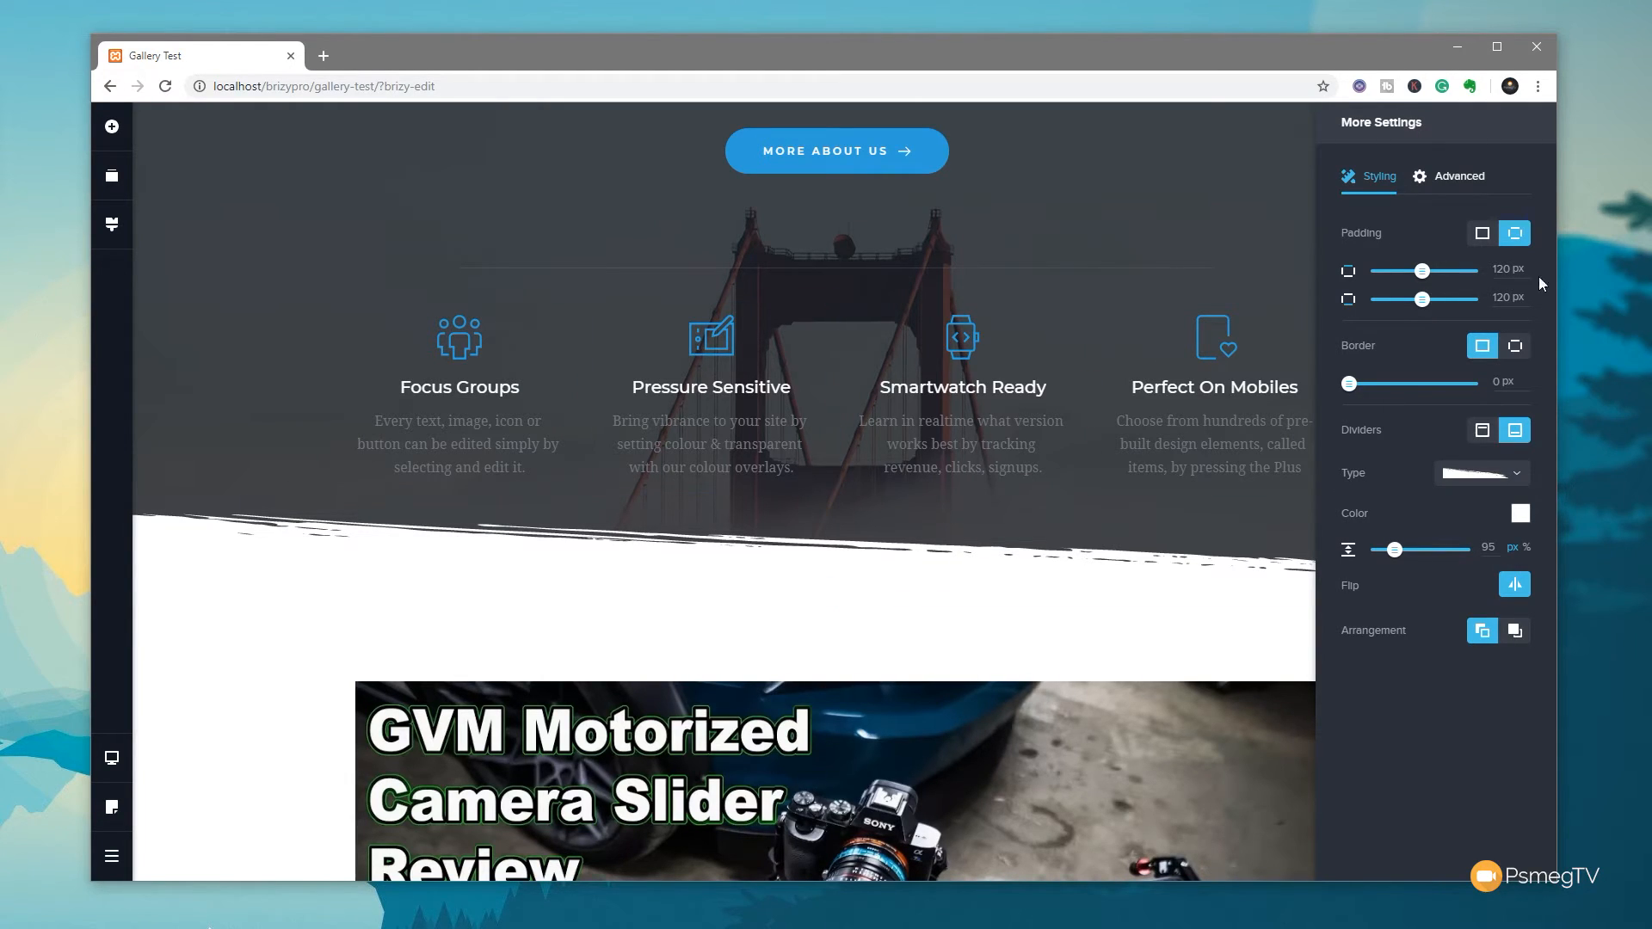
Step: Raise the hero's bottom padding to 250 px, then stretch it further on the canvas
drag(1421, 298, 1450, 298)
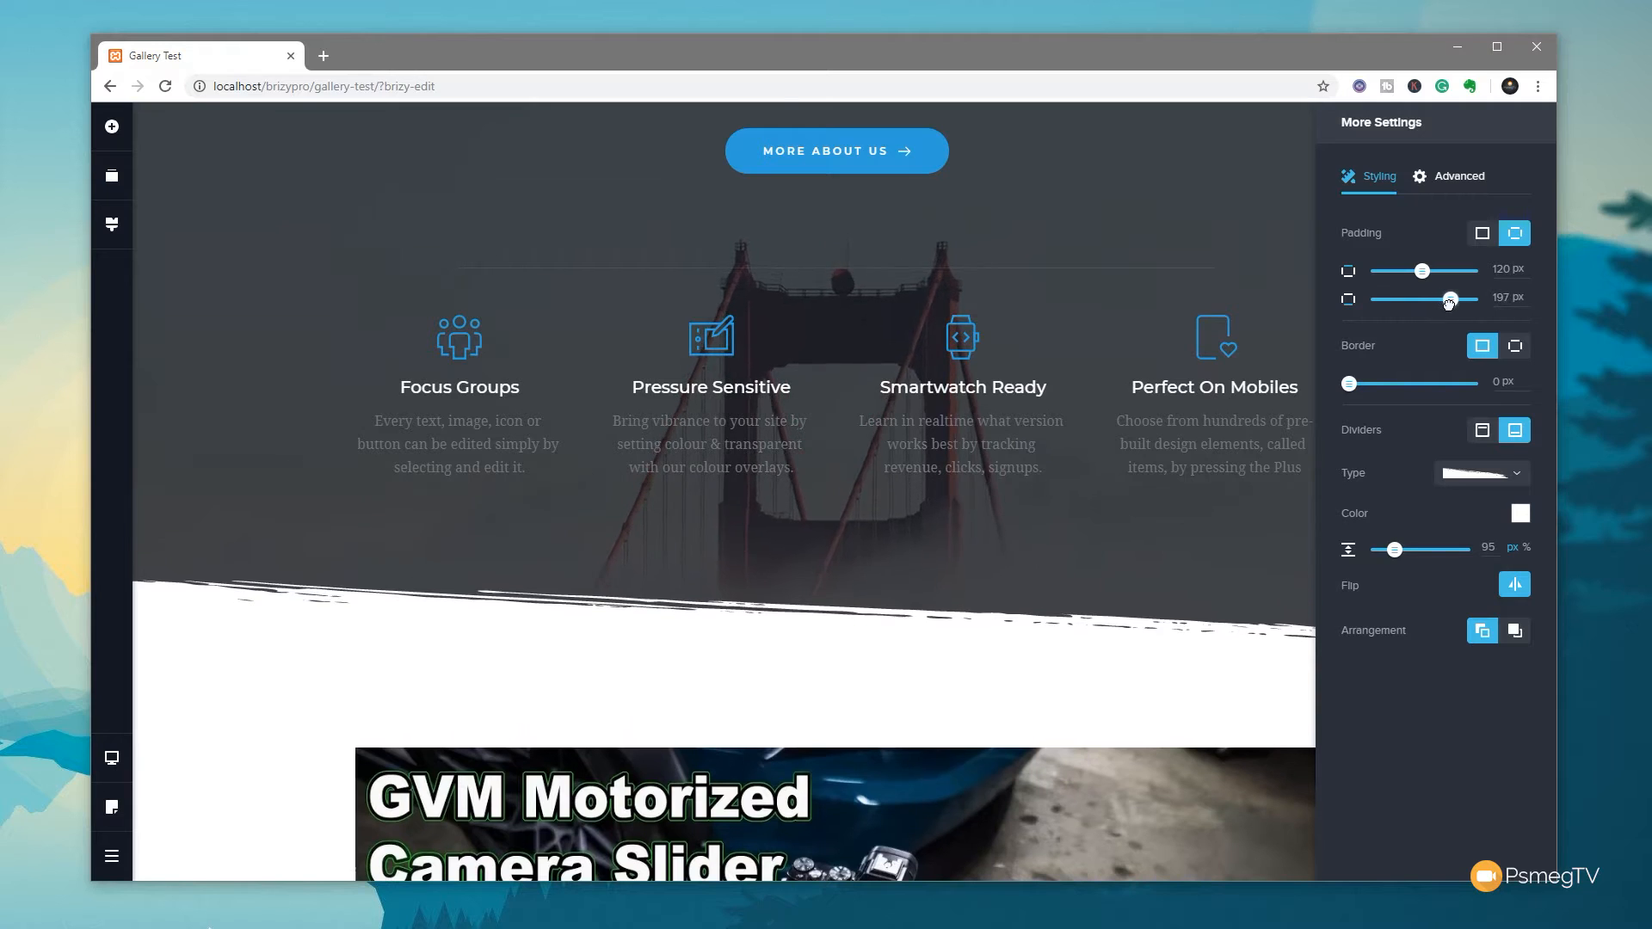
drag(1449, 299, 1462, 299)
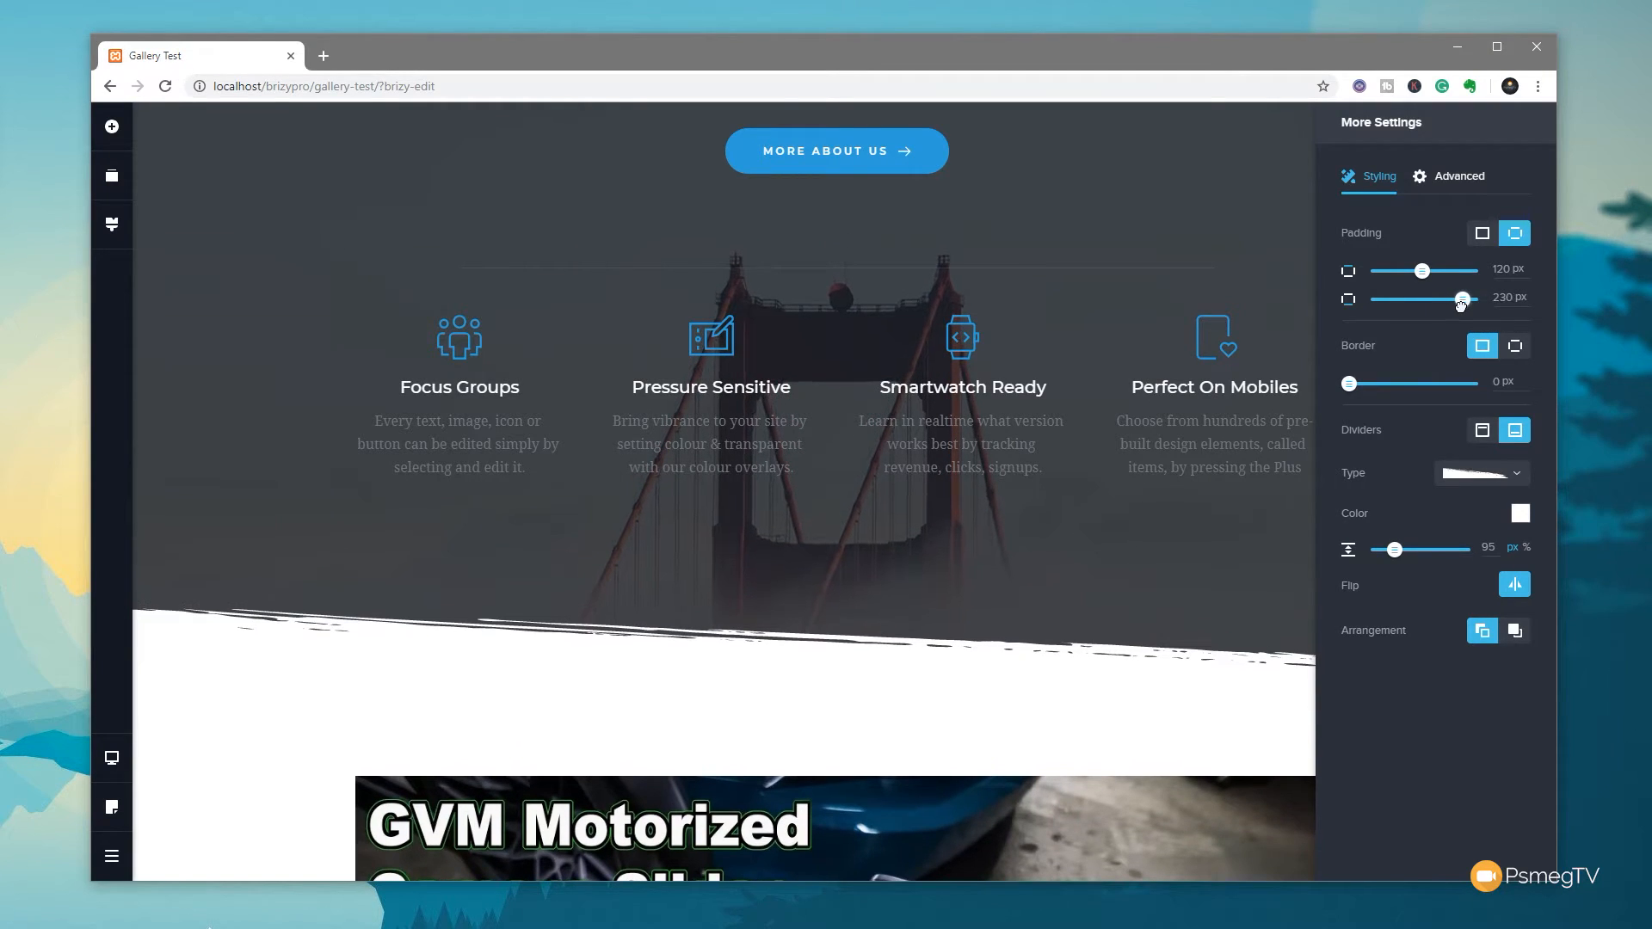
drag(1460, 299, 1470, 298)
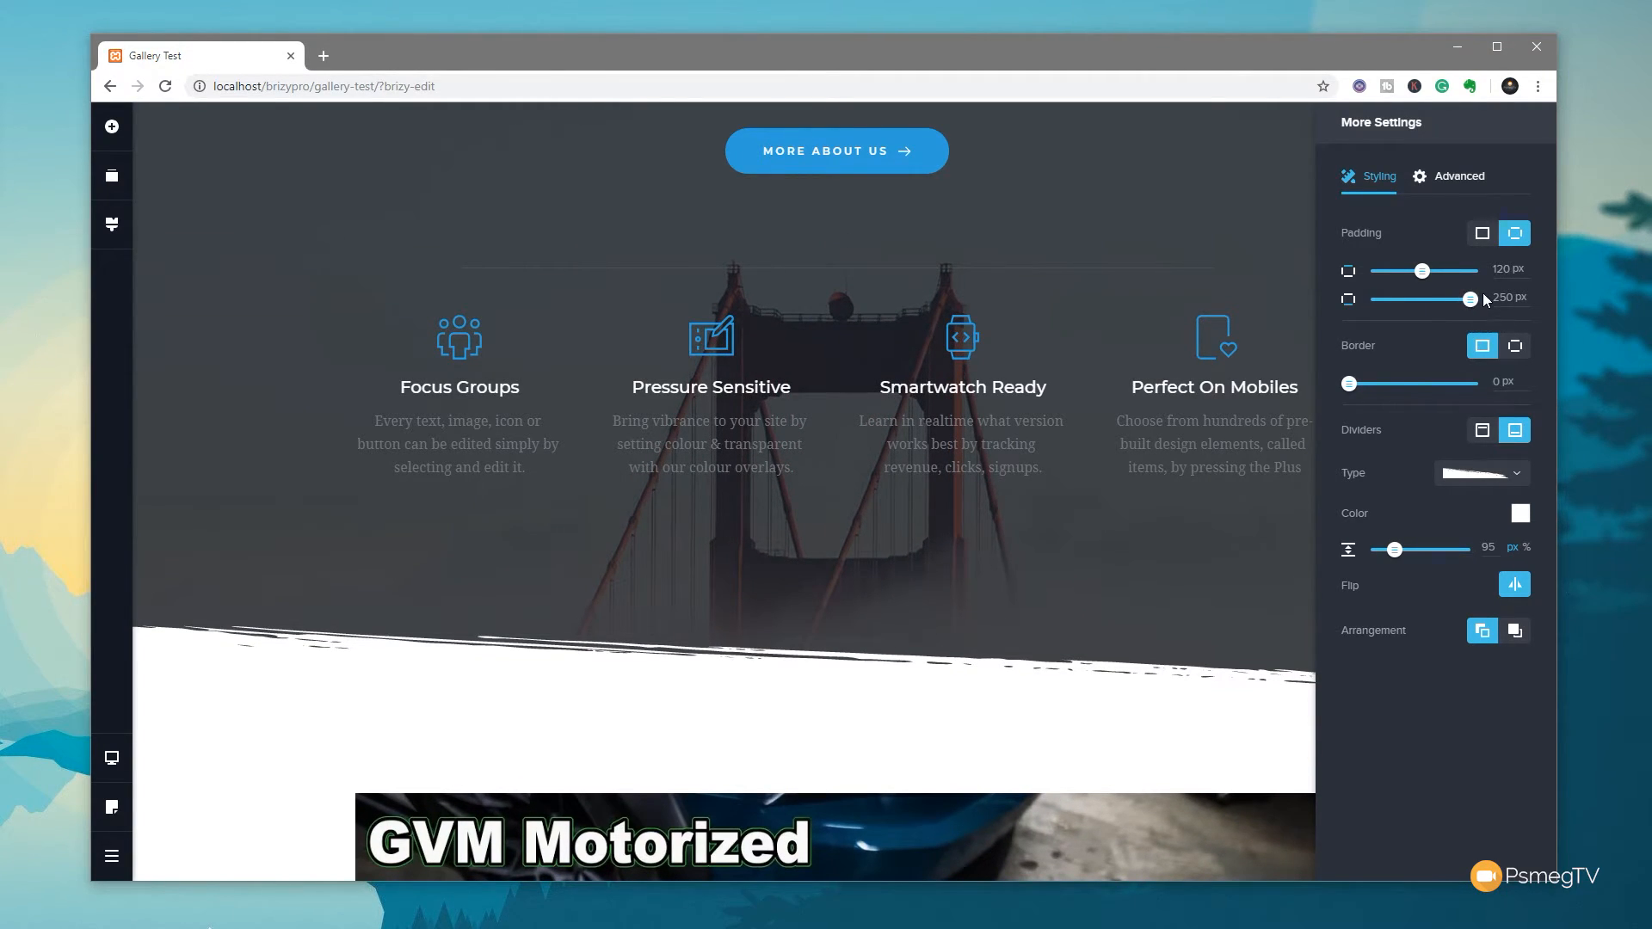
mouse_move(1469, 315)
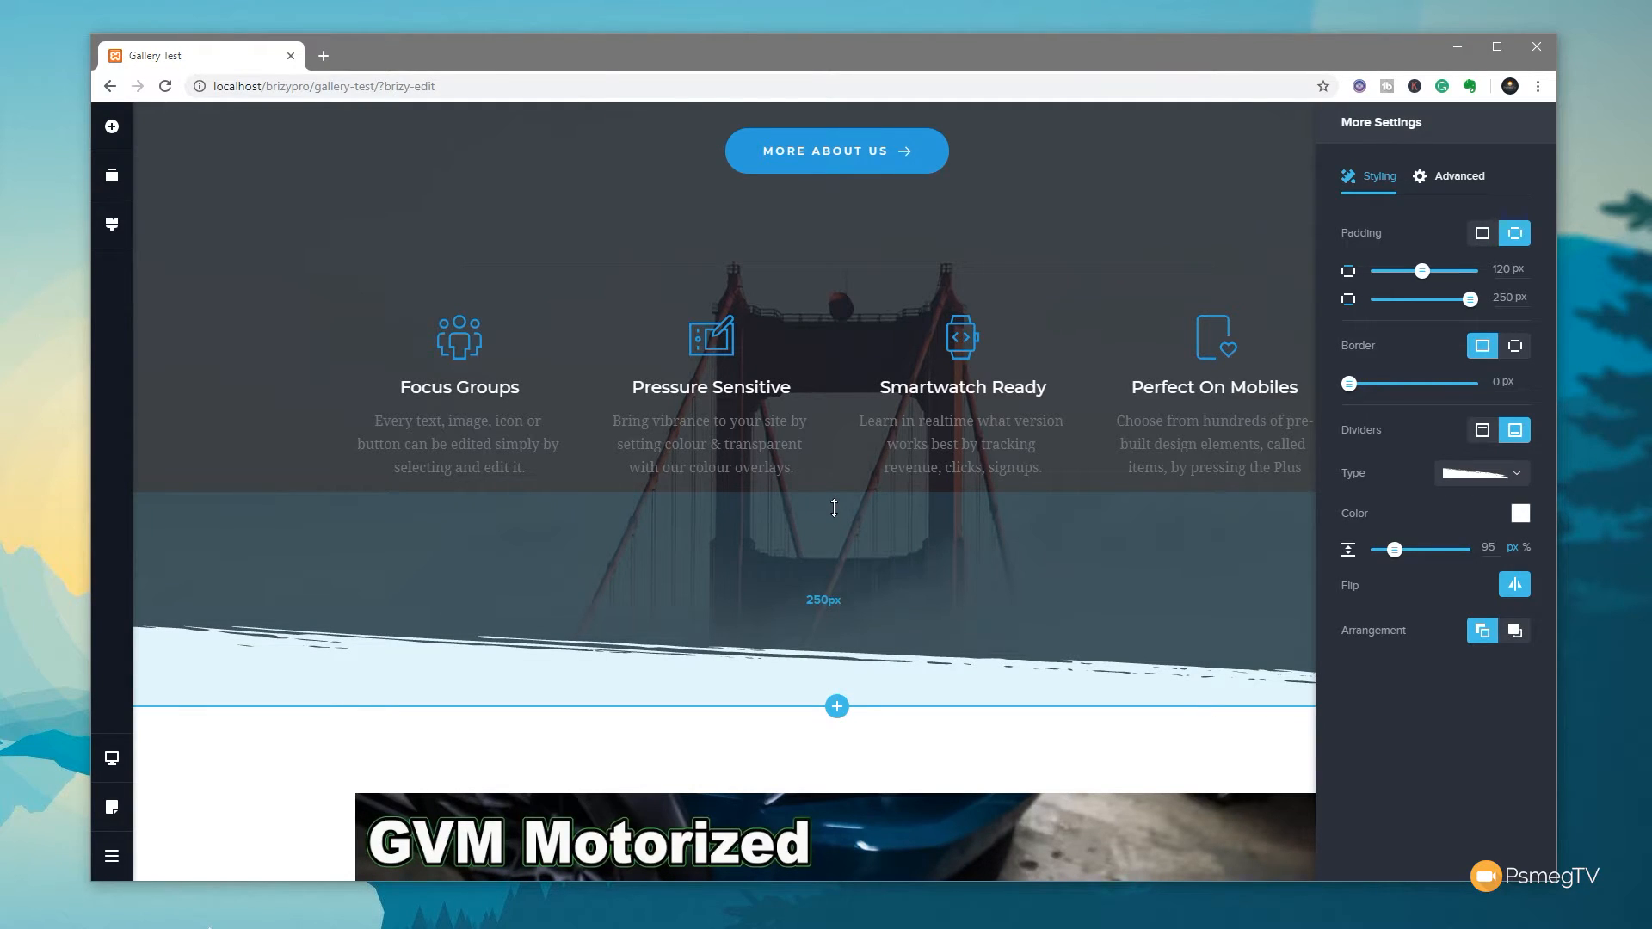
drag(832, 507, 831, 559)
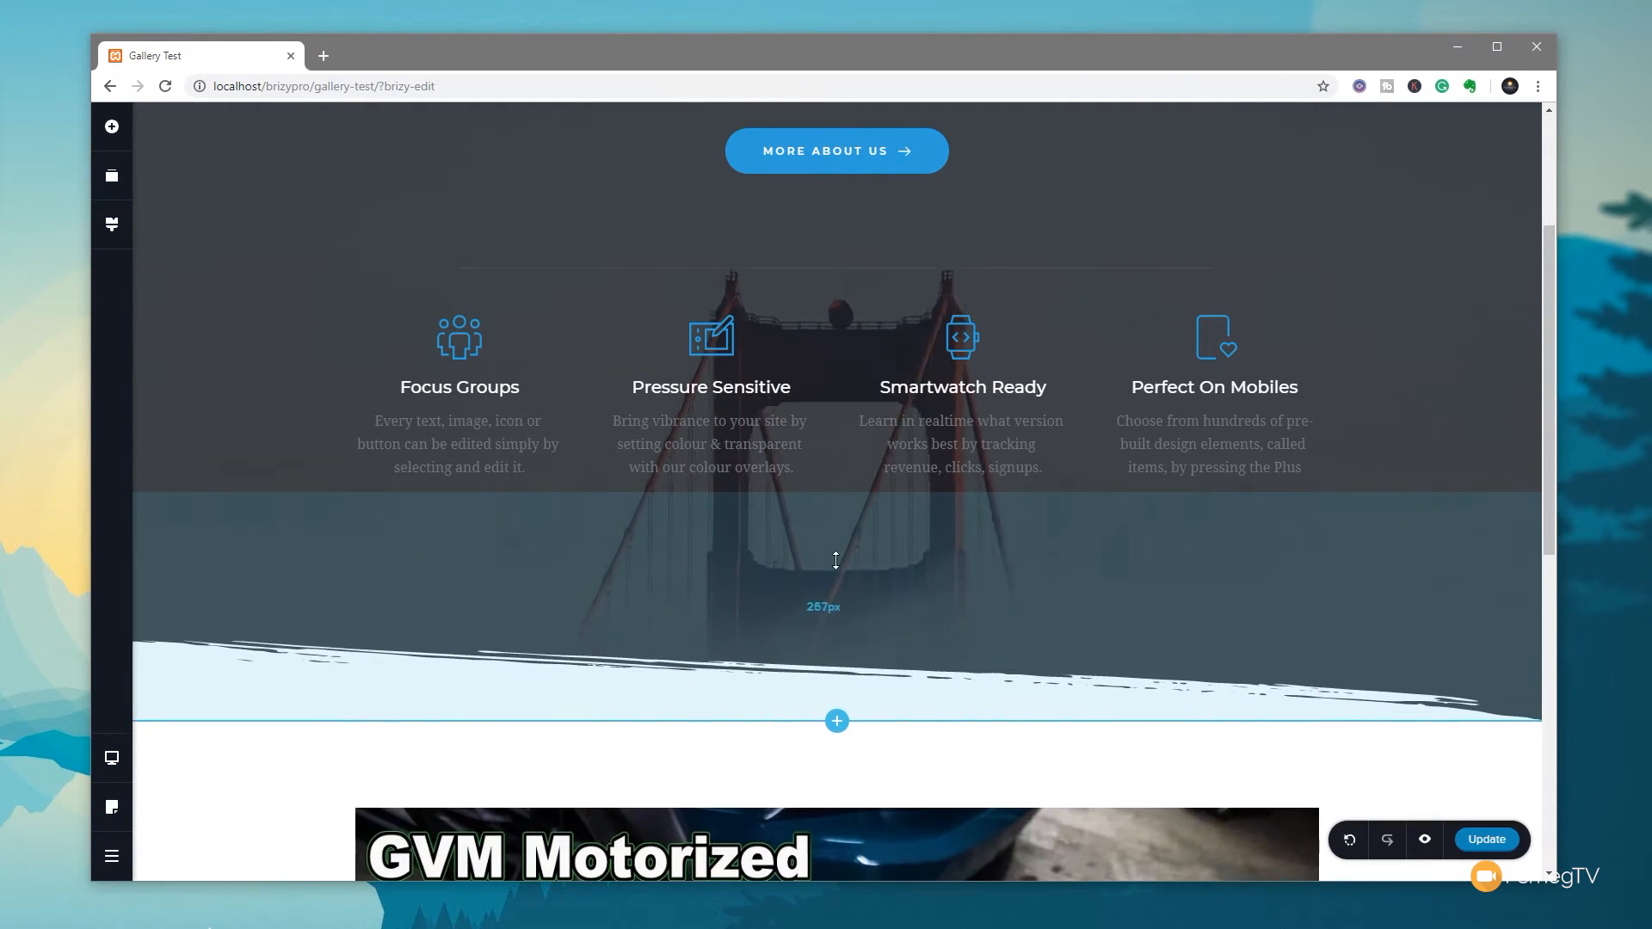
drag(835, 559, 879, 534)
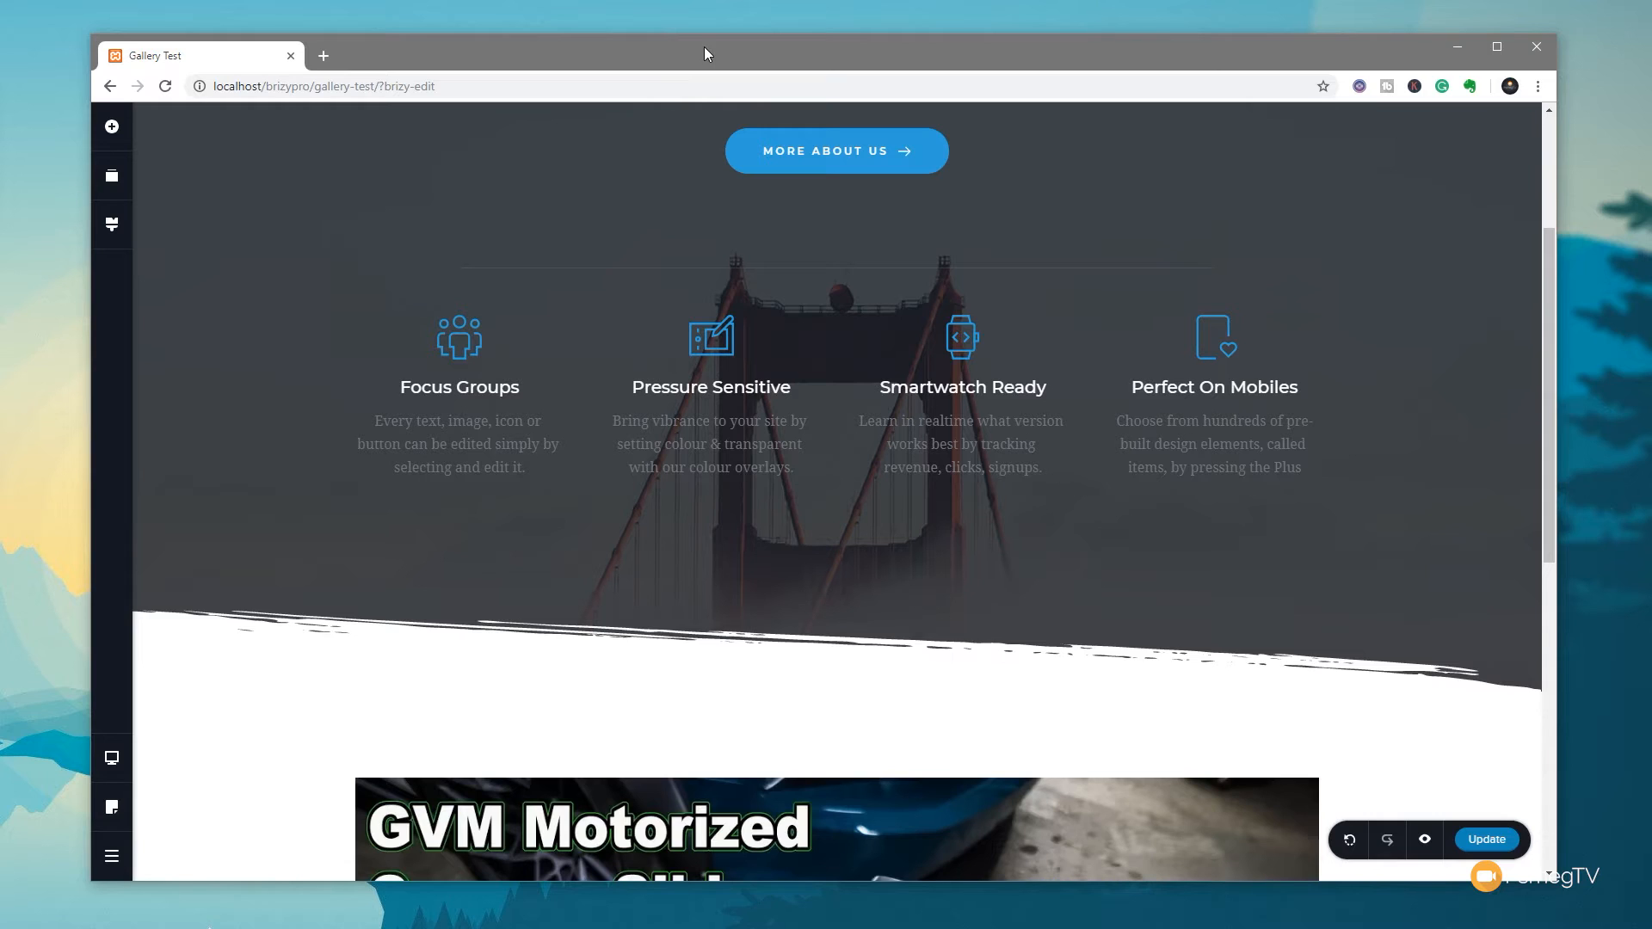
Step: Scroll down to the YouTube video and open its settings popup
scroll(down, 3)
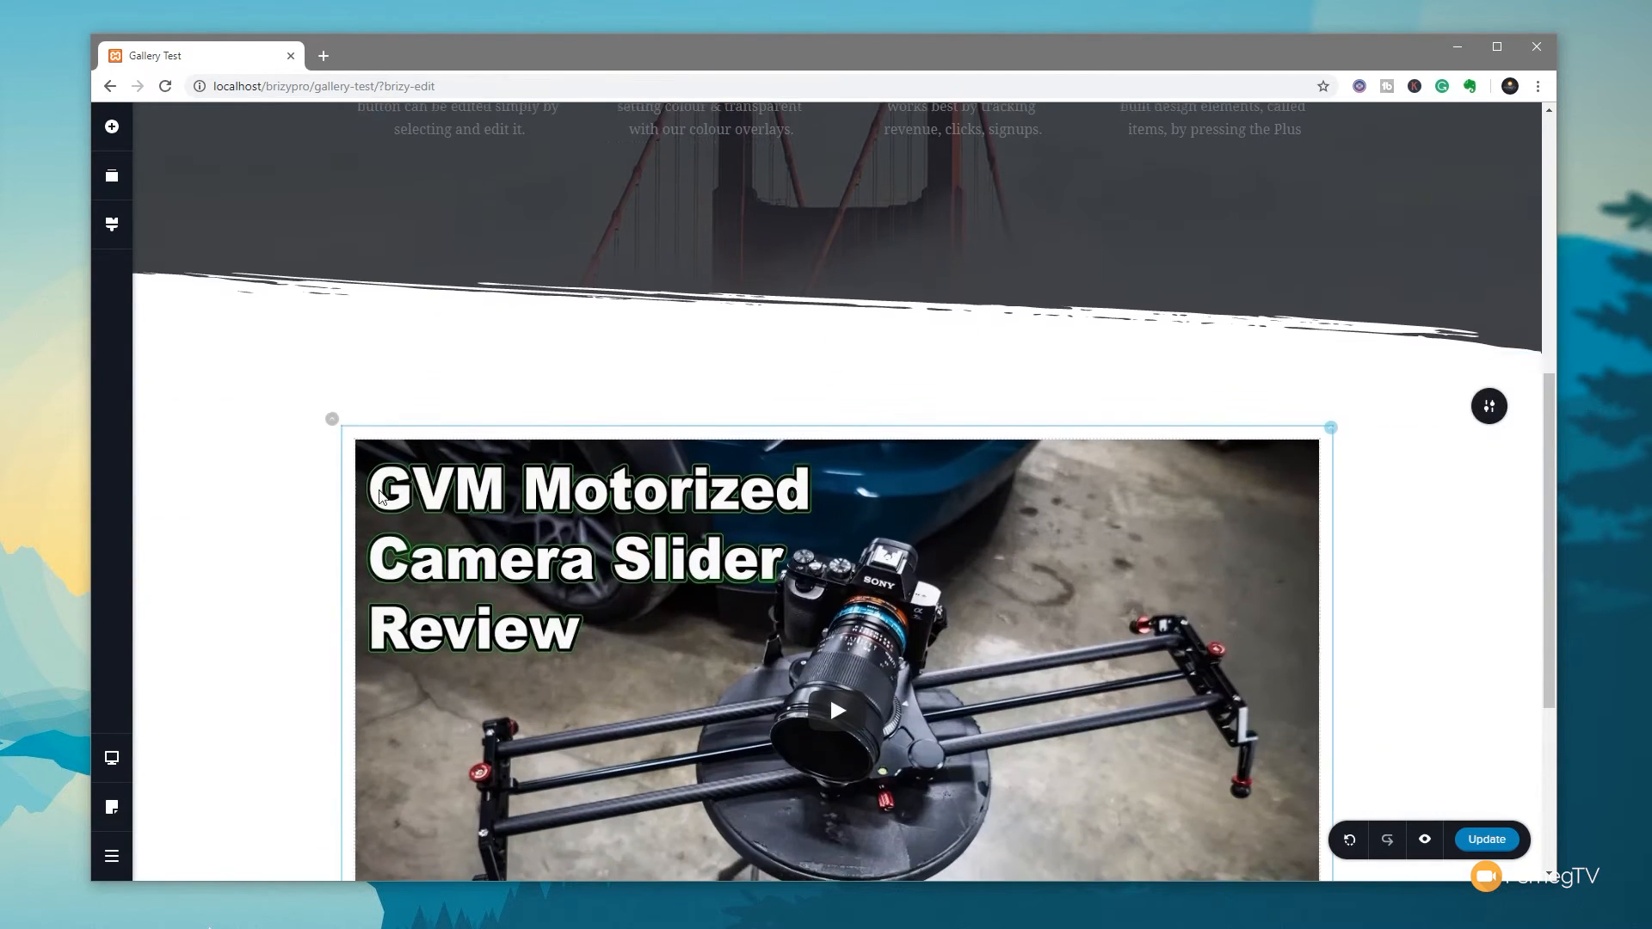
scroll(down, 3)
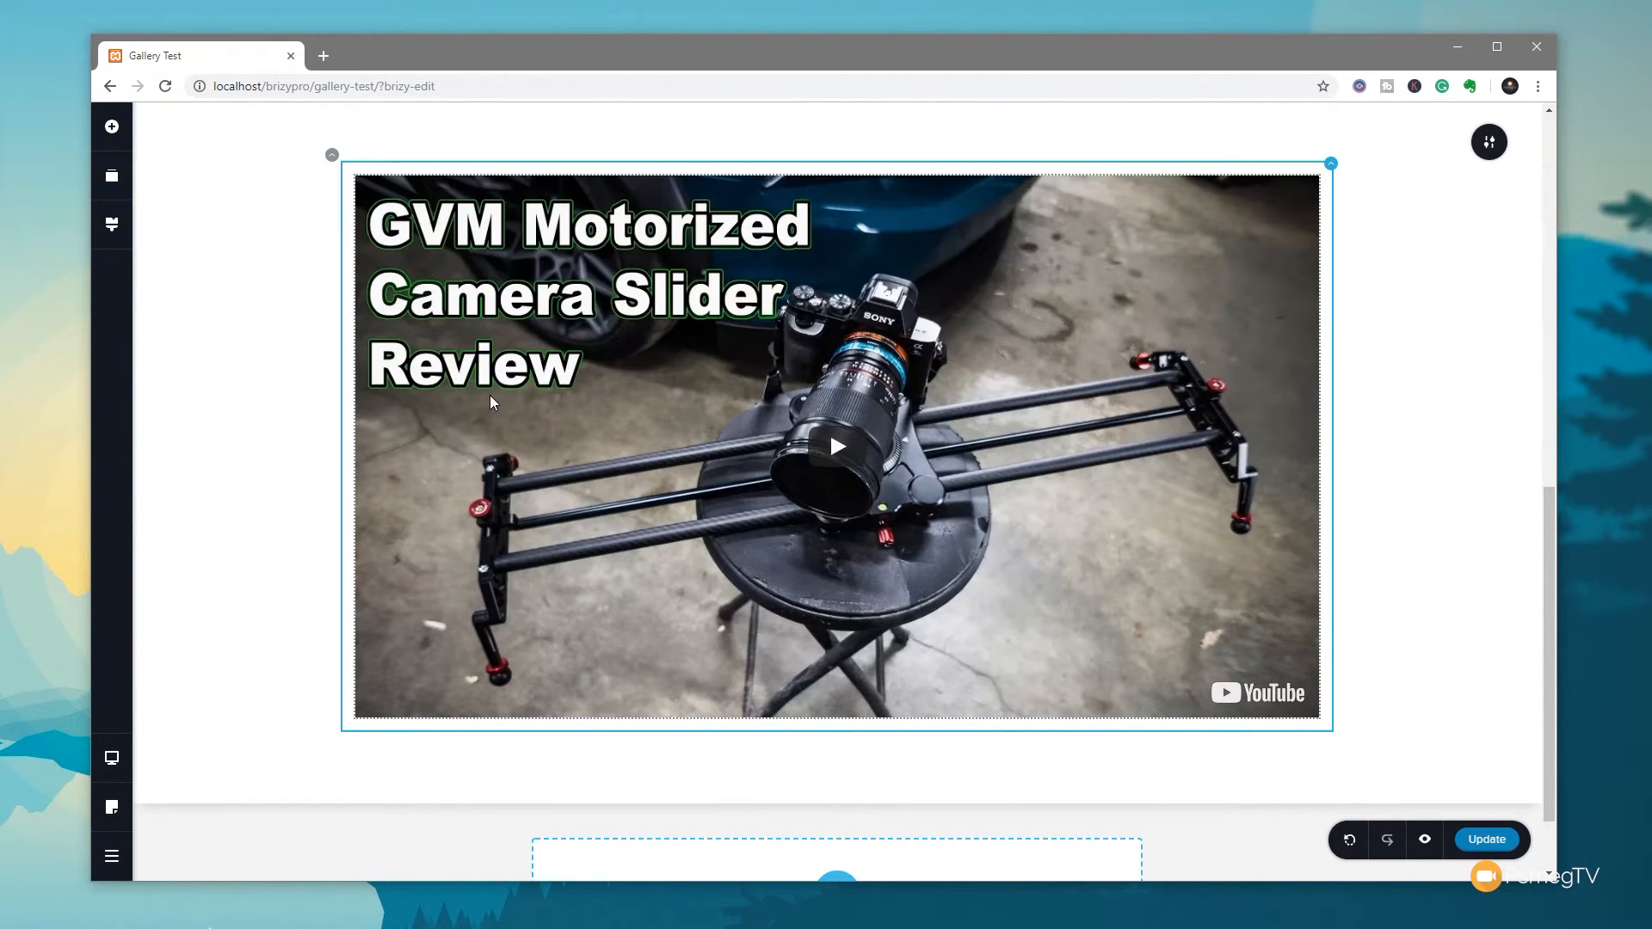
mouse_move(943, 355)
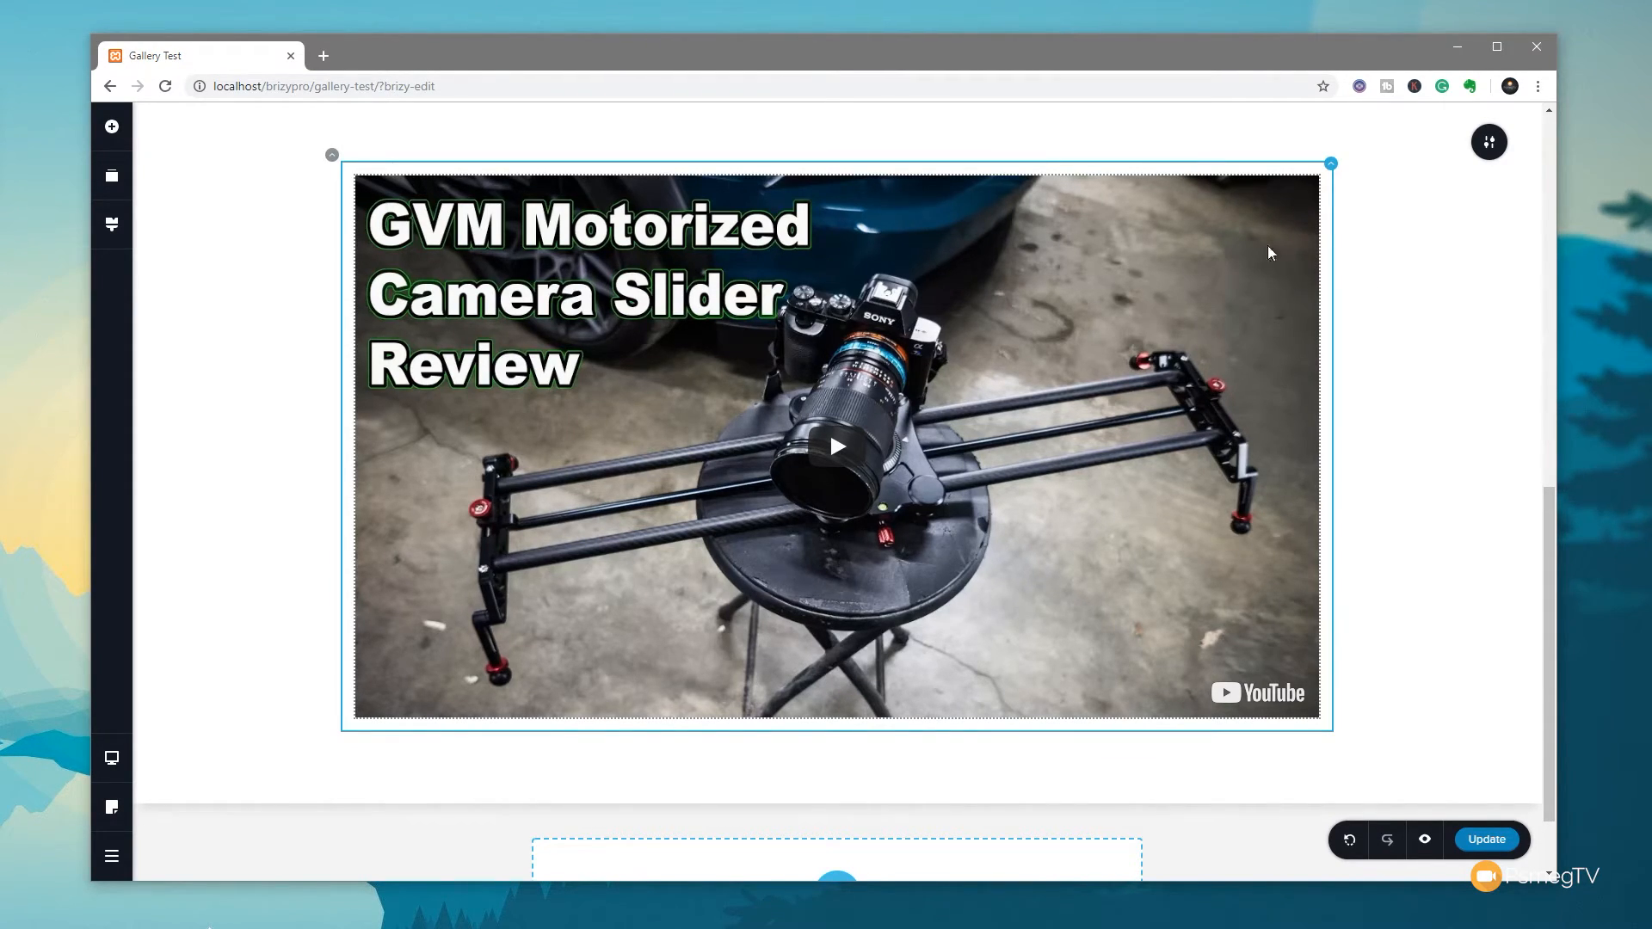
mouse_move(1265, 245)
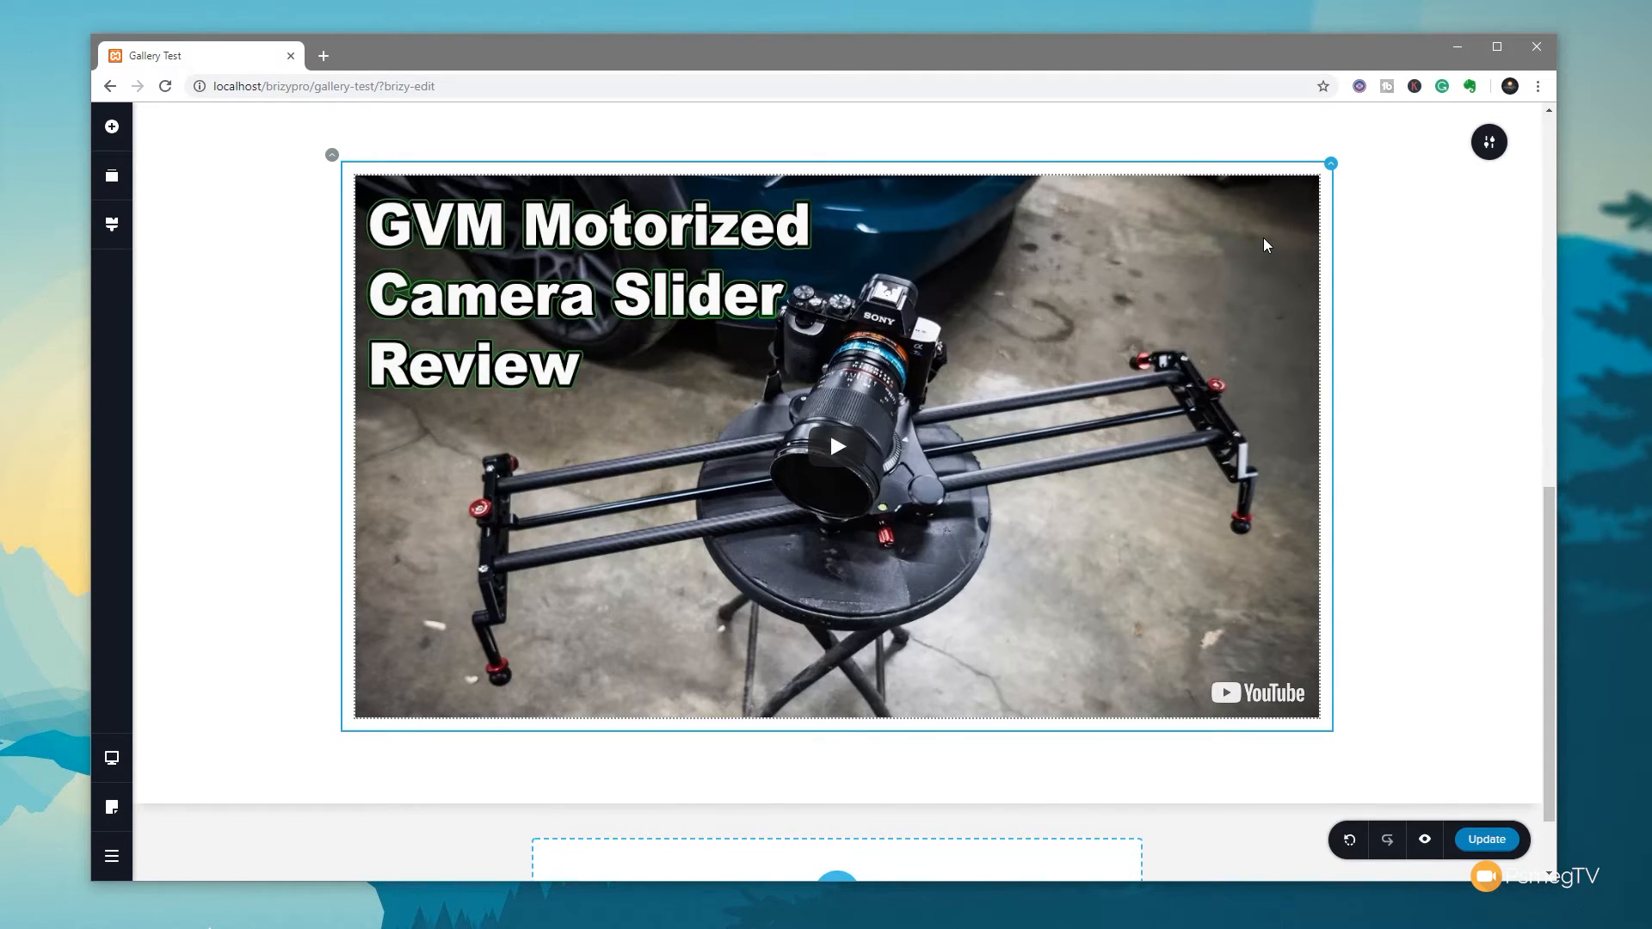
mouse_move(1271, 215)
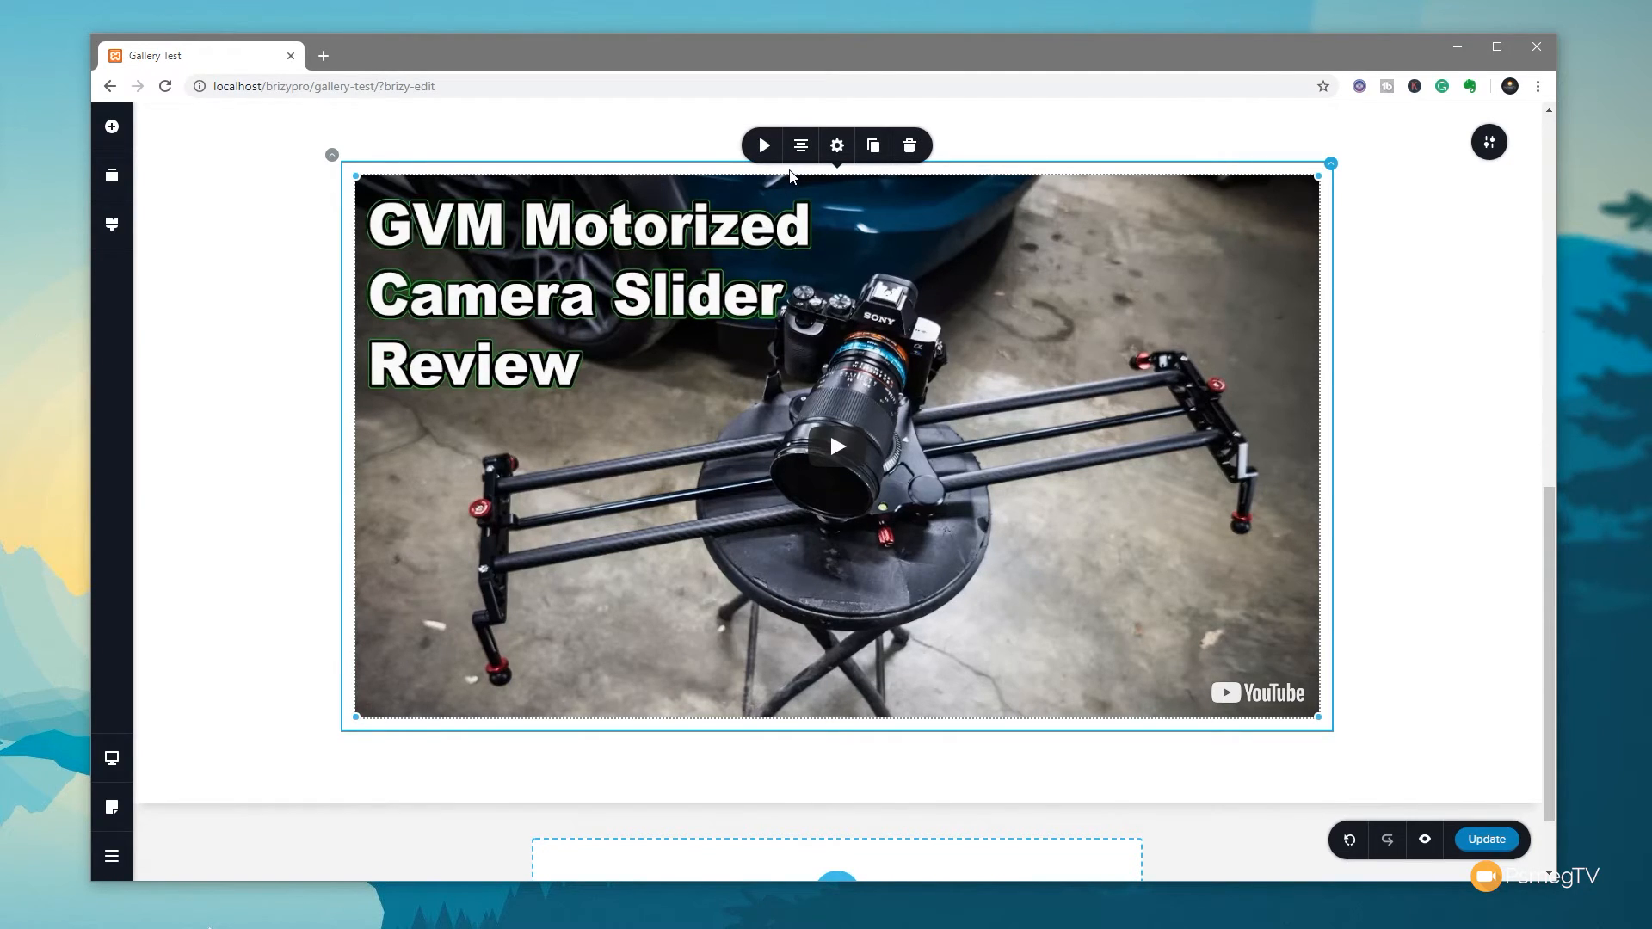
click(763, 145)
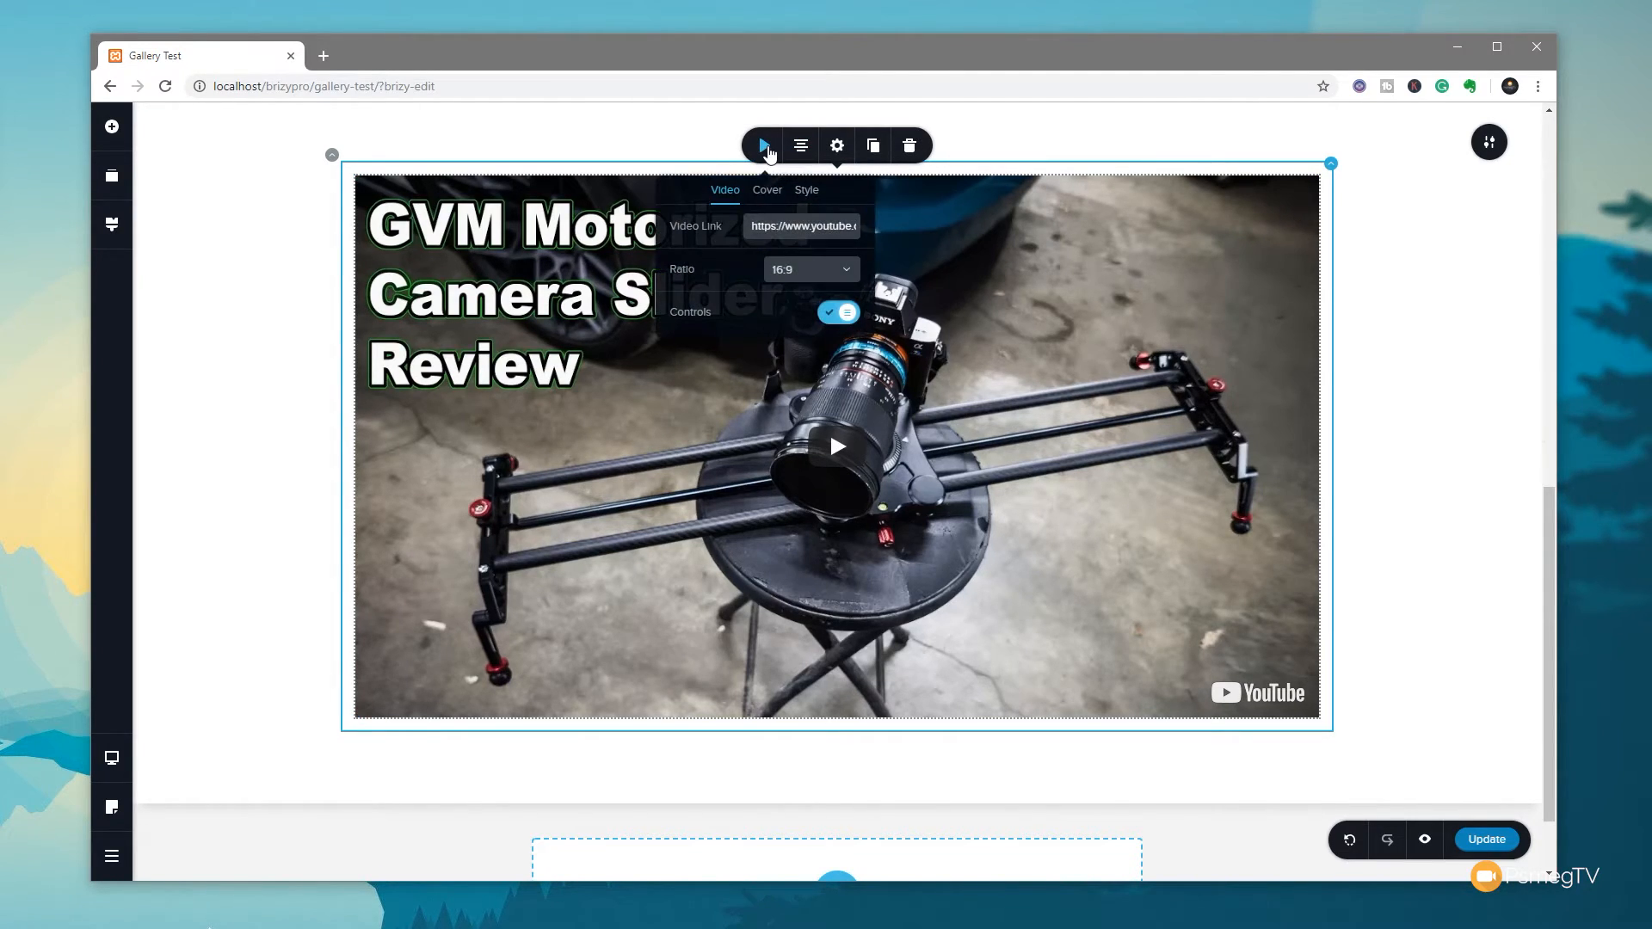
mouse_move(766, 195)
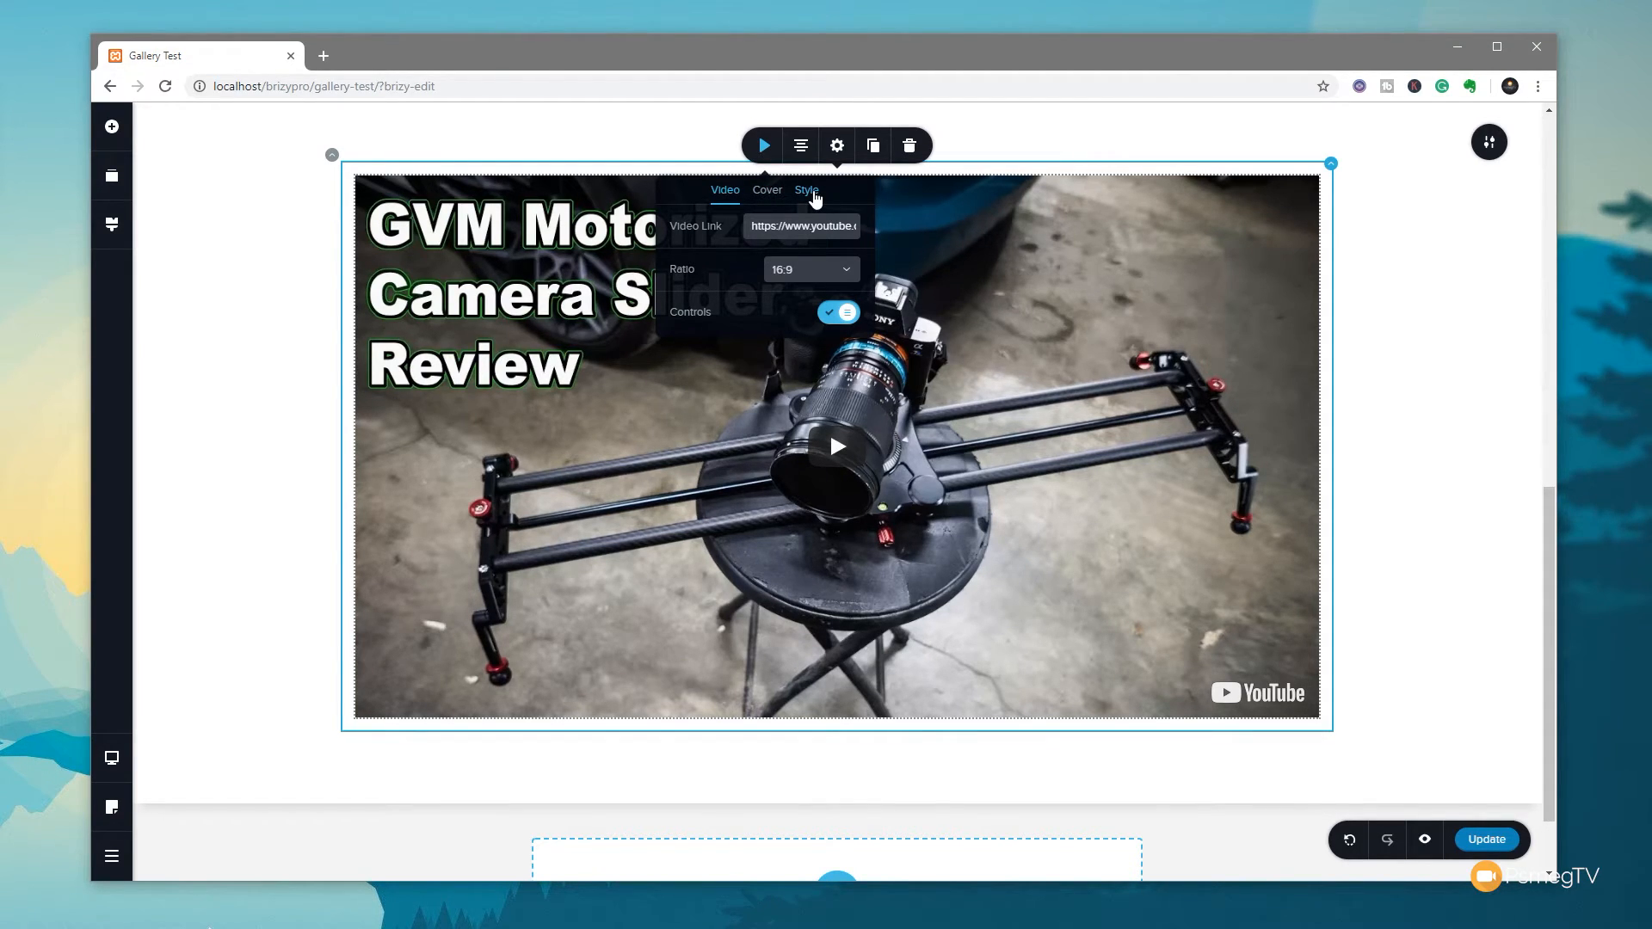
Step: Open the video's colour filters and adjust its hue and saturation
click(806, 189)
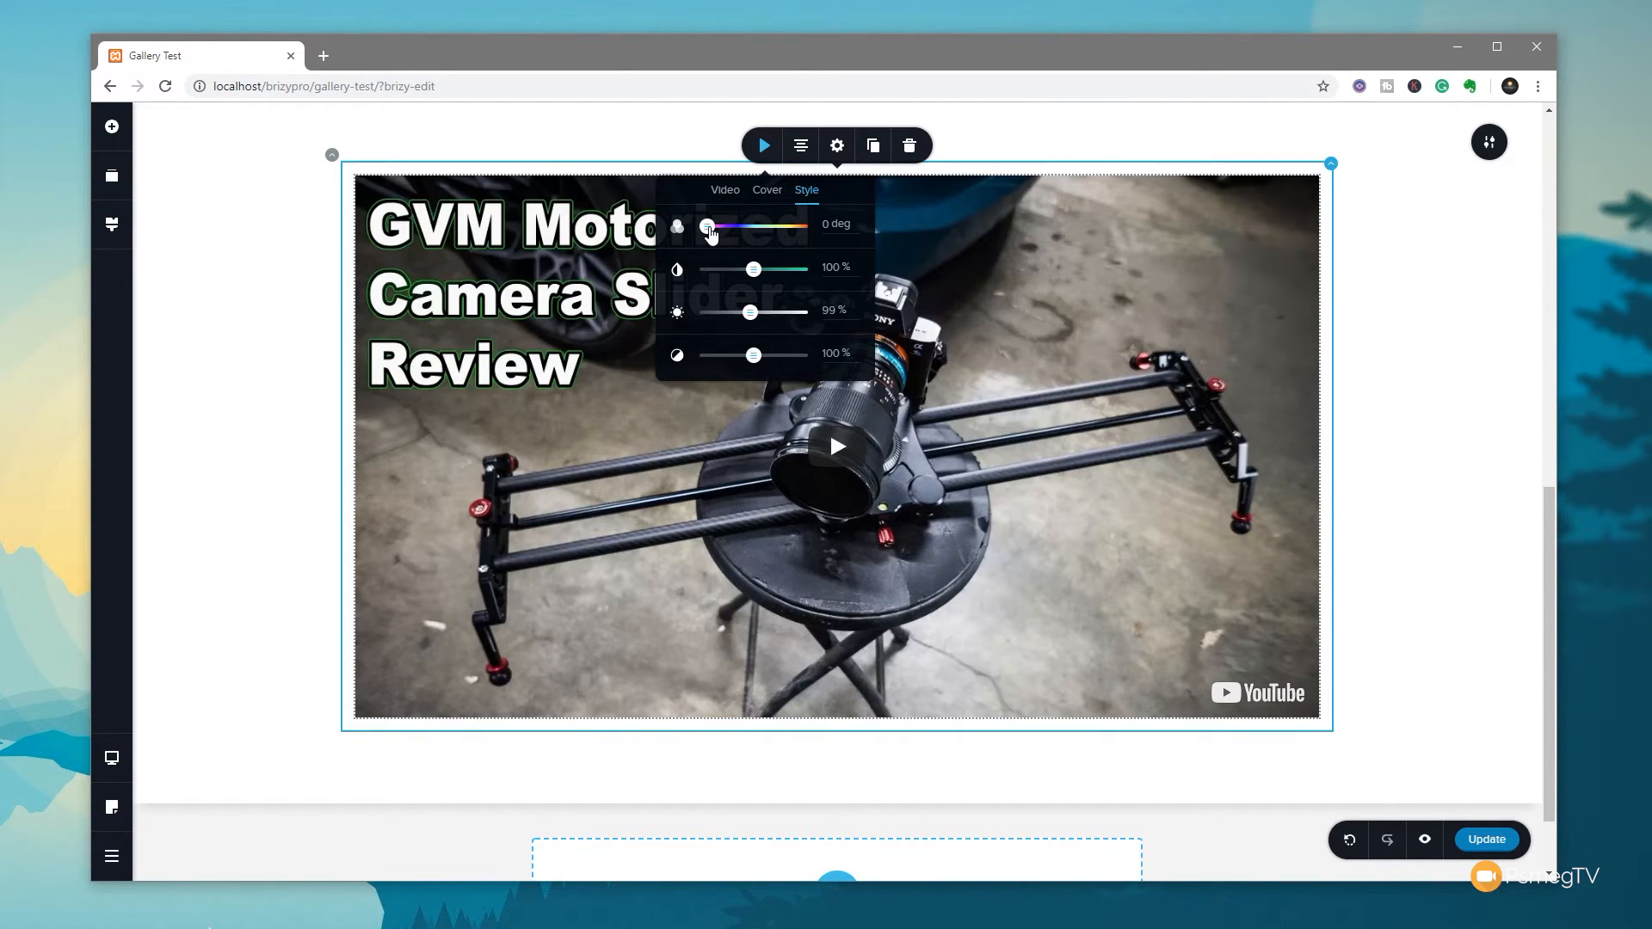
drag(708, 226, 733, 225)
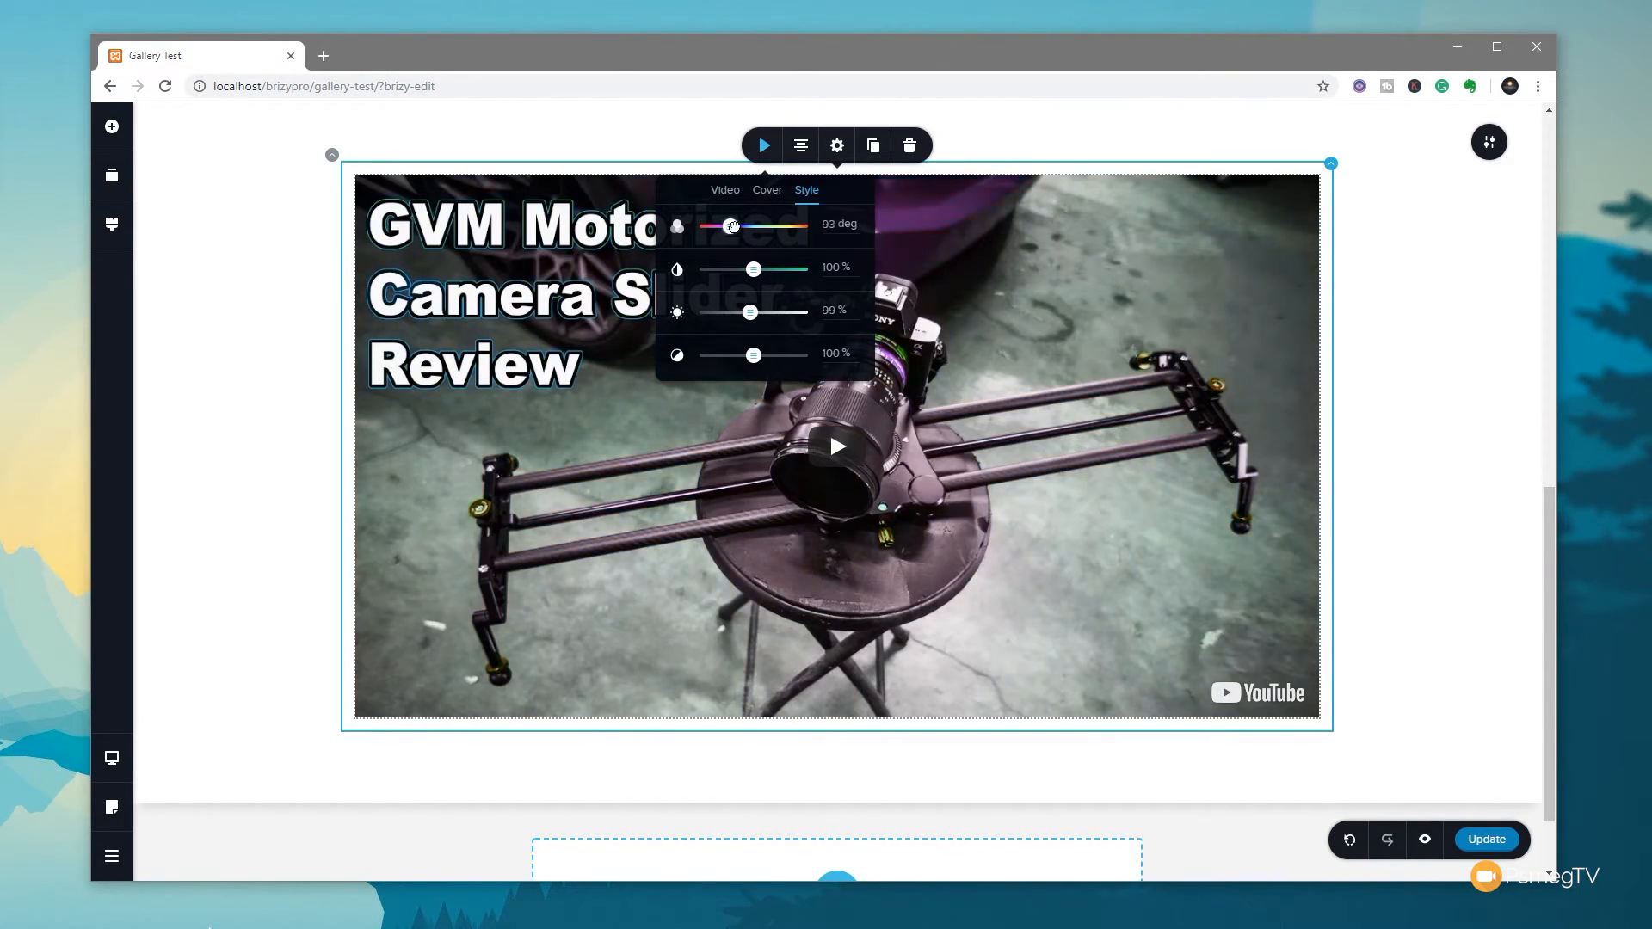
drag(732, 225, 783, 225)
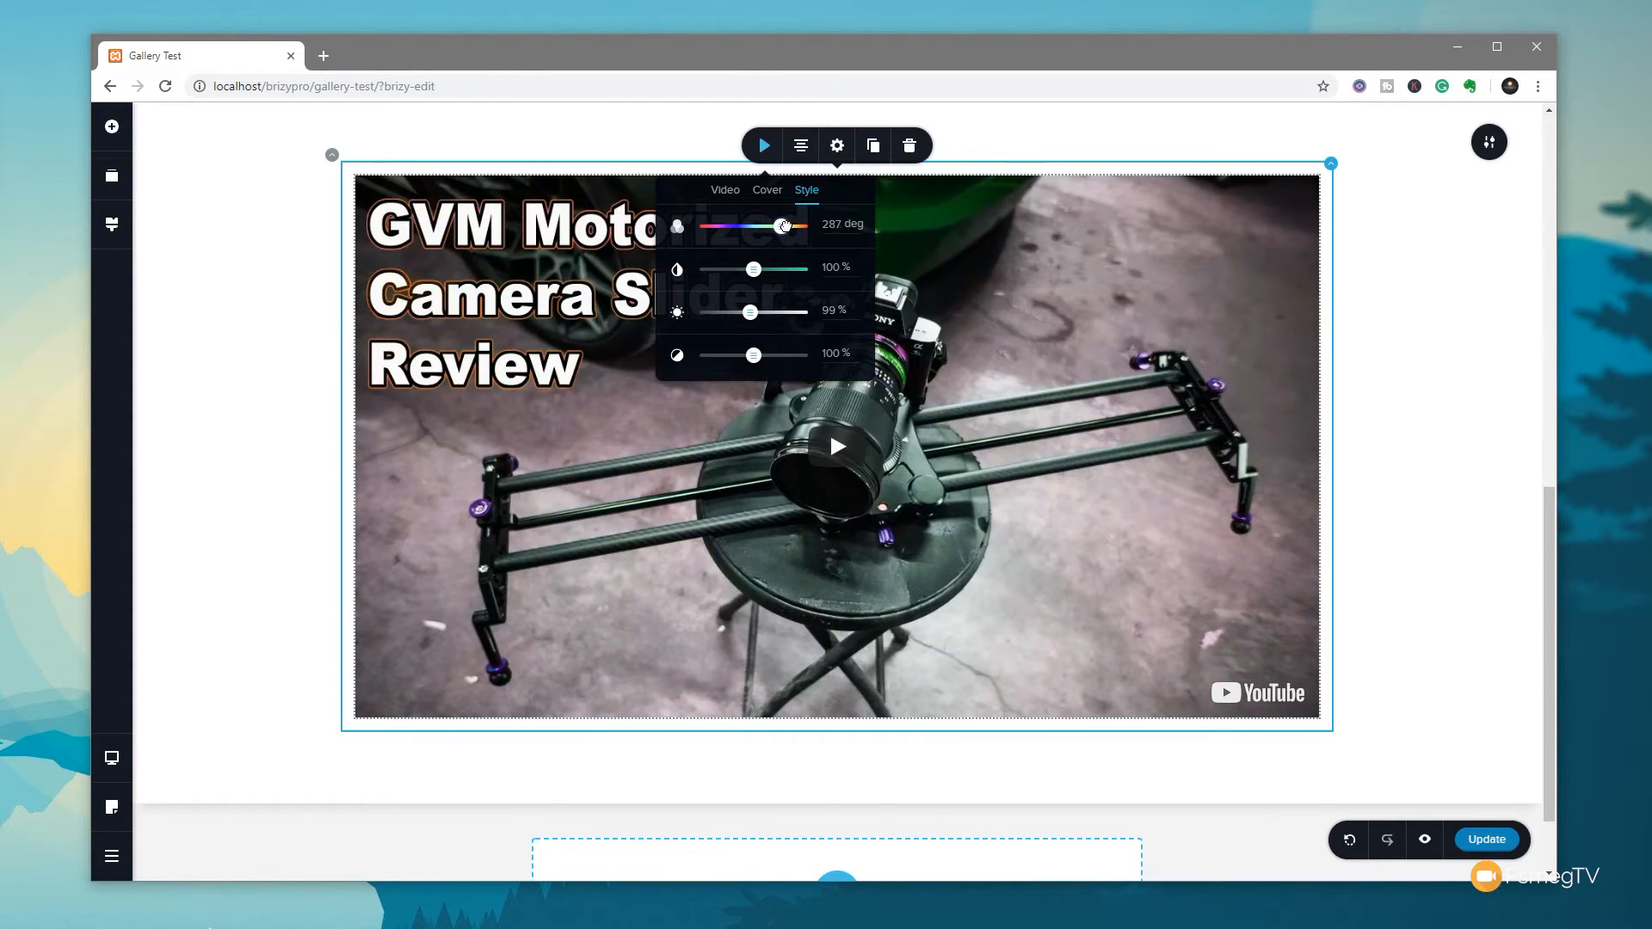
drag(784, 225, 714, 225)
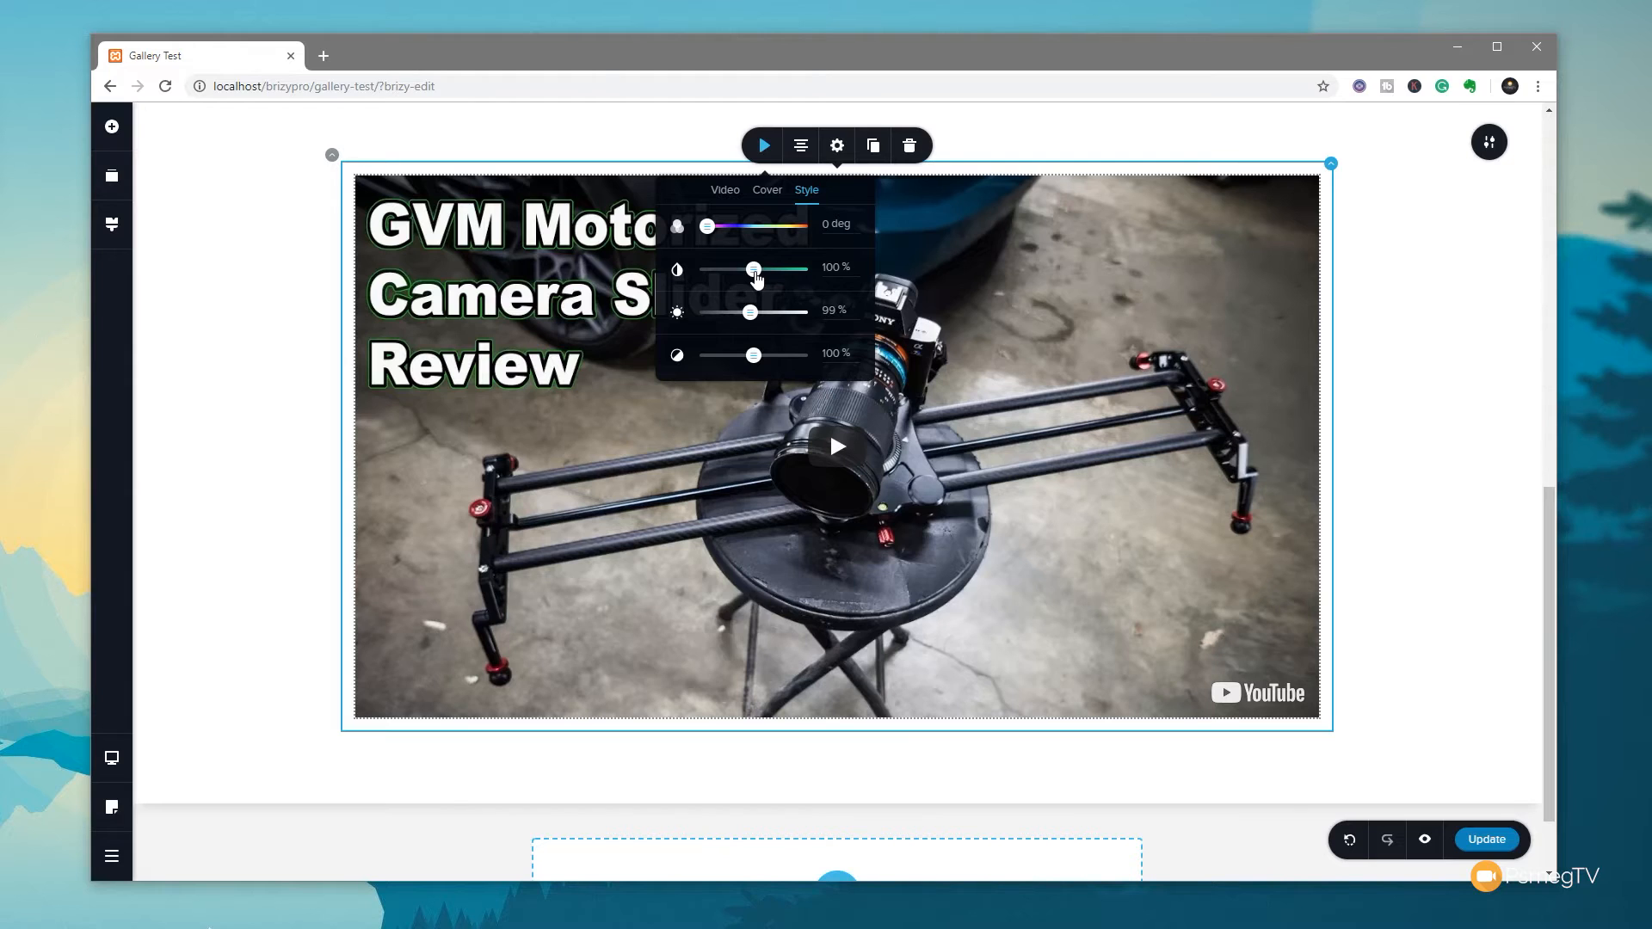
drag(751, 269, 793, 268)
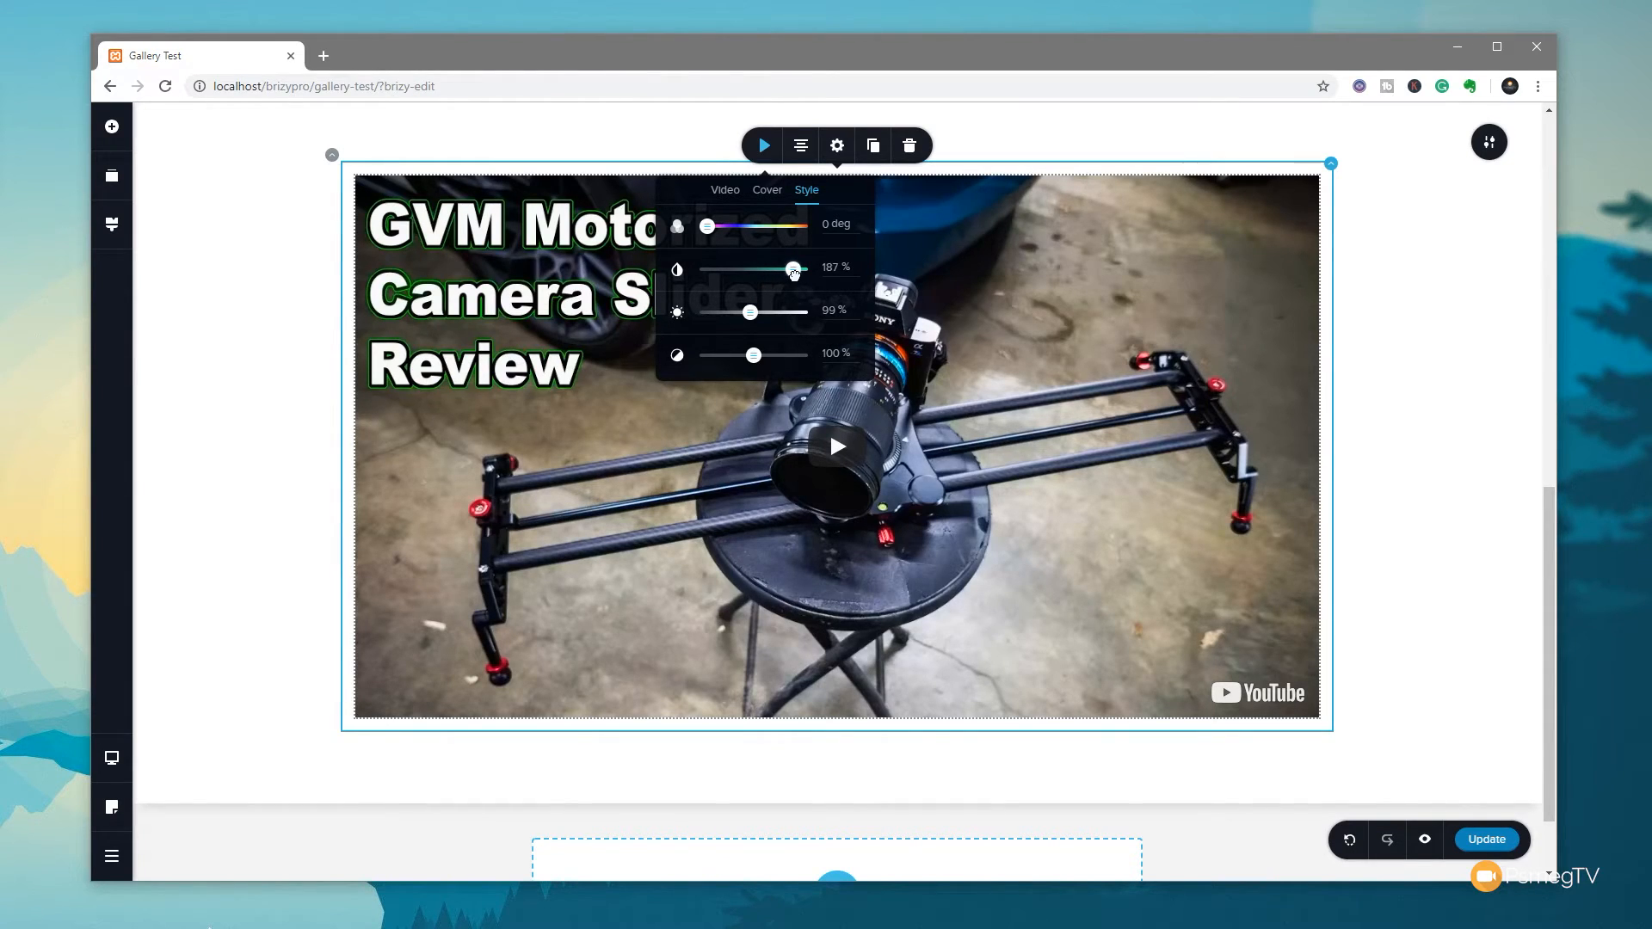
drag(792, 269, 801, 270)
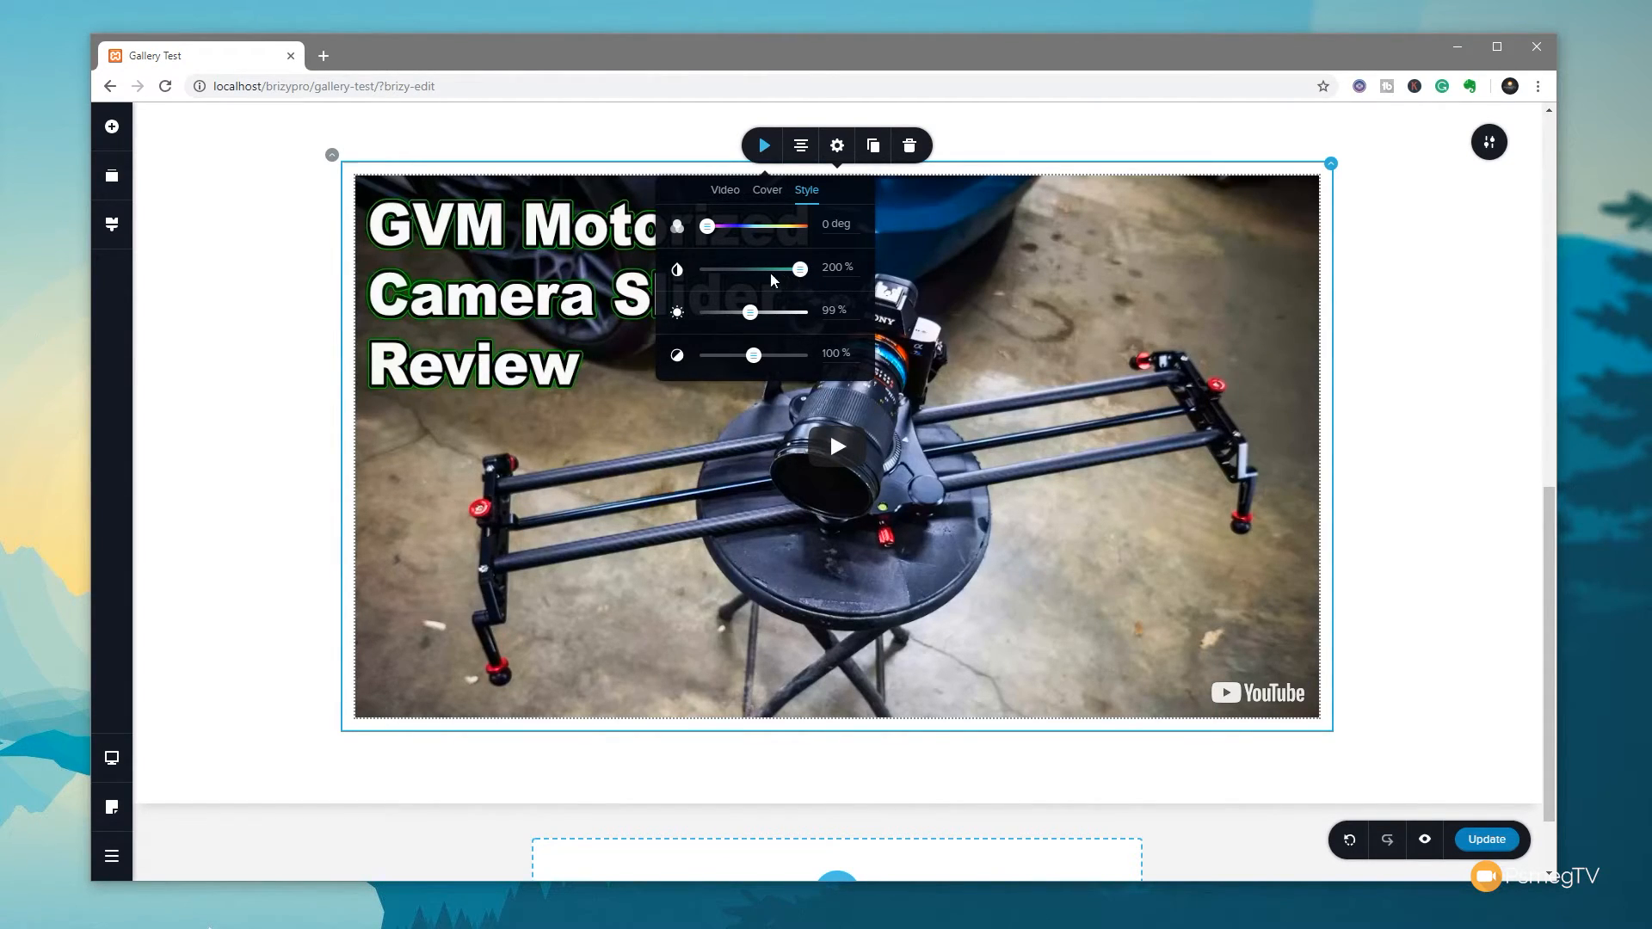
drag(801, 269, 708, 269)
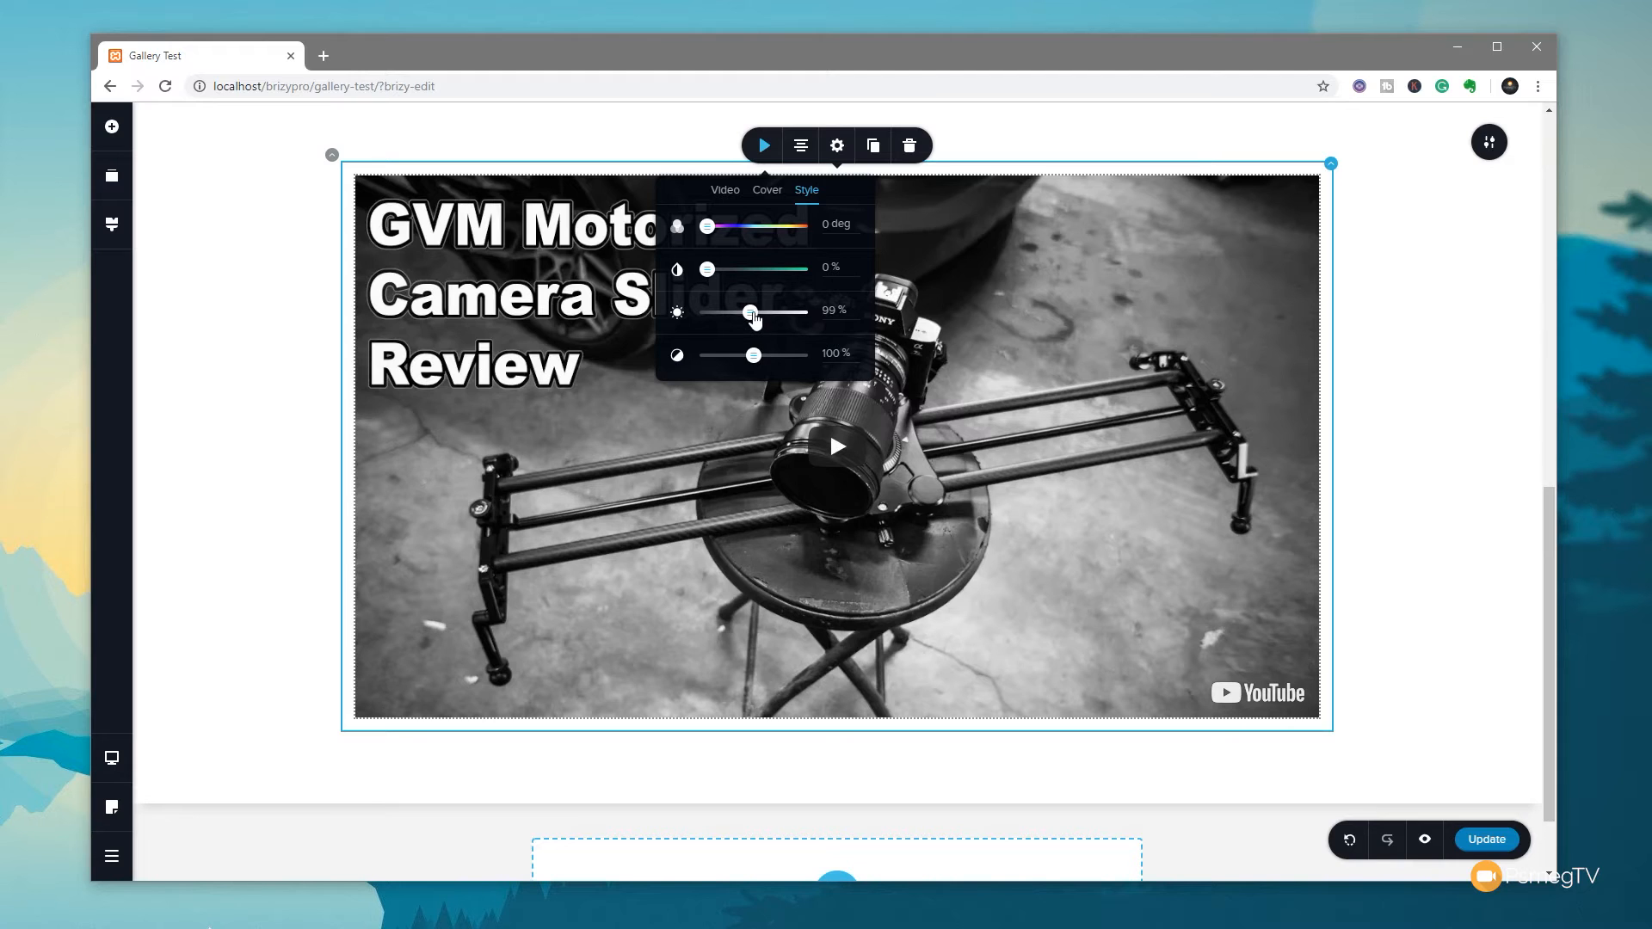
Step: Set video brightness to 142% and contrast to 61%, and reset hue to 0 deg
drag(750, 314, 774, 311)
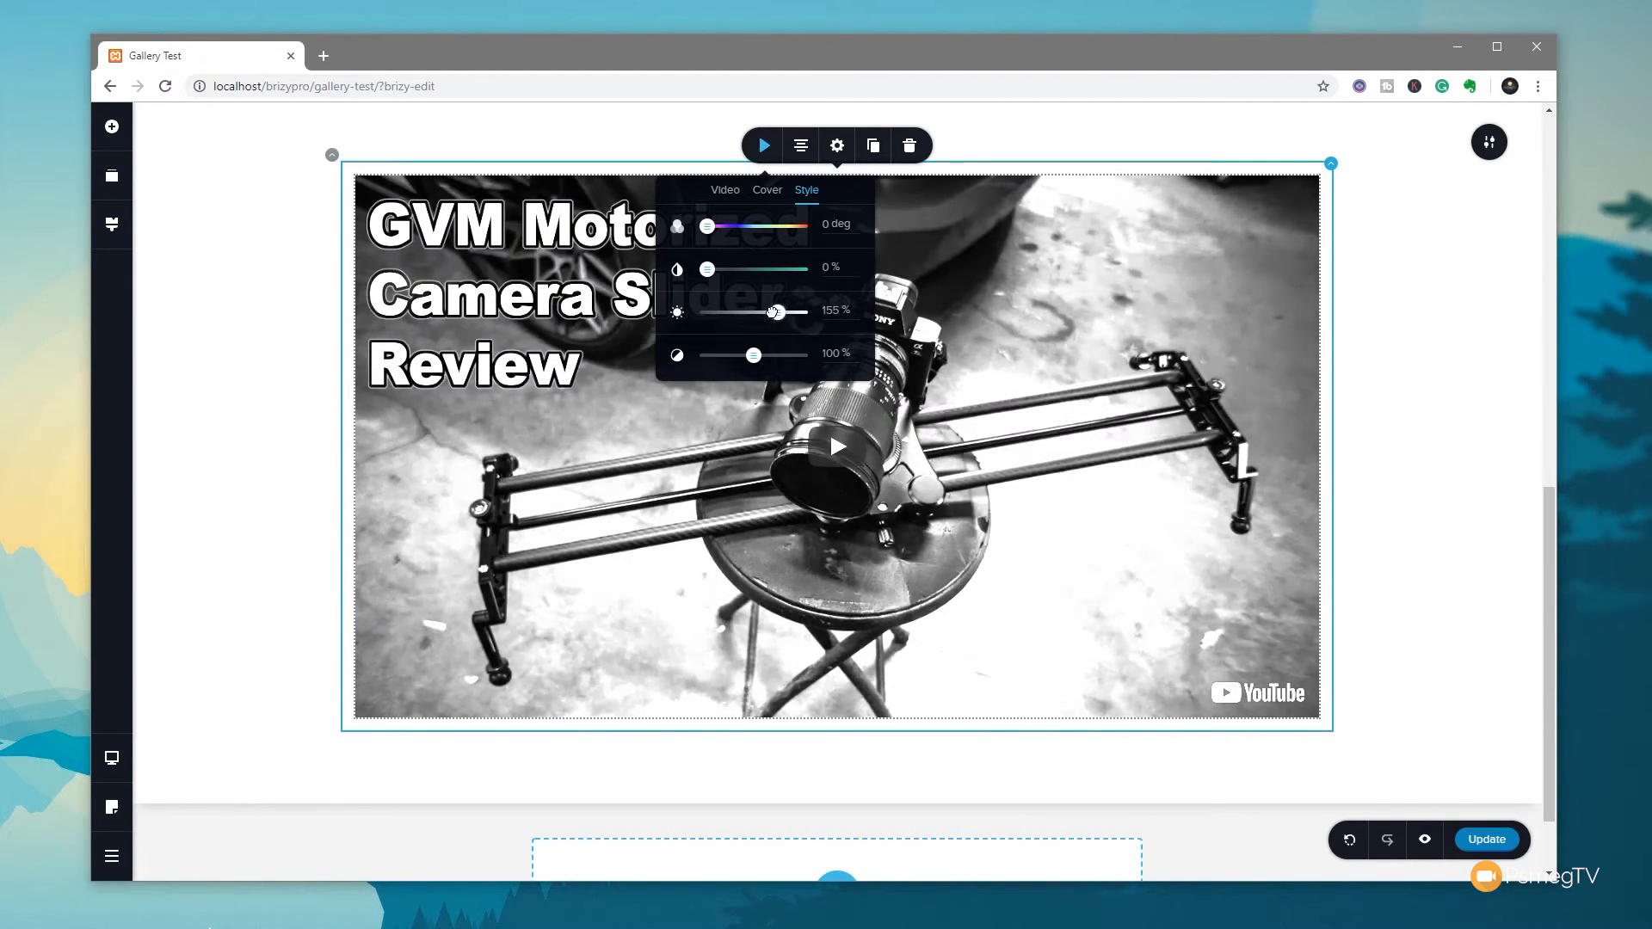
drag(776, 311, 756, 311)
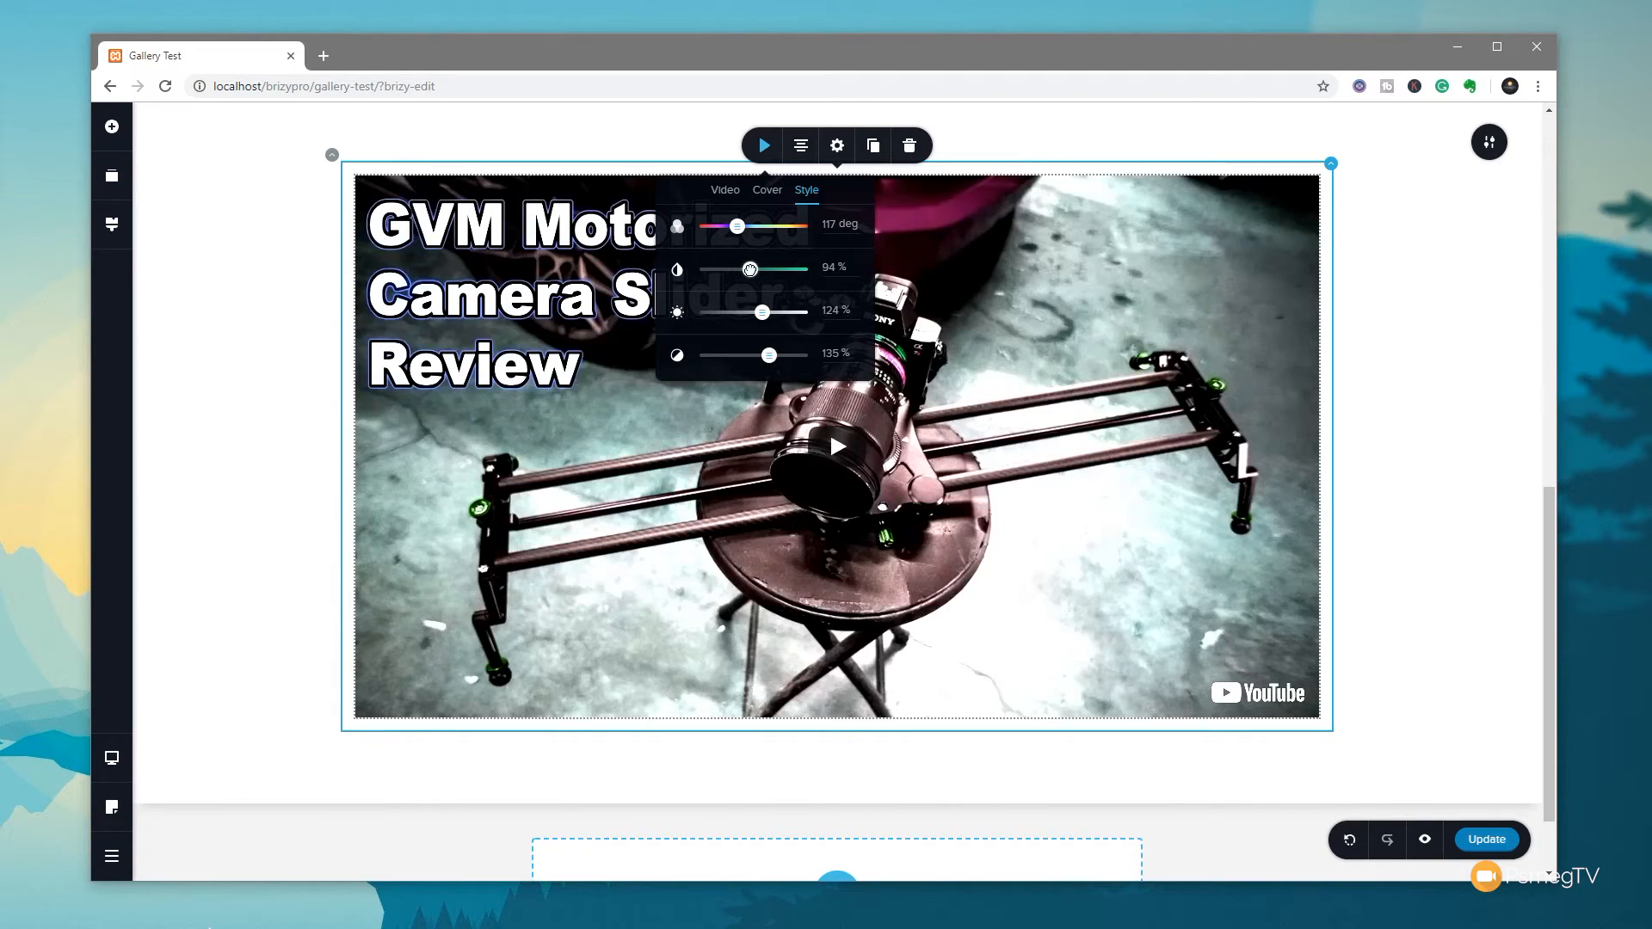
drag(737, 226, 740, 225)
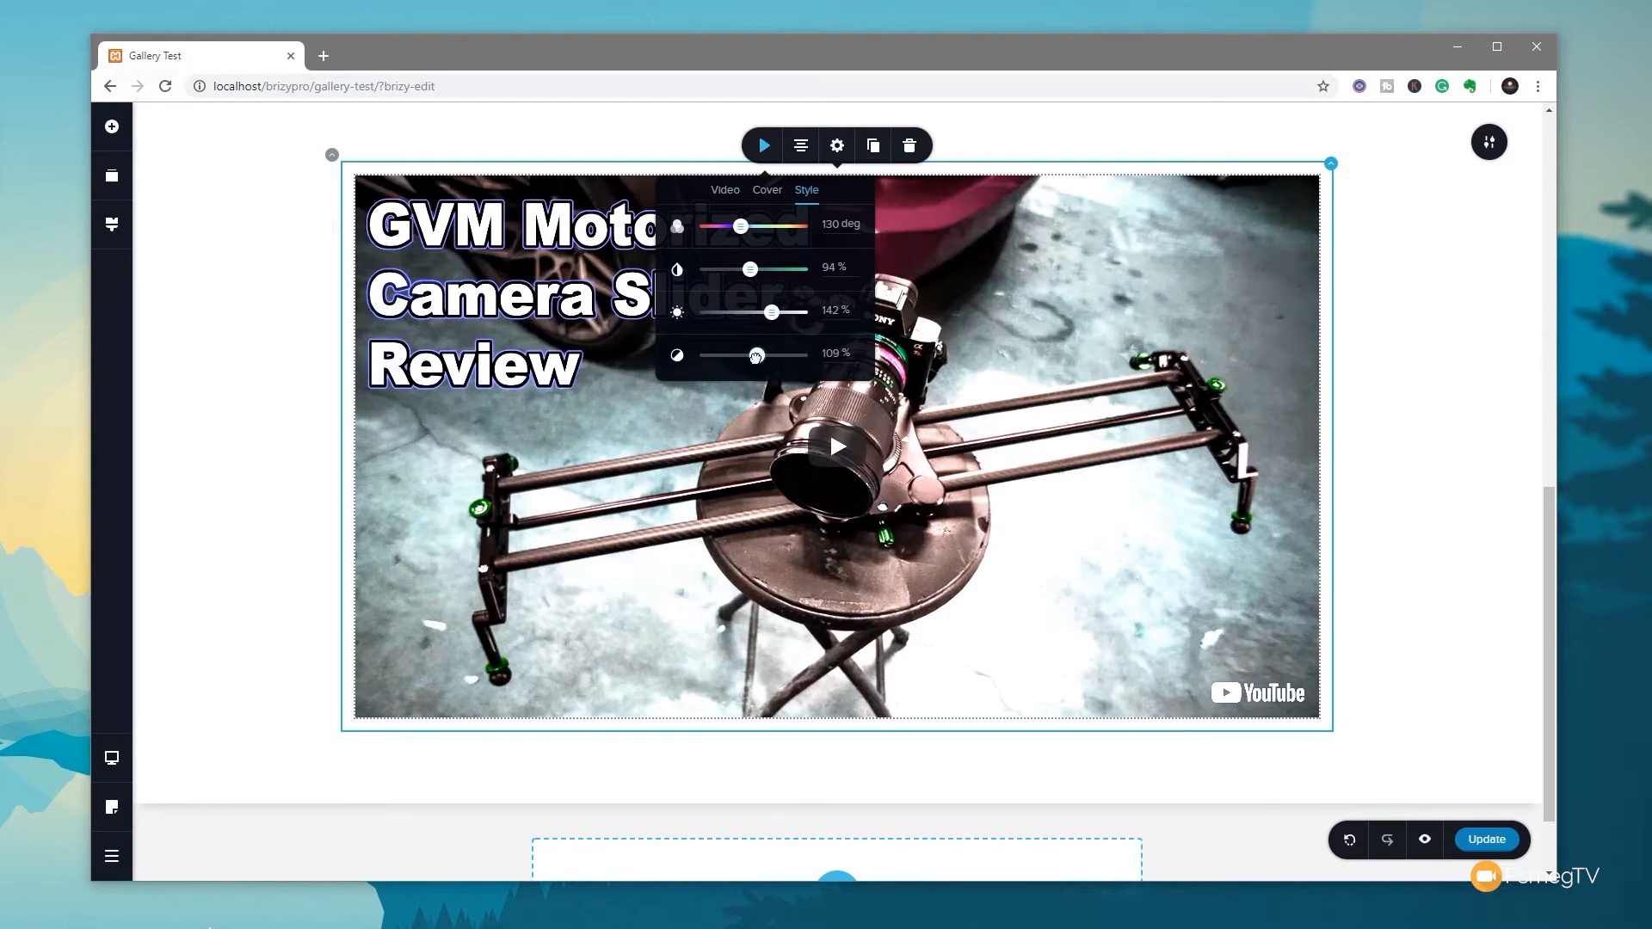
drag(755, 355, 734, 355)
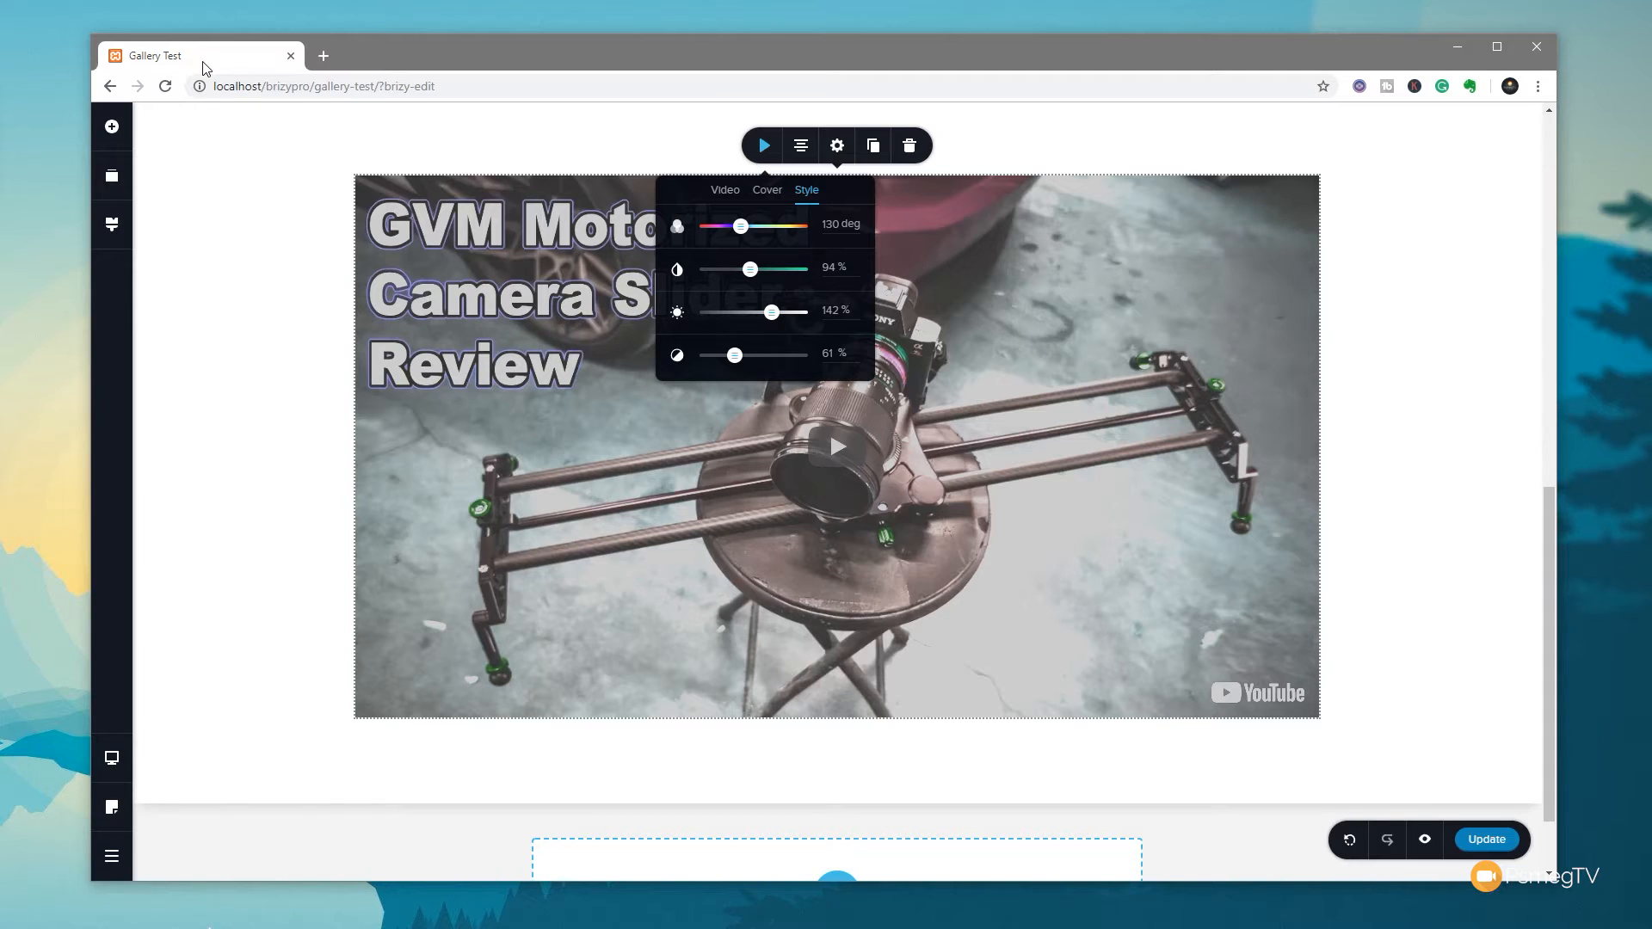
click(836, 442)
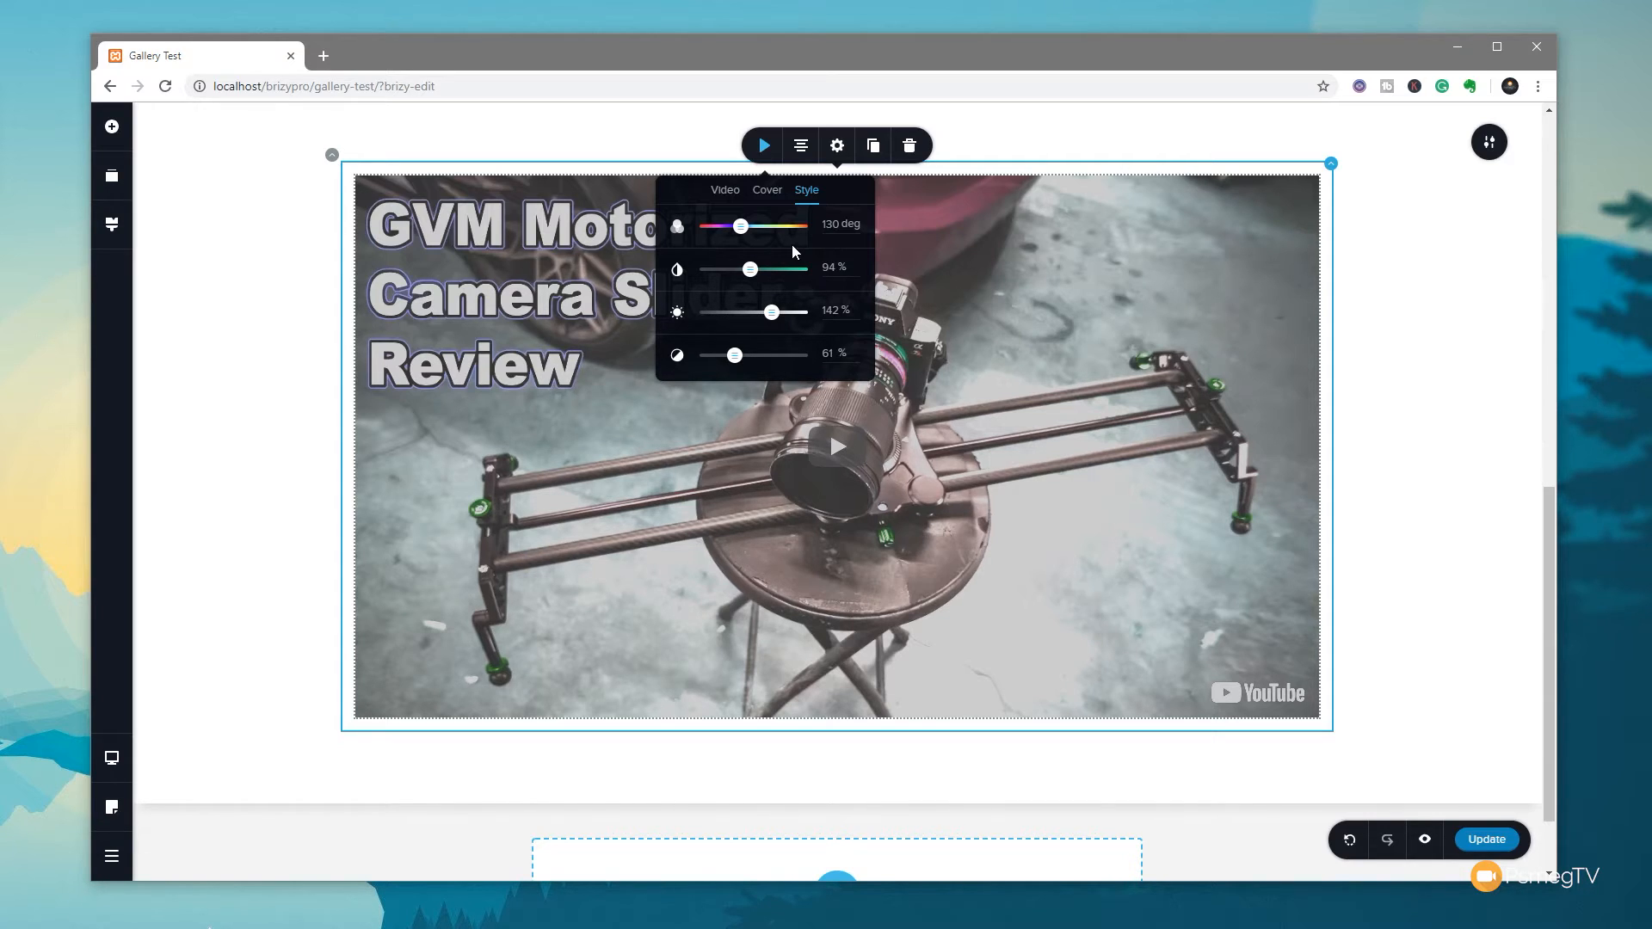
drag(740, 225, 707, 225)
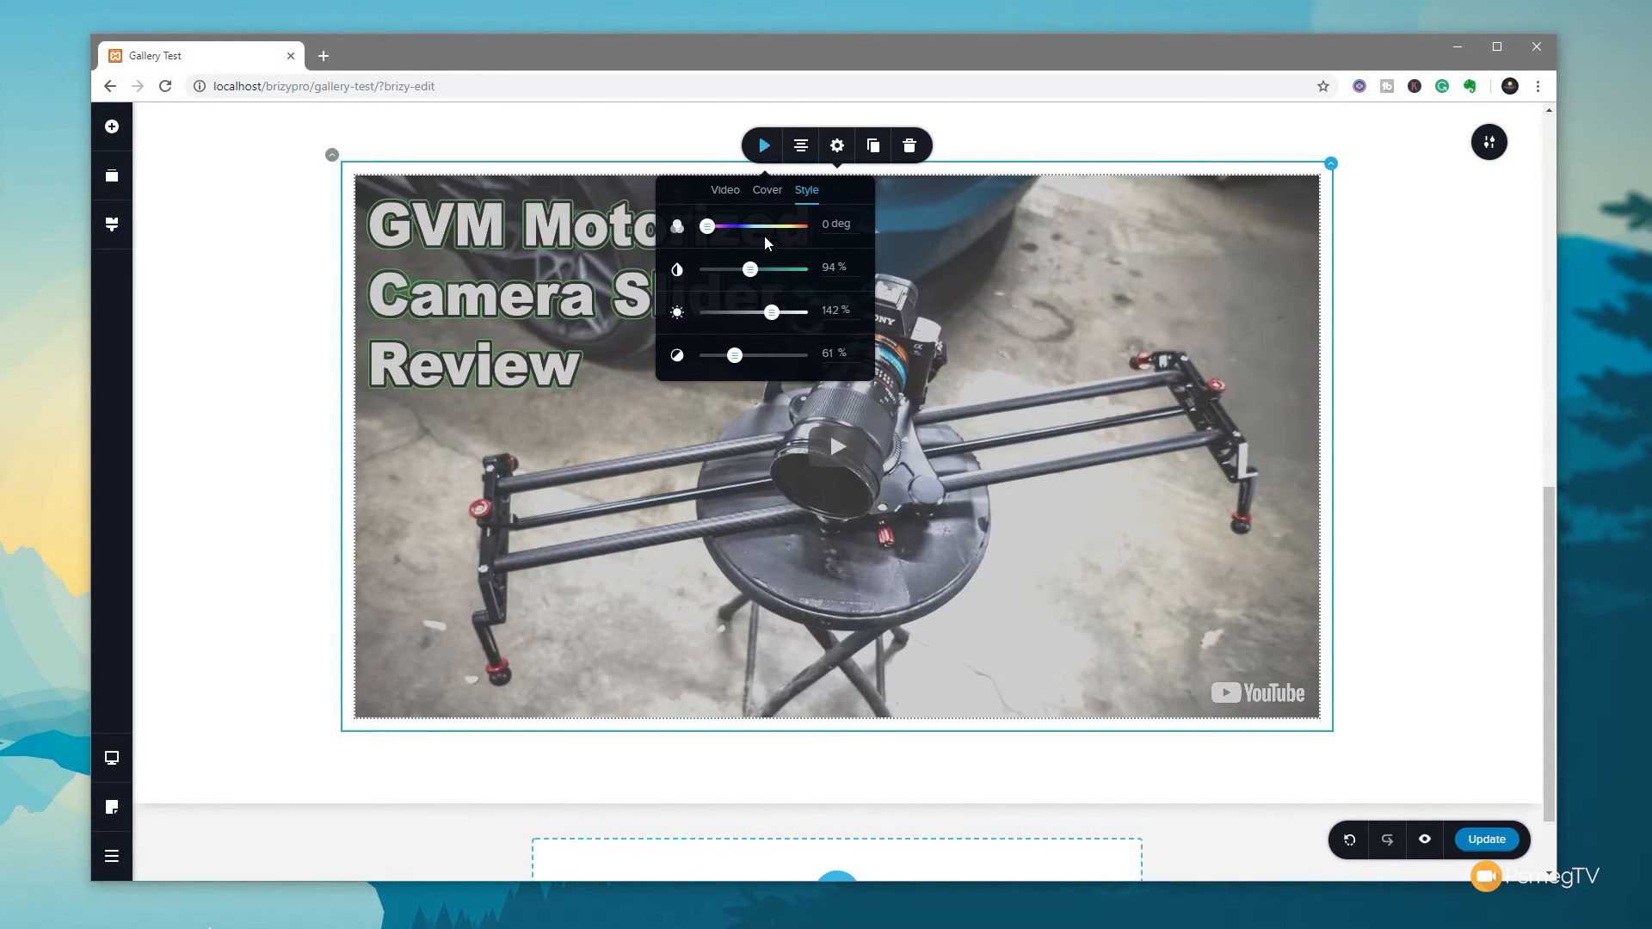
mouse_move(806, 309)
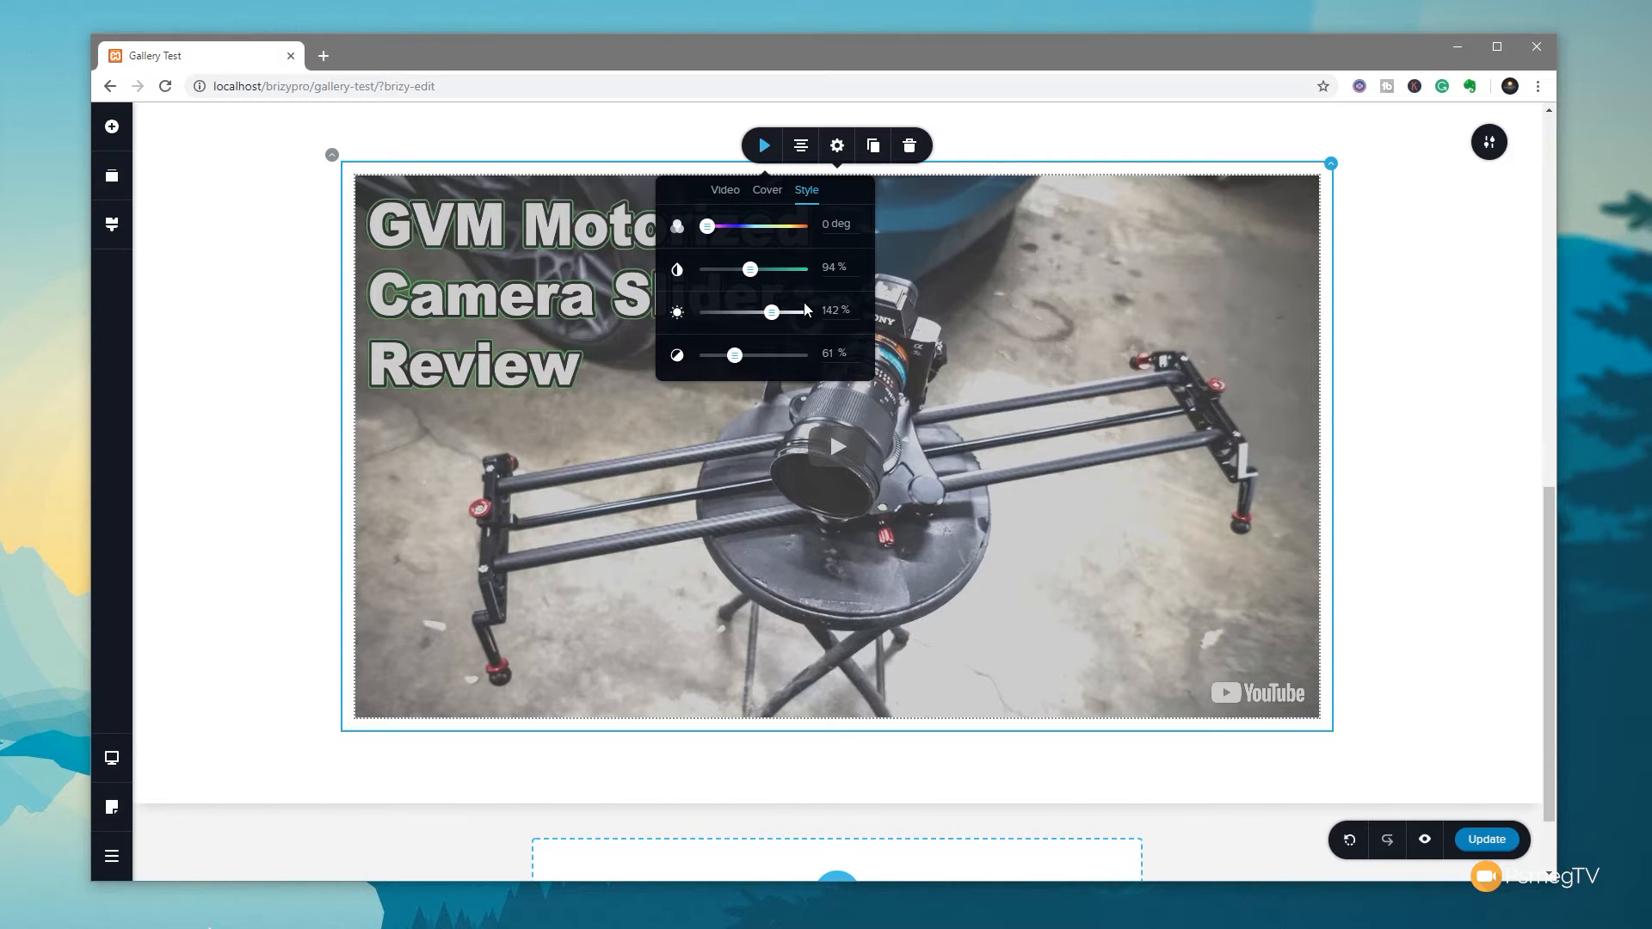
mouse_move(864, 230)
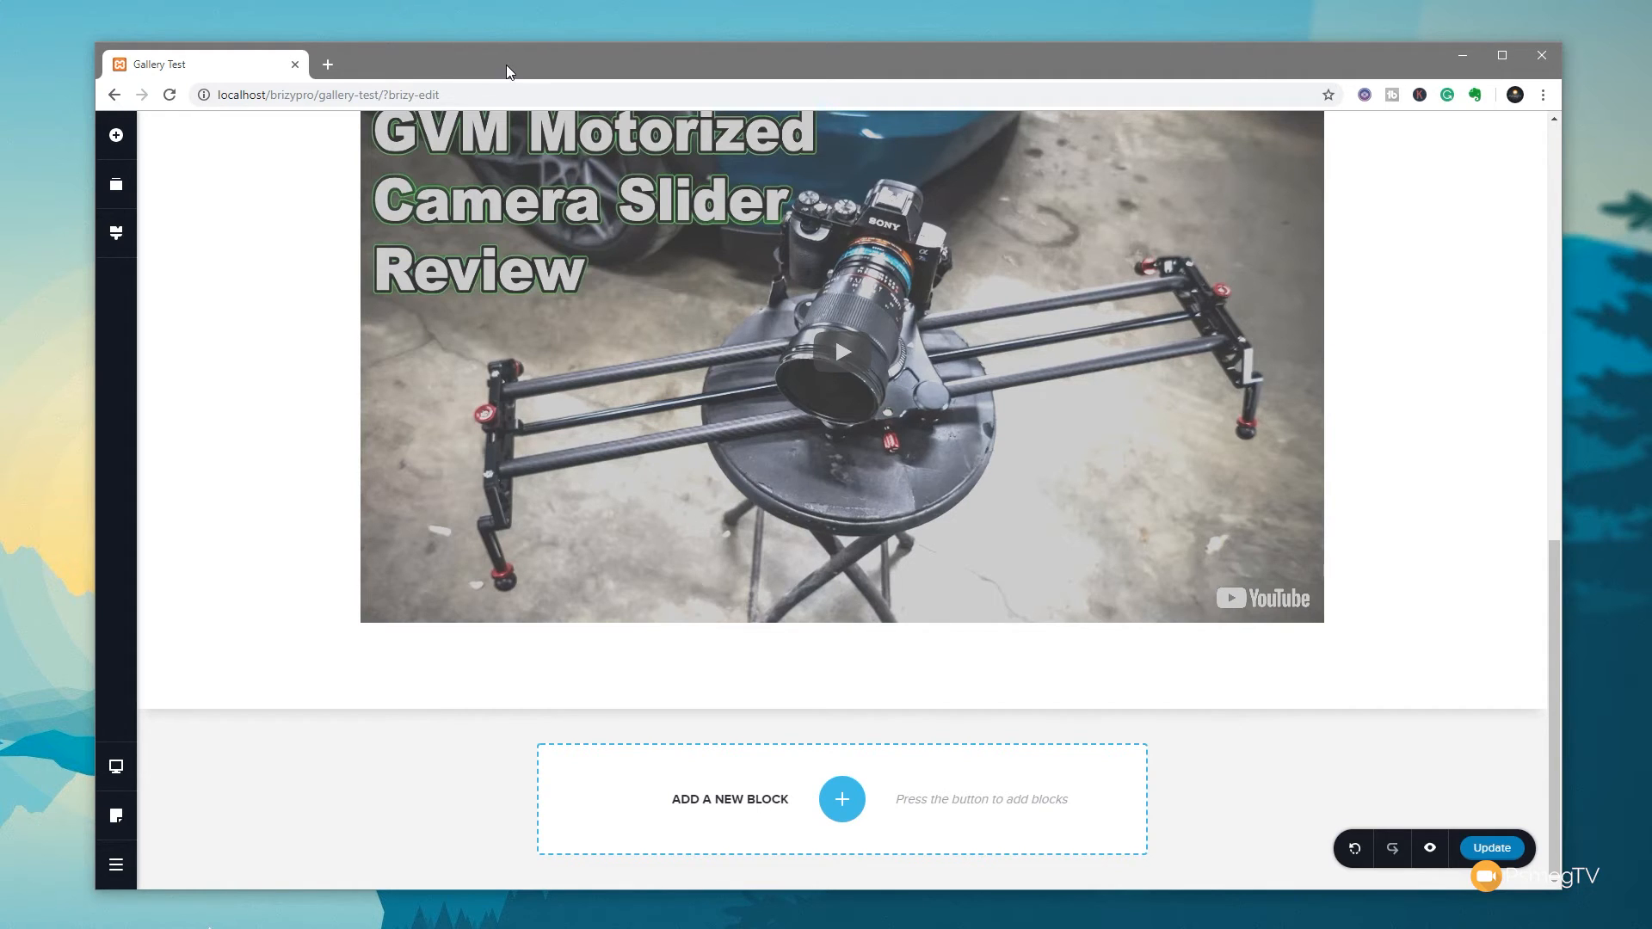
Step: Add a blank block below the video and browse the elements panel for Posts
click(839, 799)
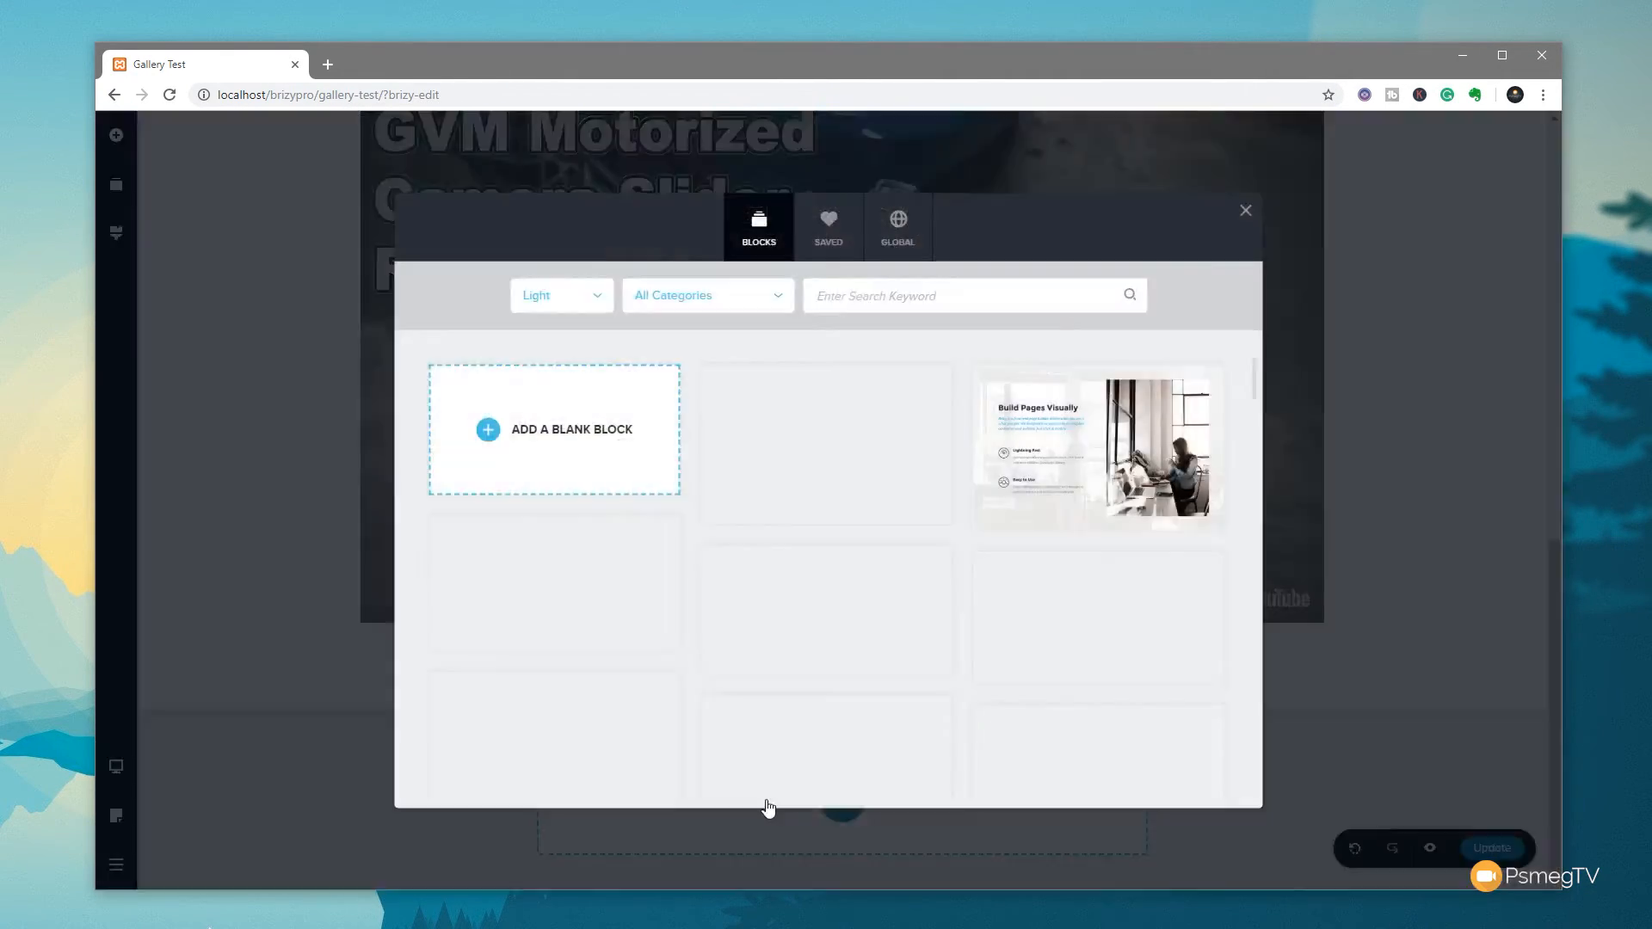
click(1244, 210)
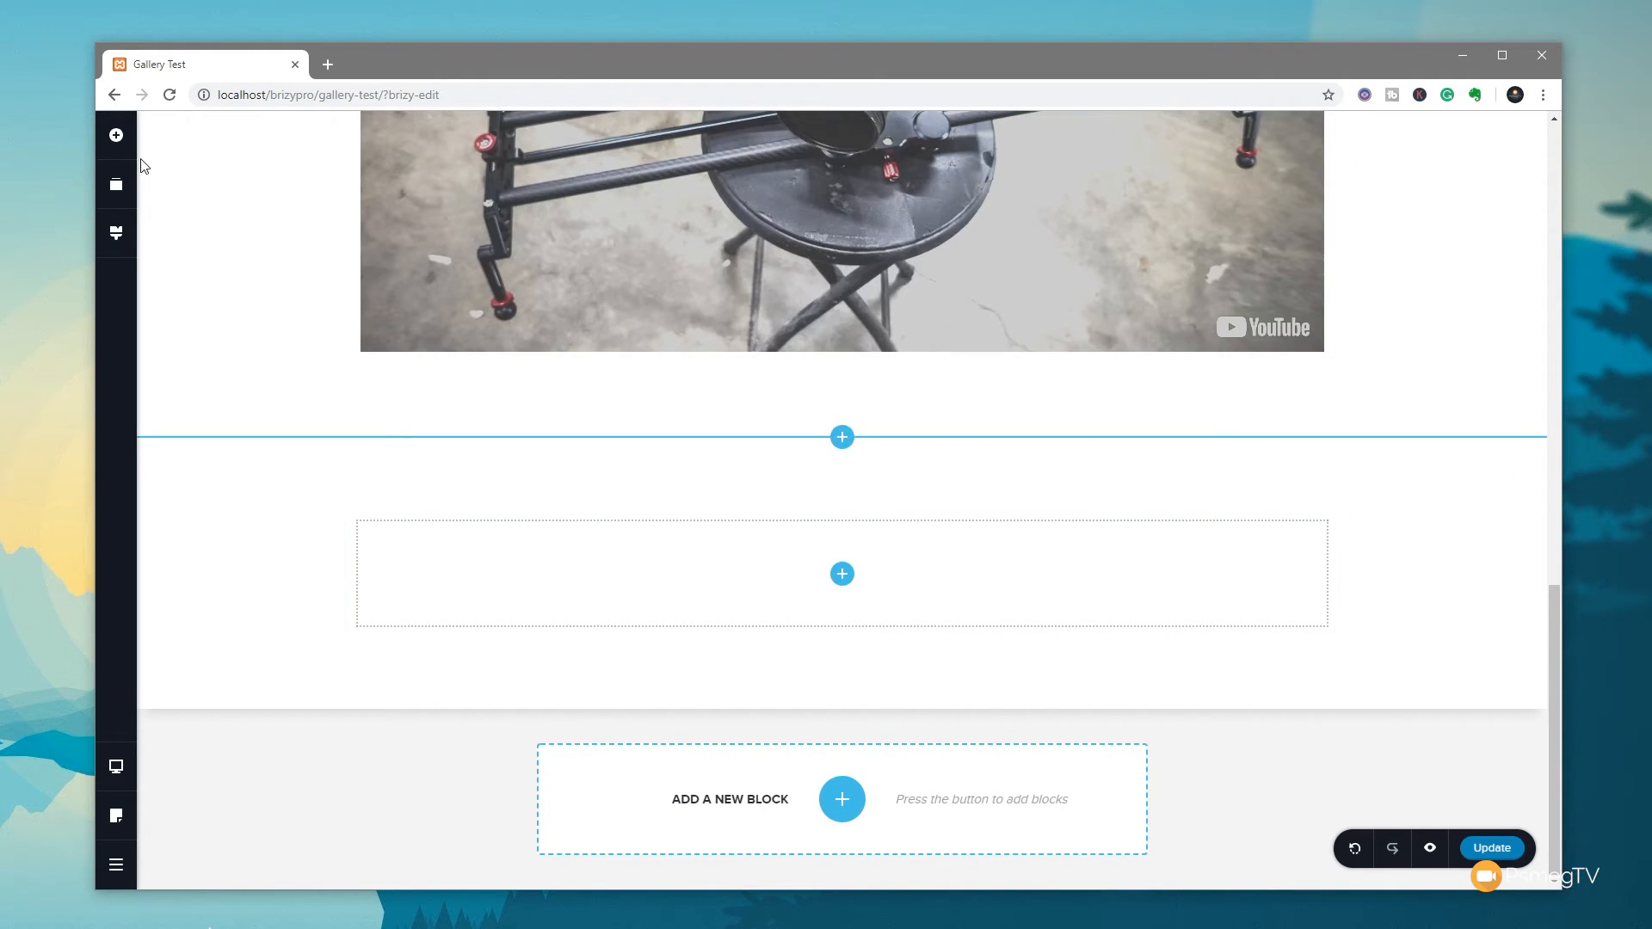
click(116, 135)
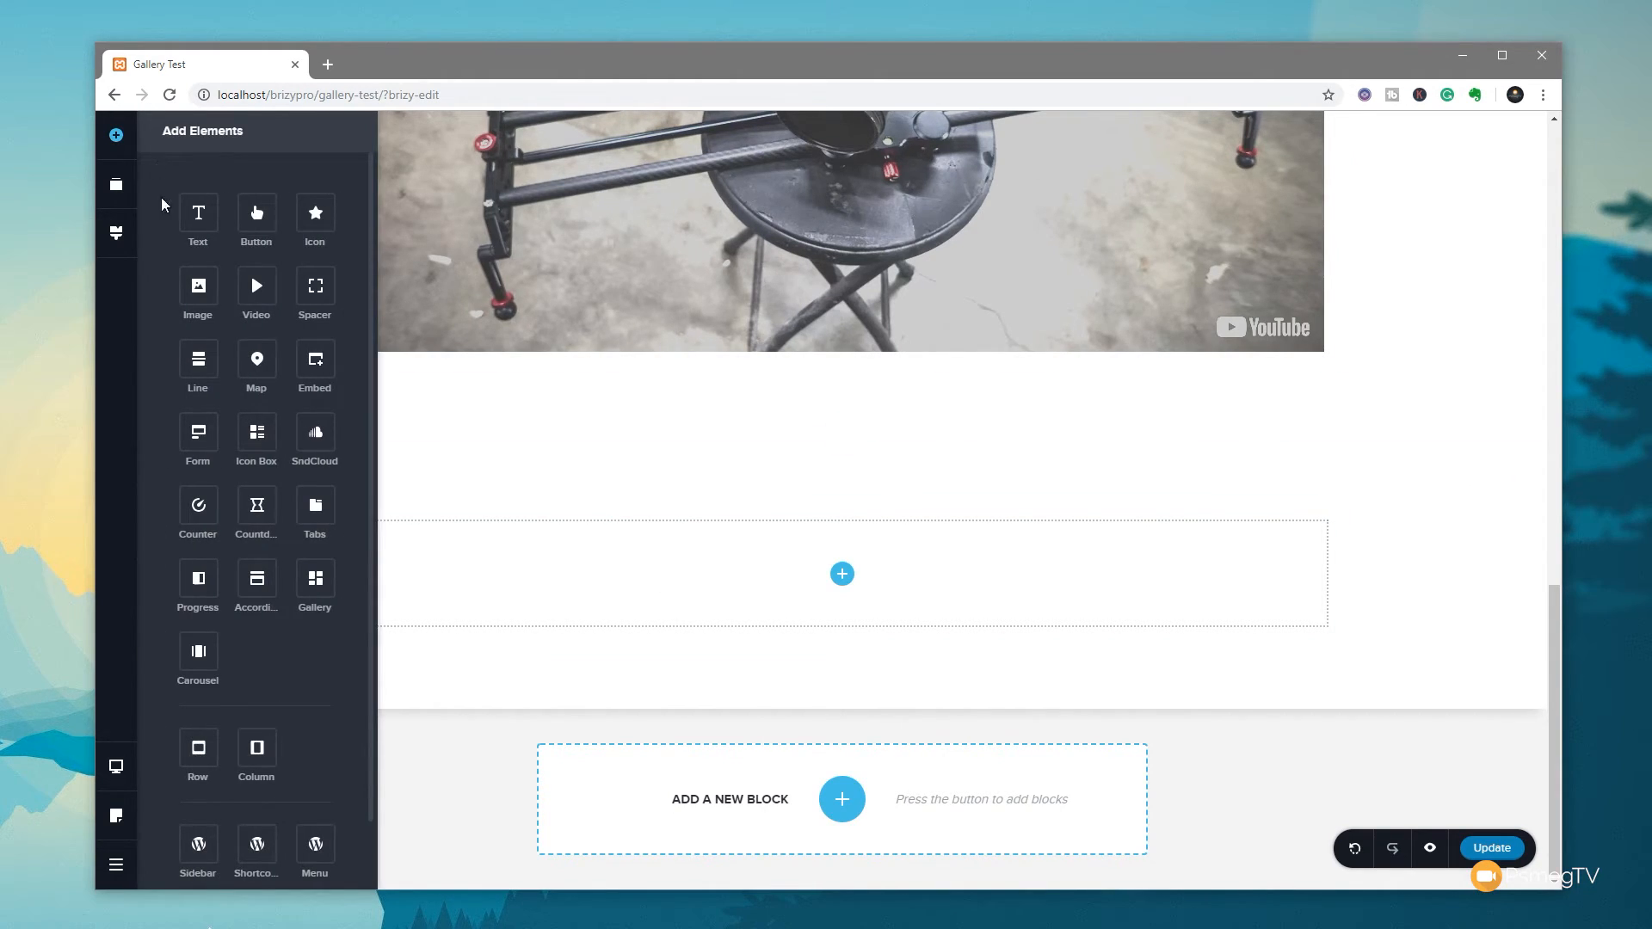
scroll(down, 3)
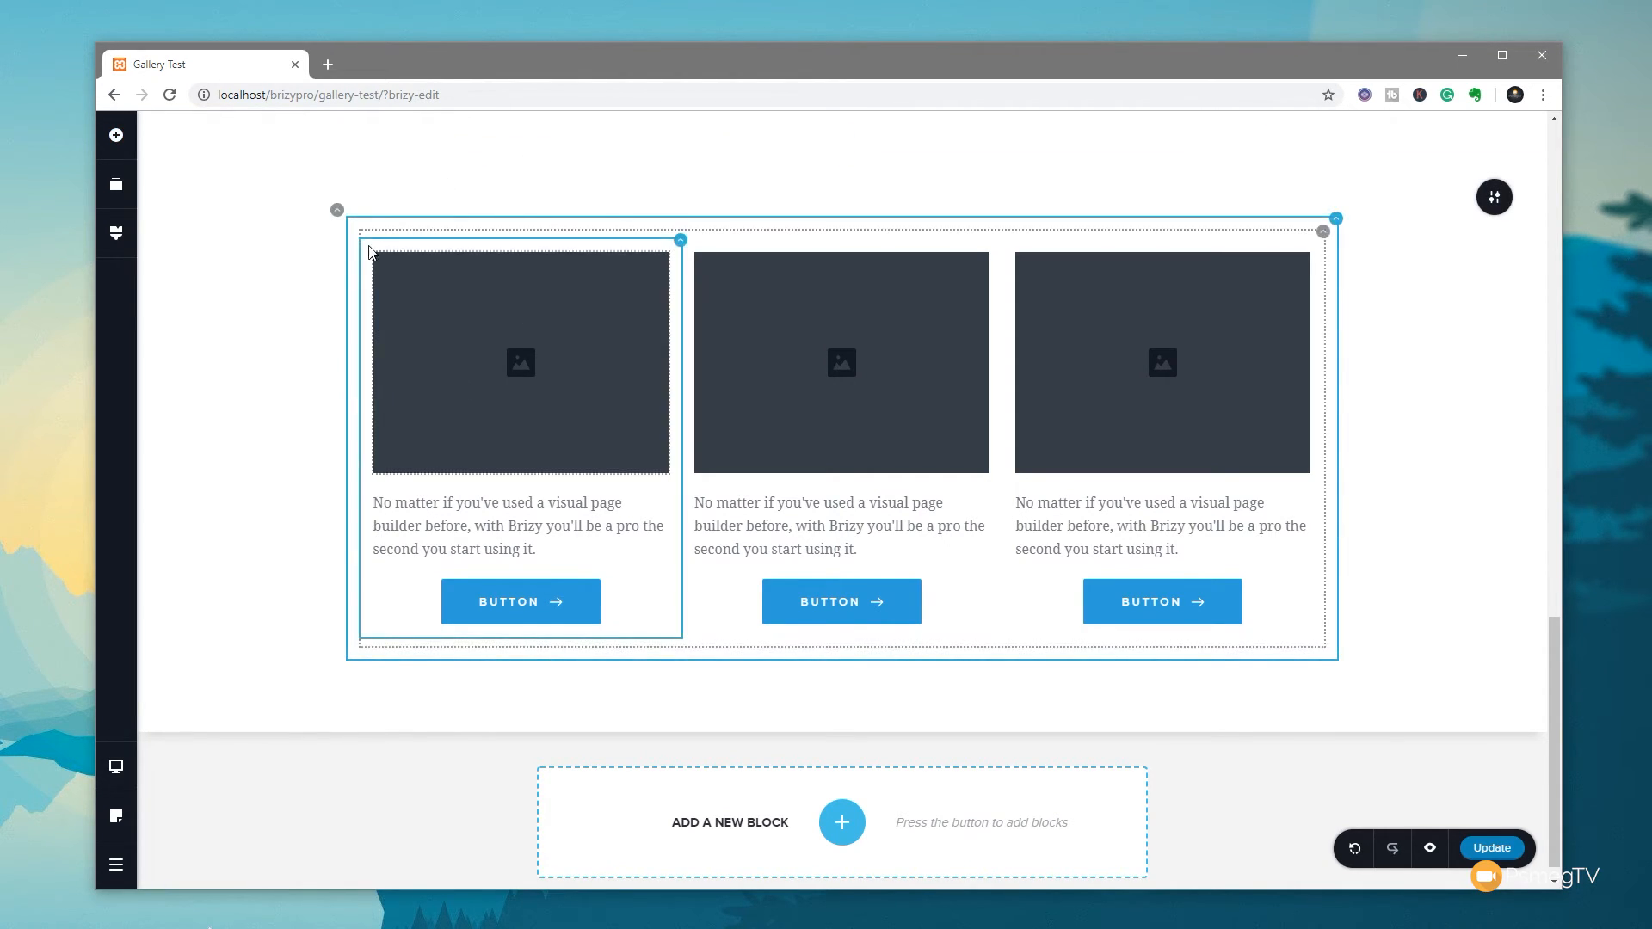
Step: Link the post grid images to the dynamic Featured Image source
click(276, 304)
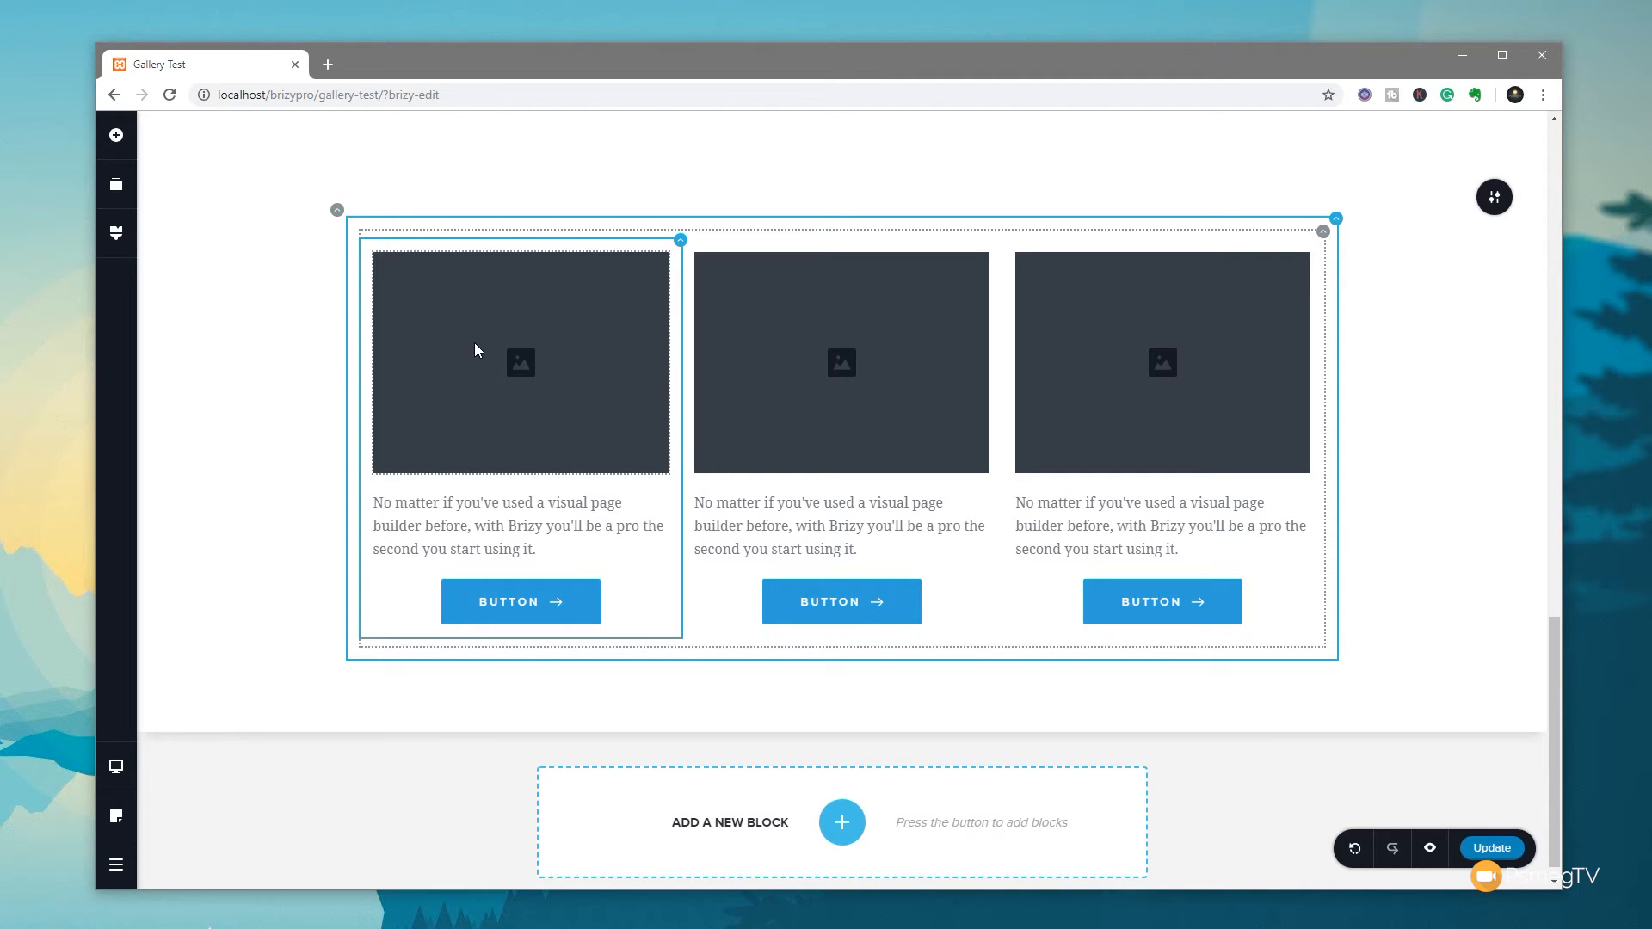
click(520, 361)
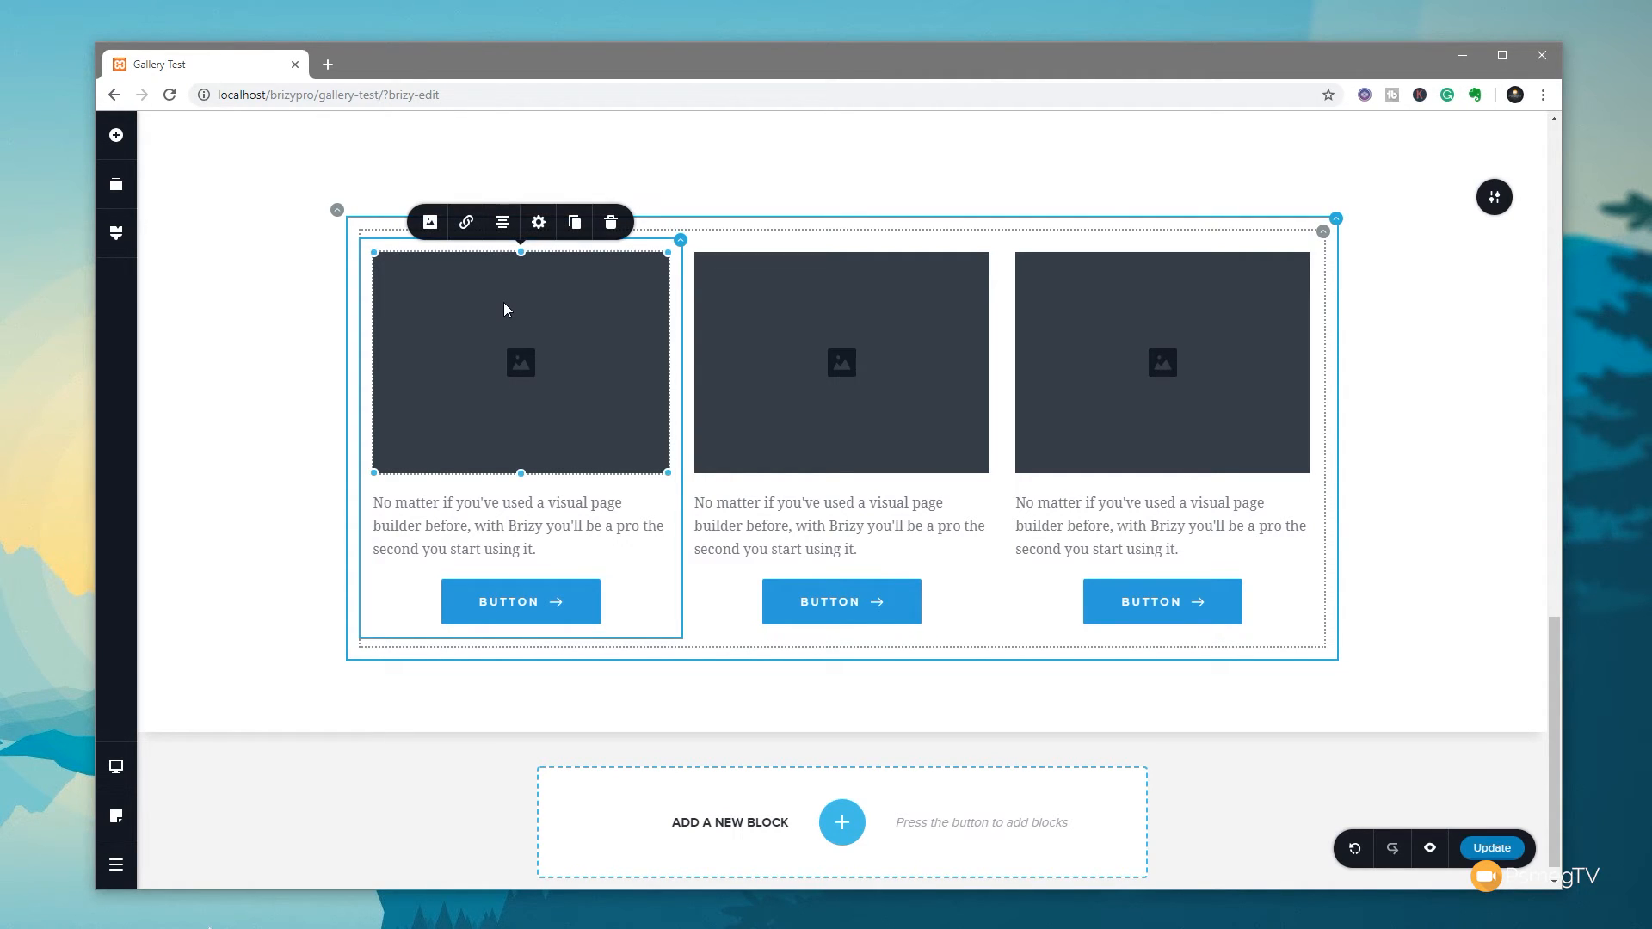
click(427, 221)
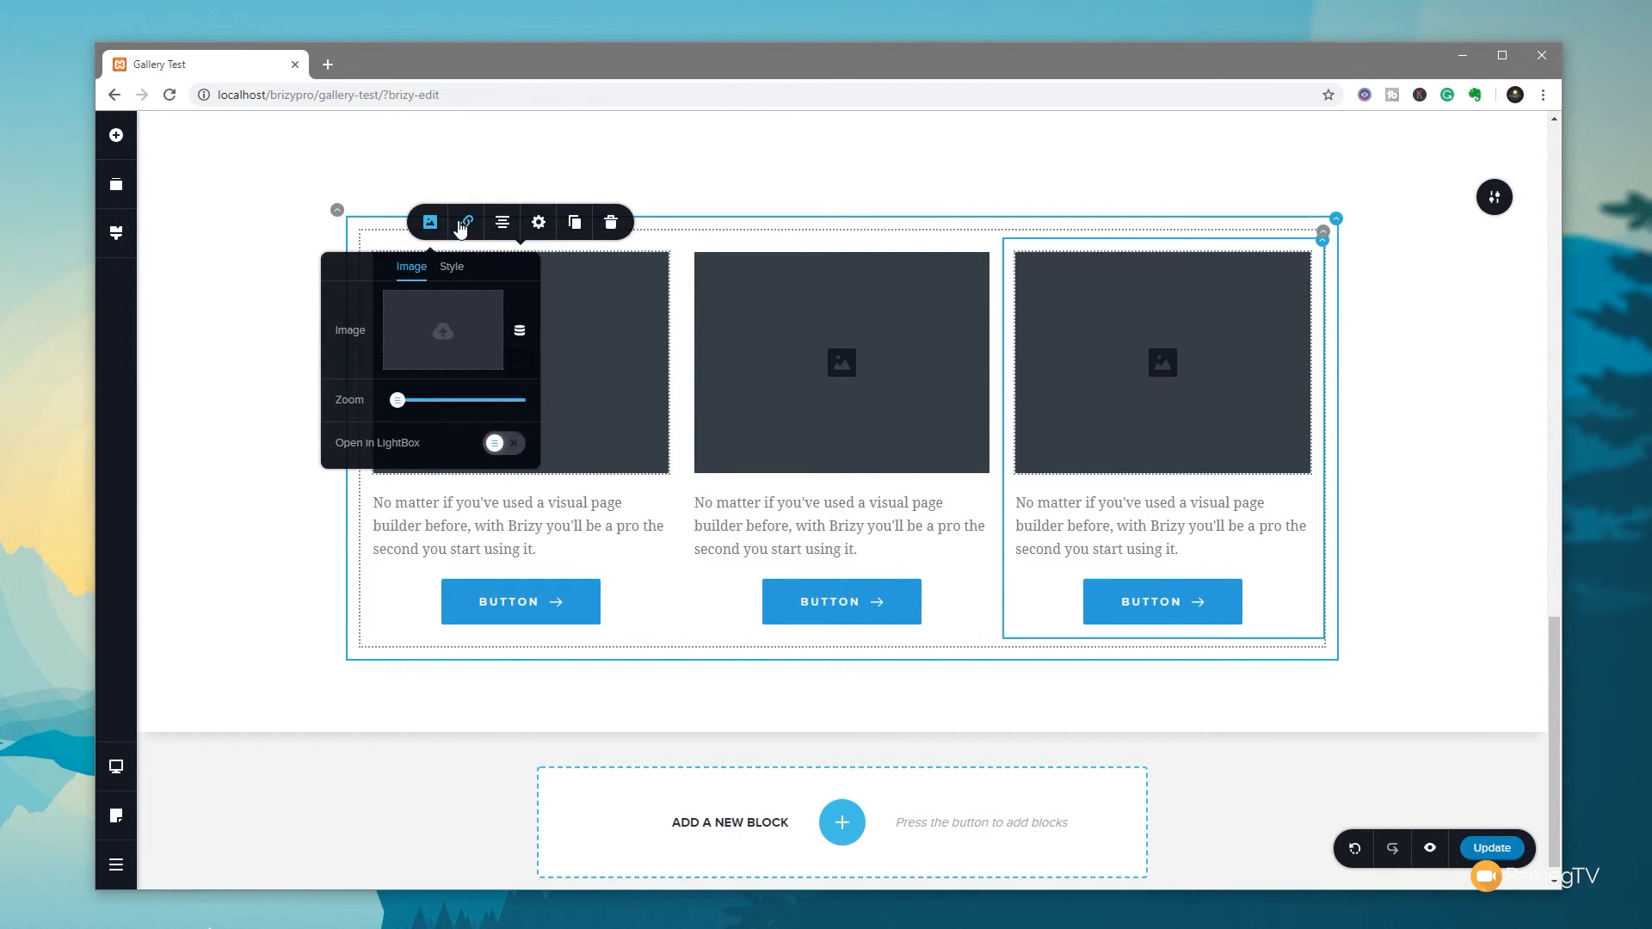
mouse_move(519, 330)
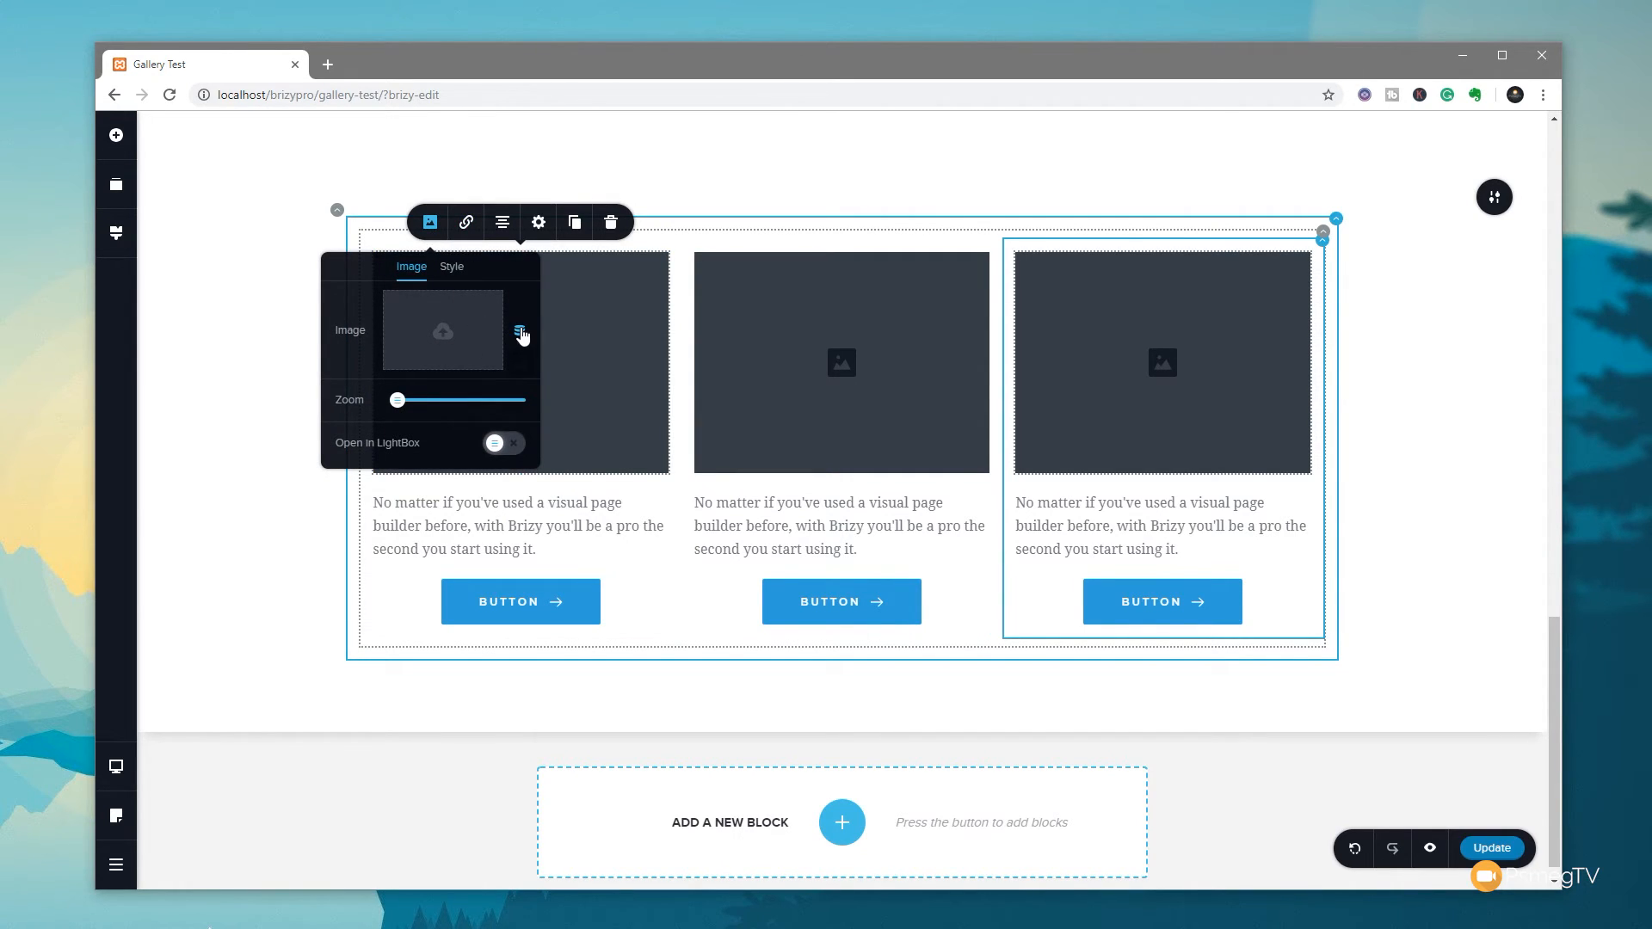
click(518, 329)
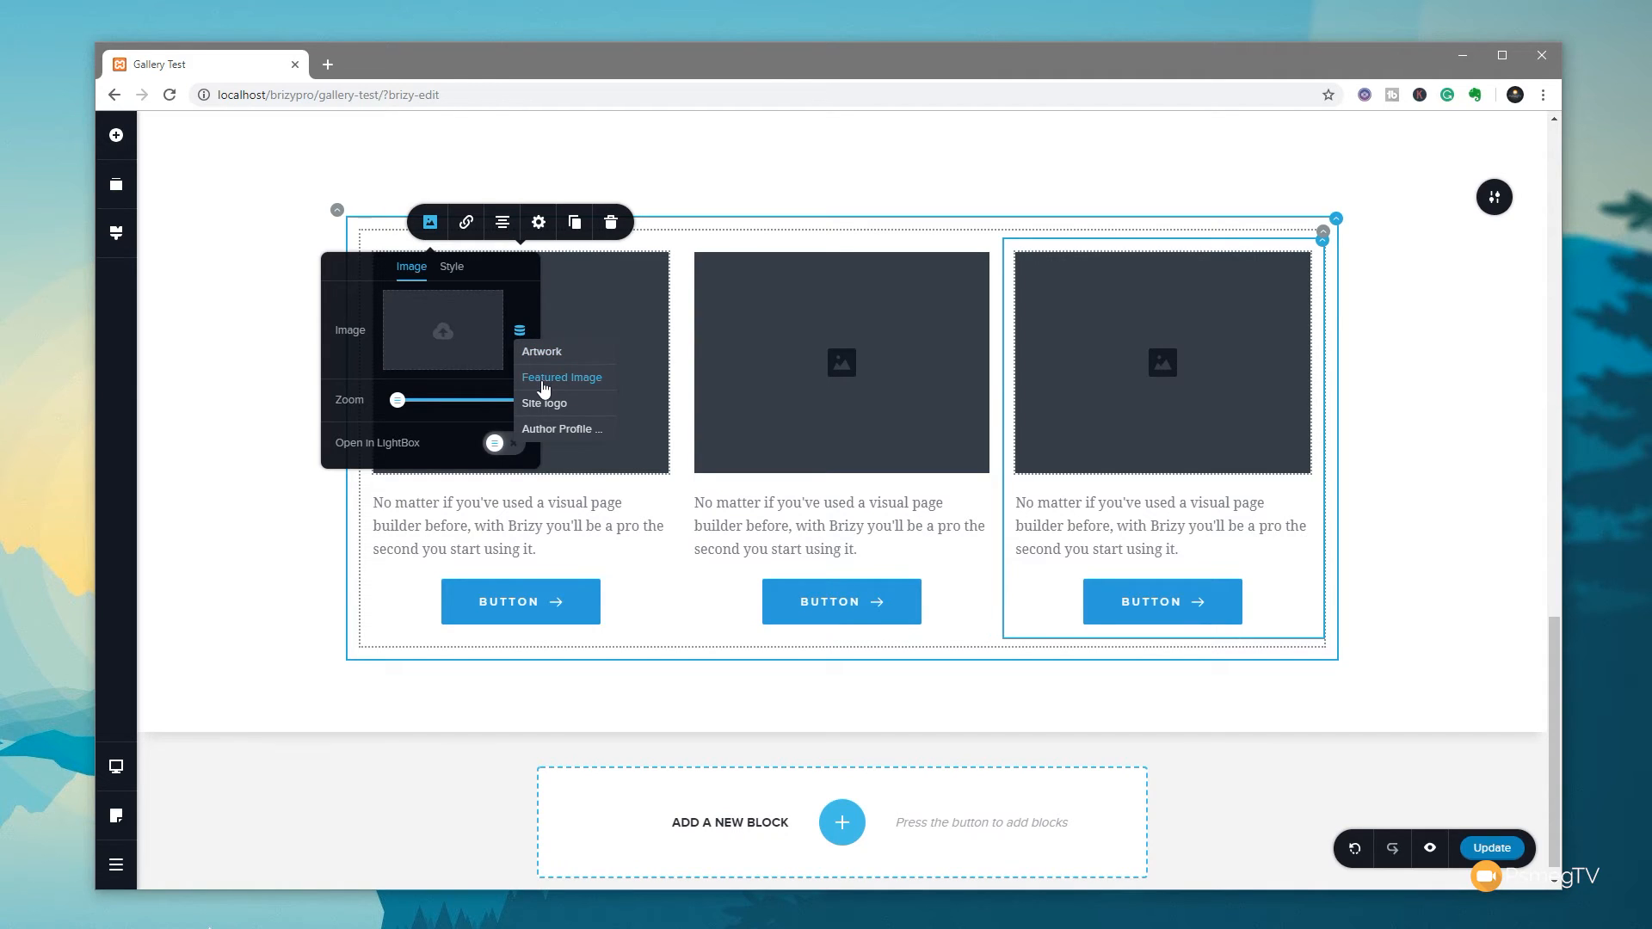
mouse_move(562, 377)
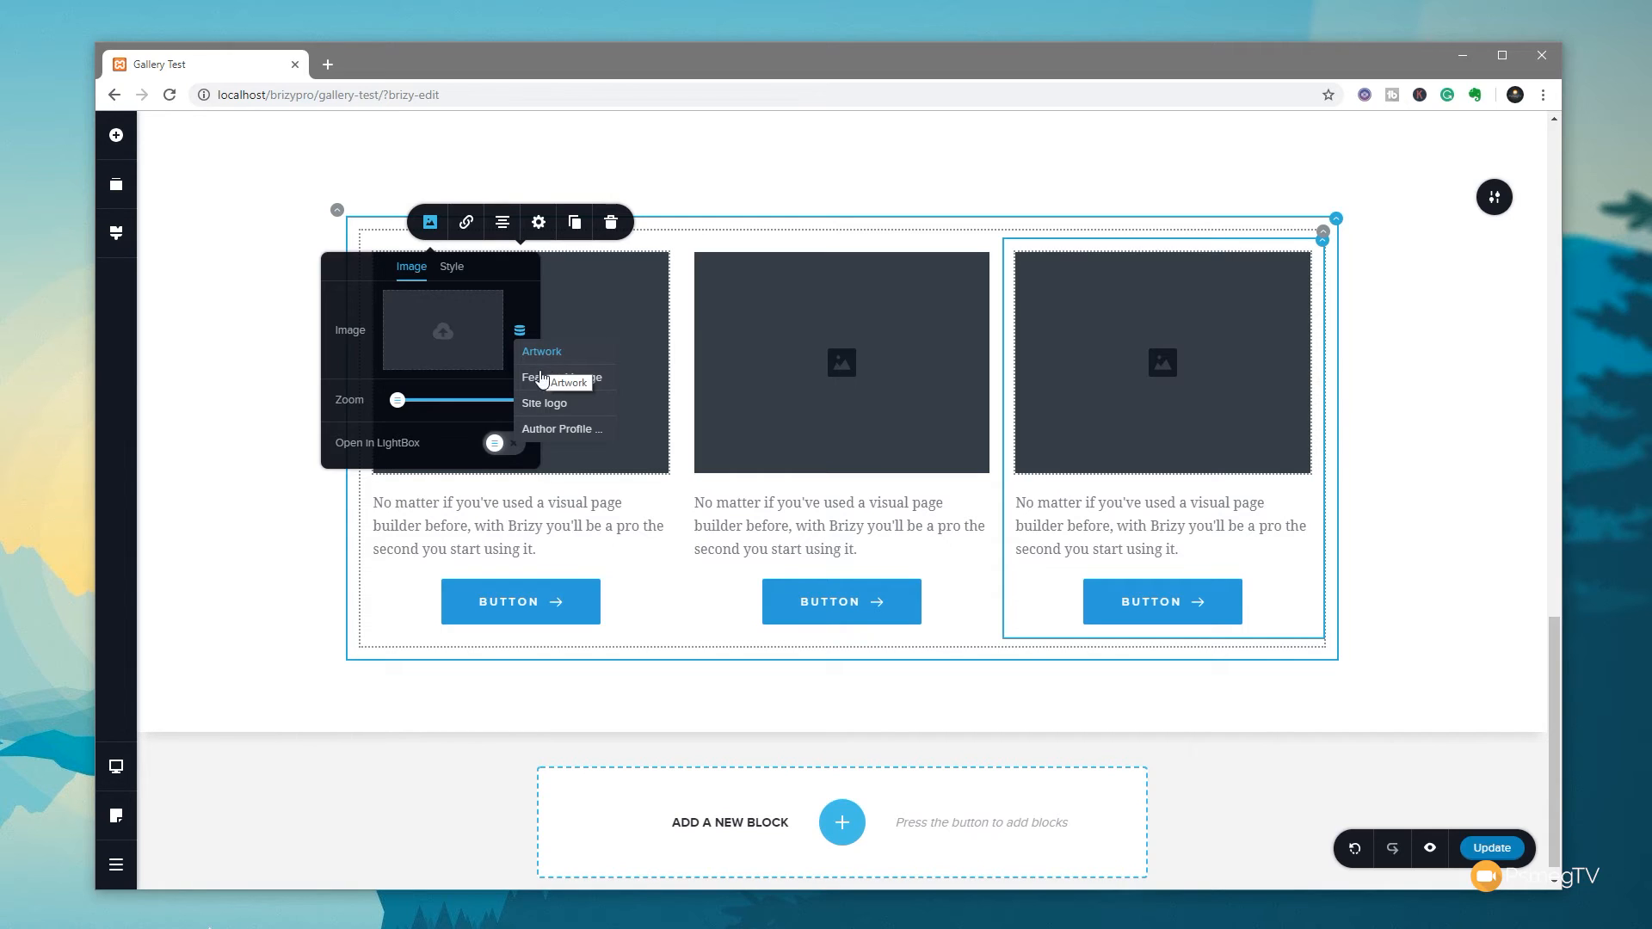
click(559, 377)
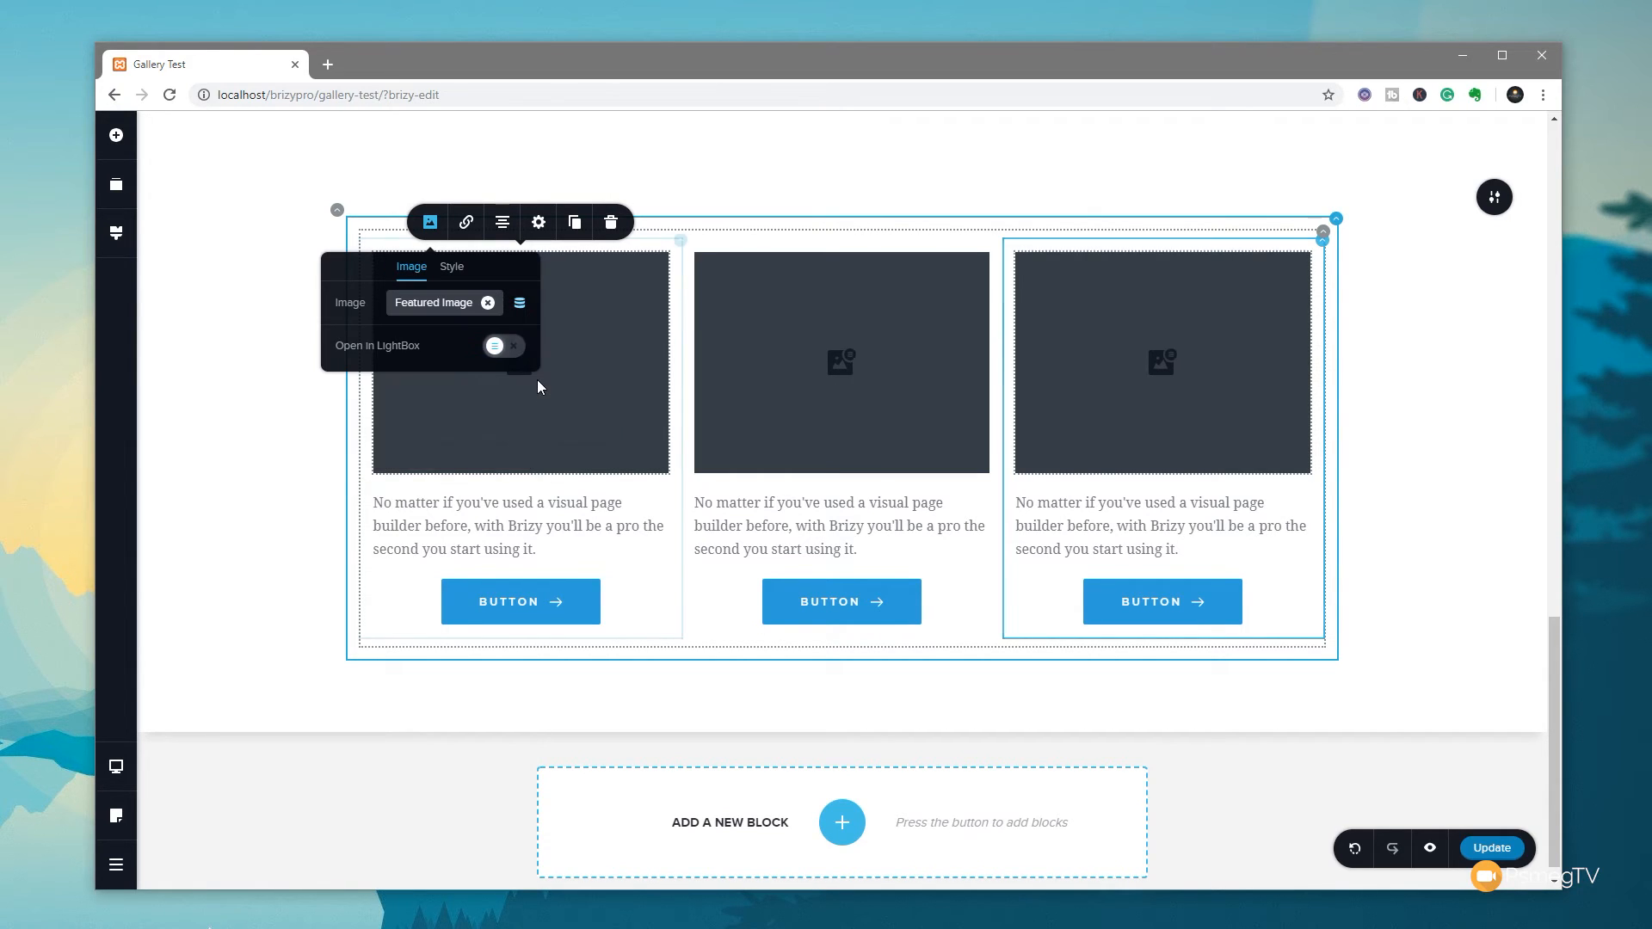
click(516, 526)
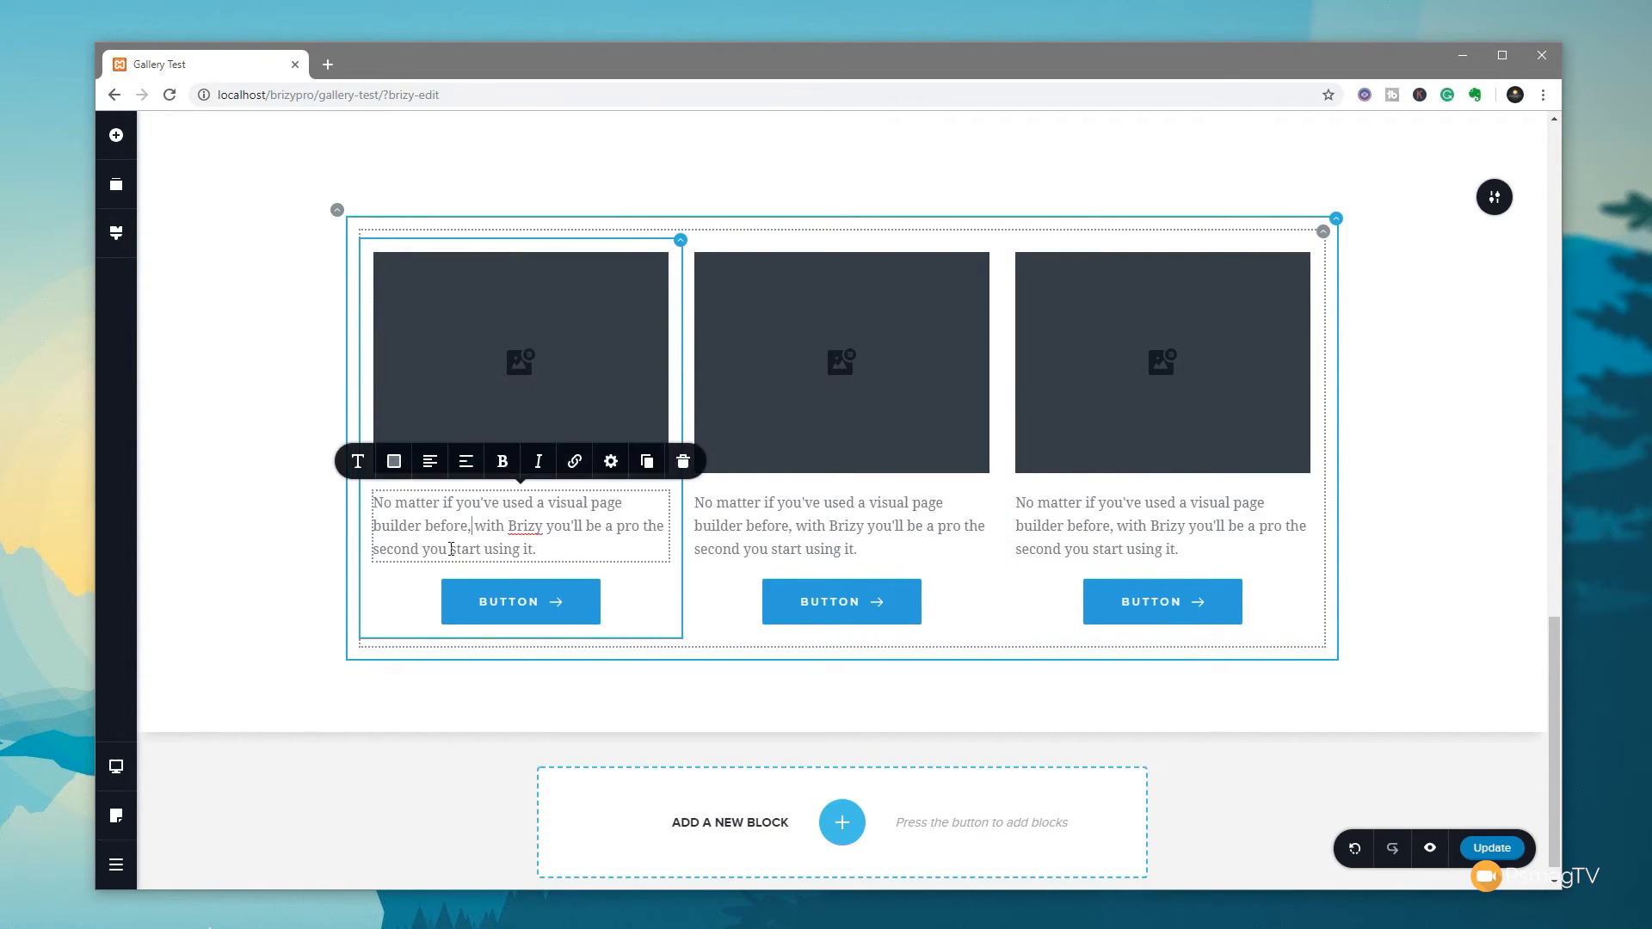
Step: Replace the card's placeholder text with dynamic Artist Name and Post Excerpt fields
triple_click(518, 525)
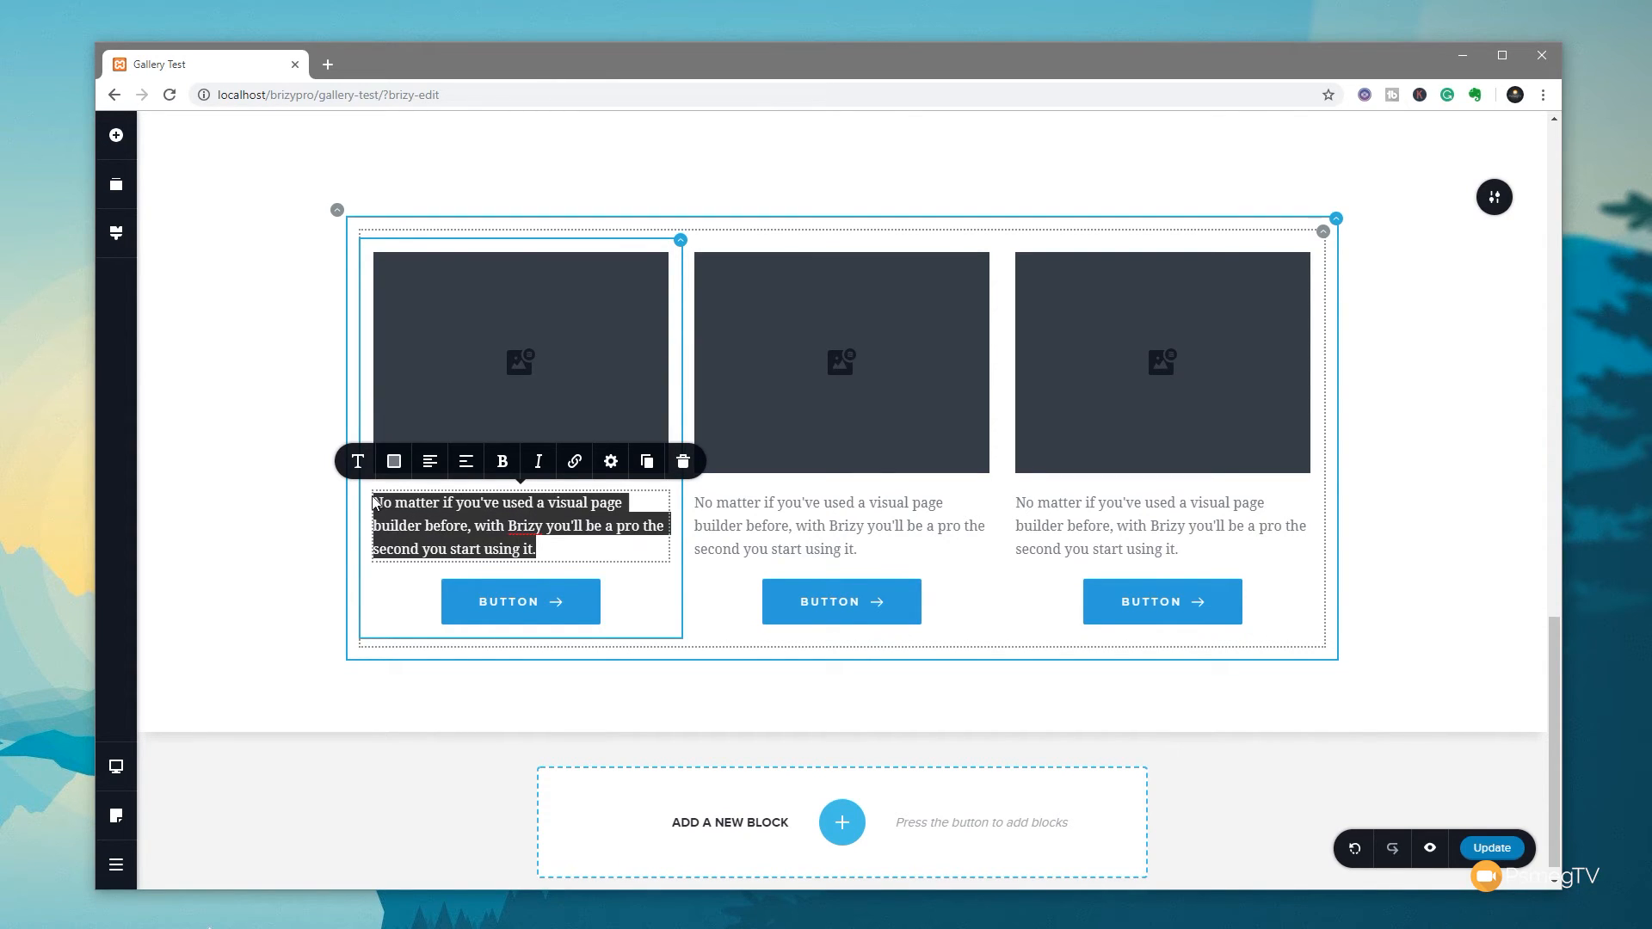
key(Delete)
text(#)
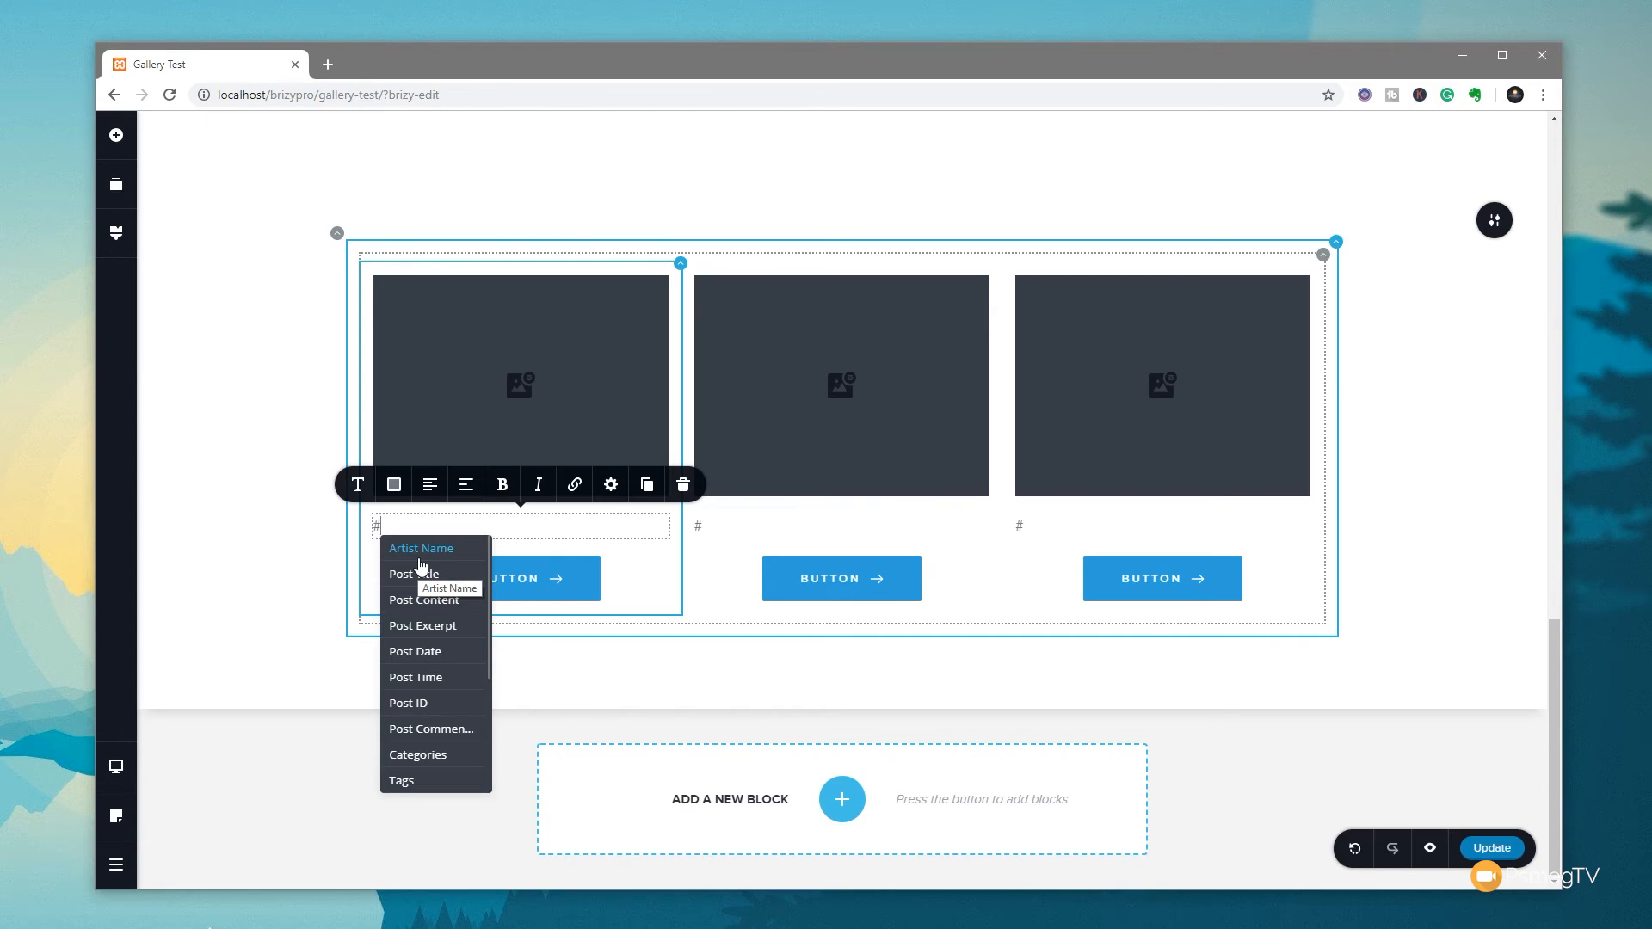
click(421, 548)
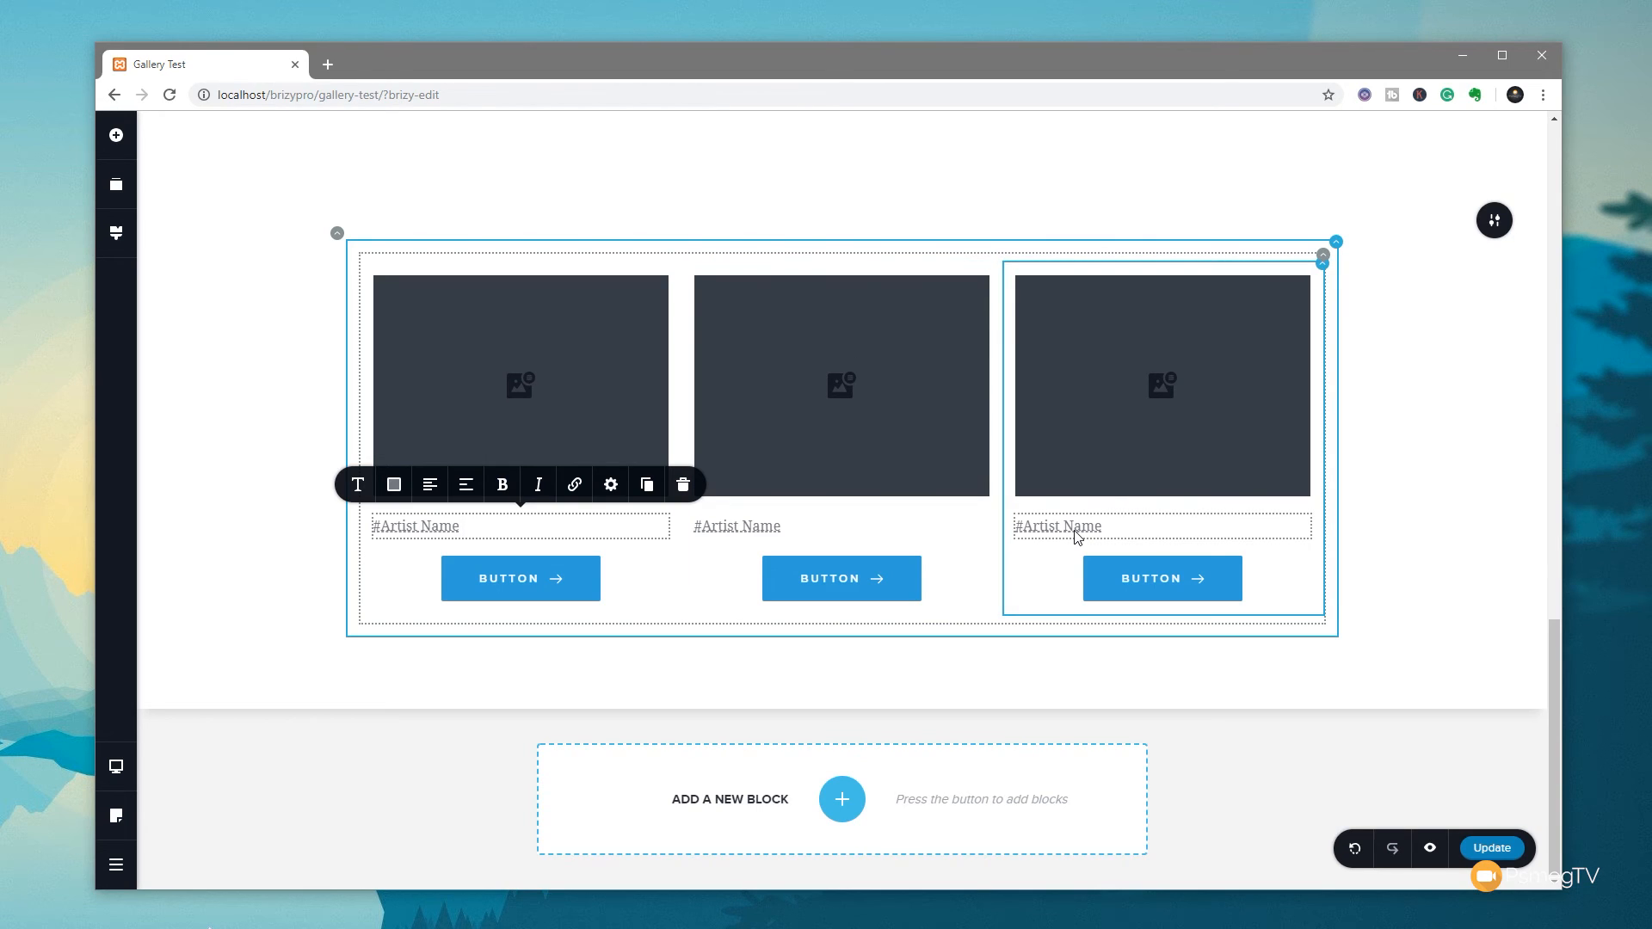
mouse_move(1085, 530)
text(#)
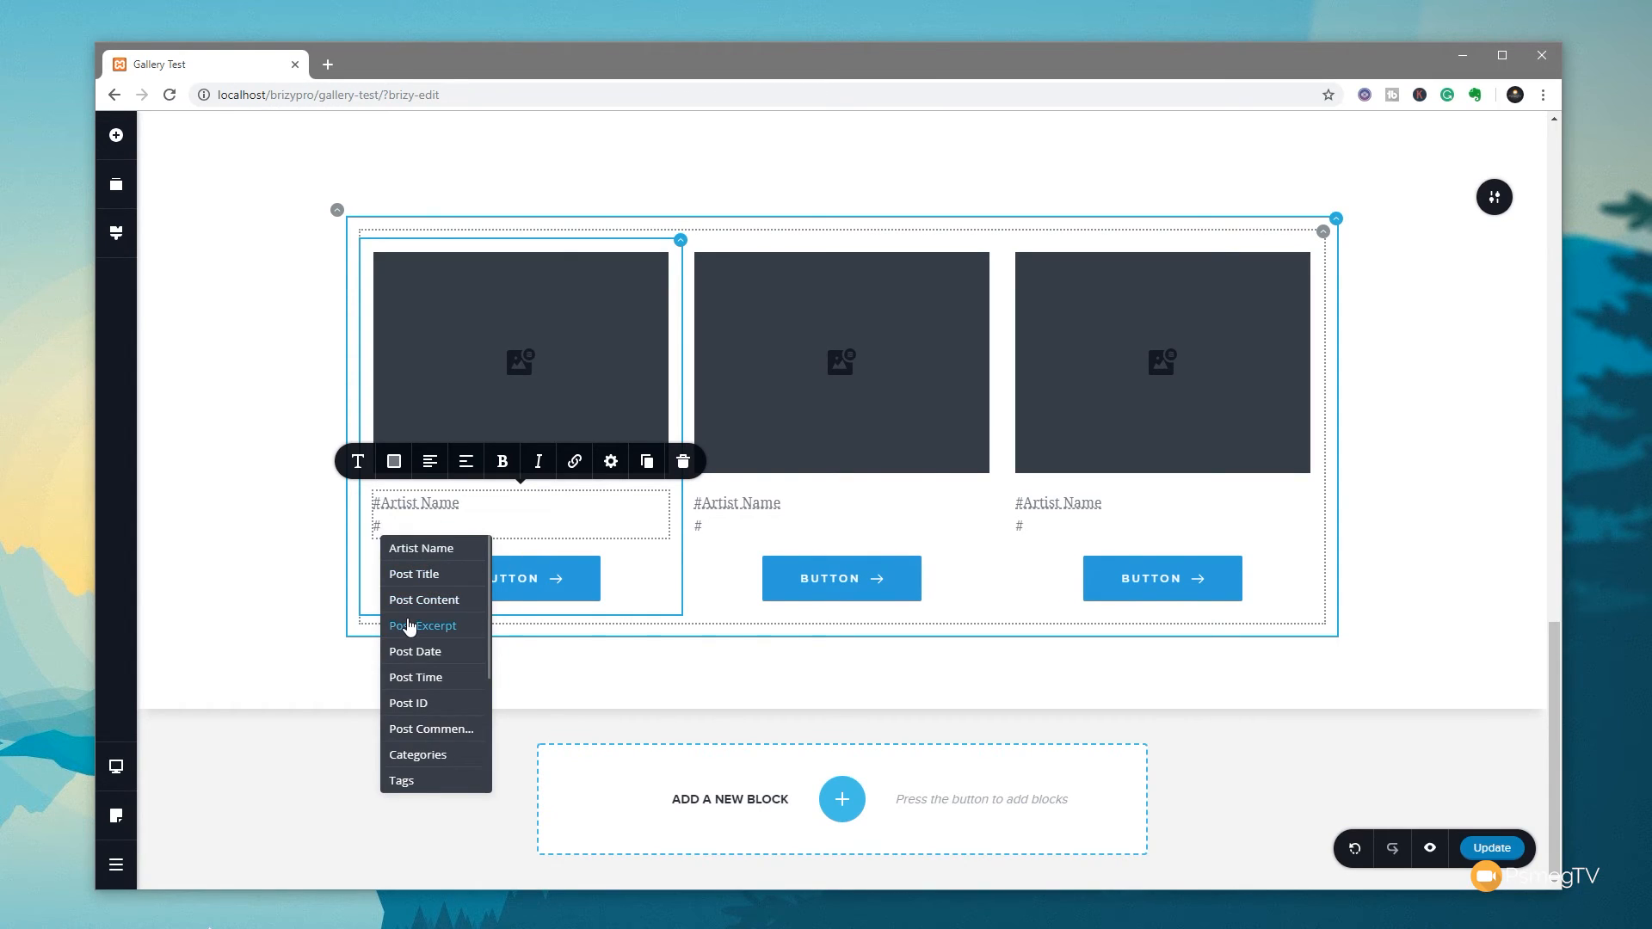
click(423, 624)
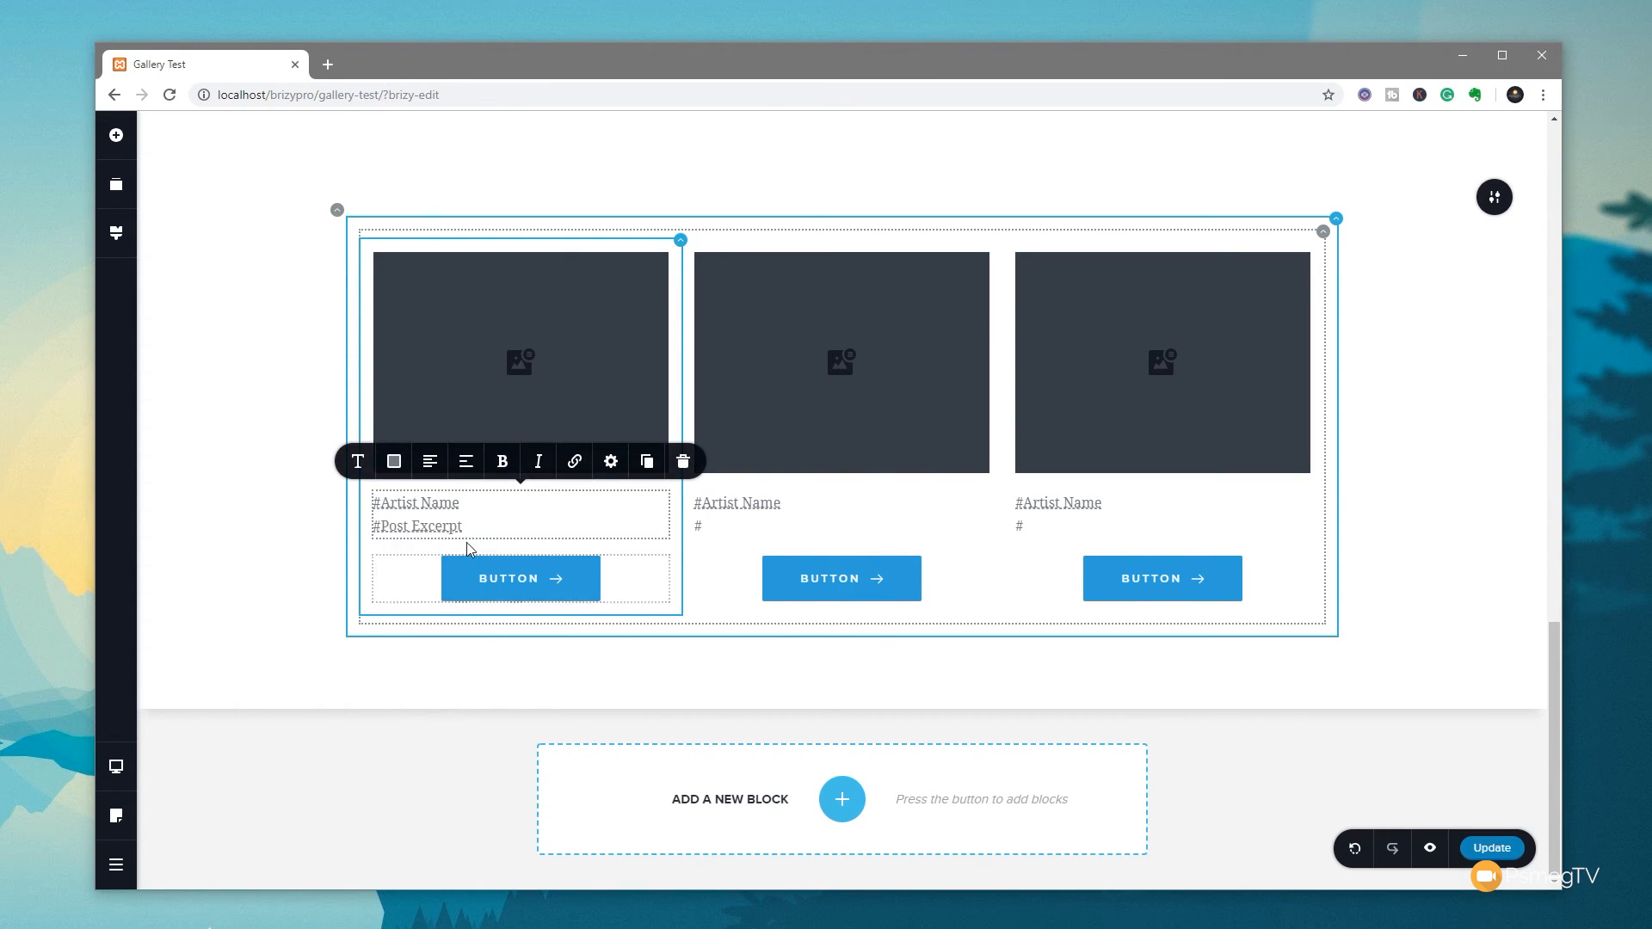
Step: Add '//' and the Post Date after the artist name, and bold the name
click(414, 502)
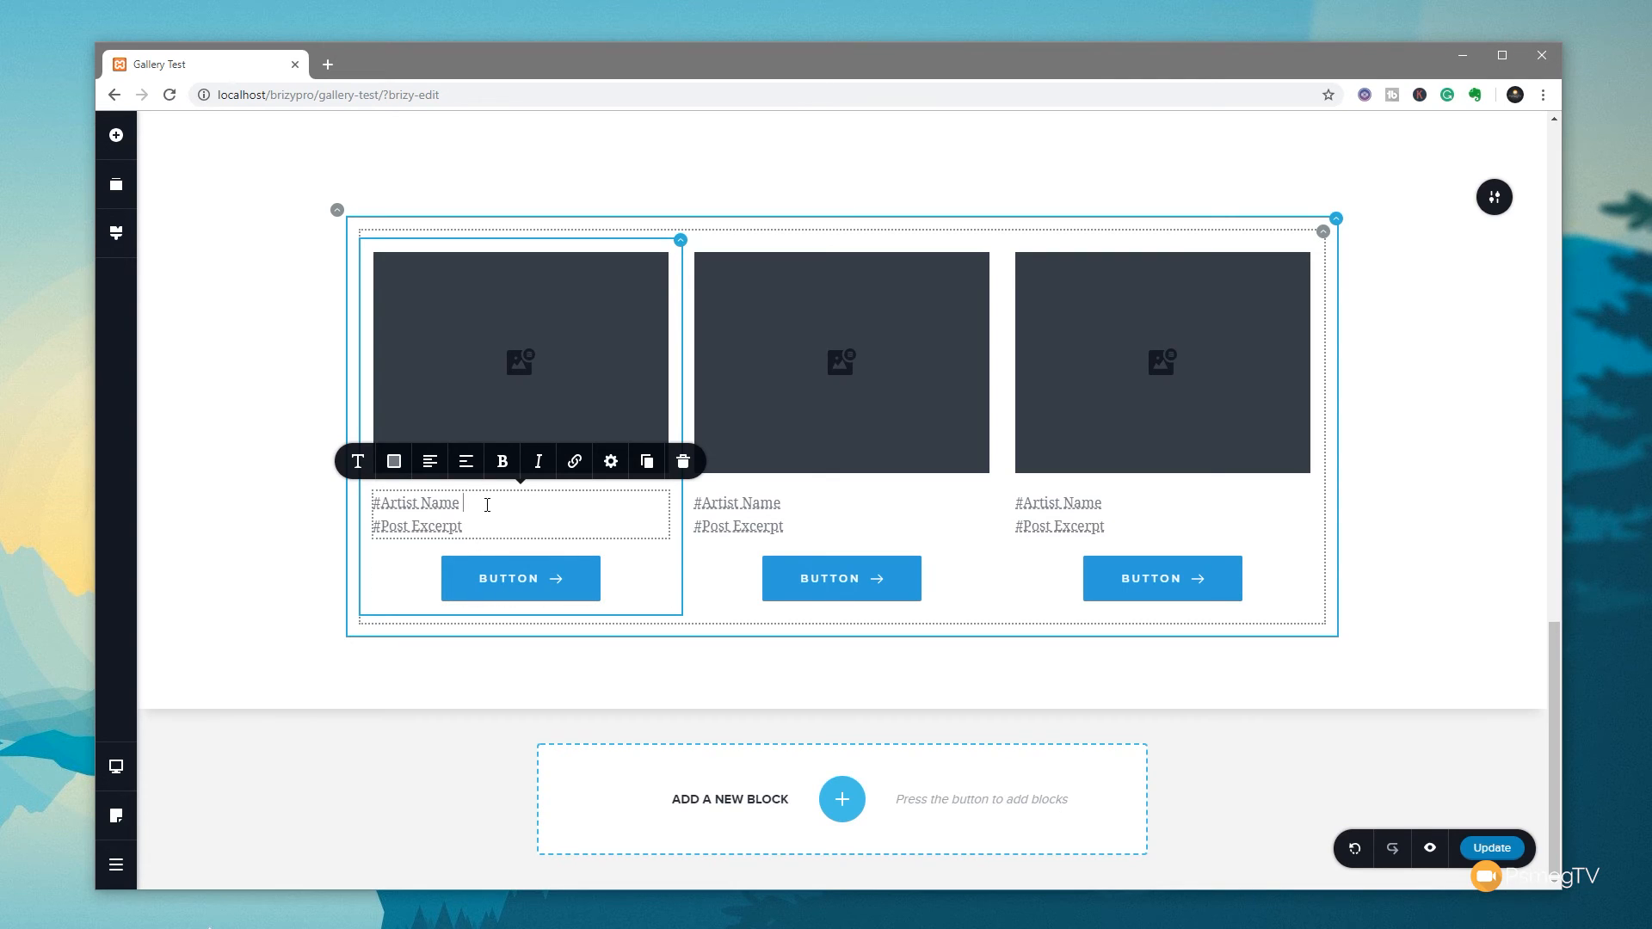
text(//)
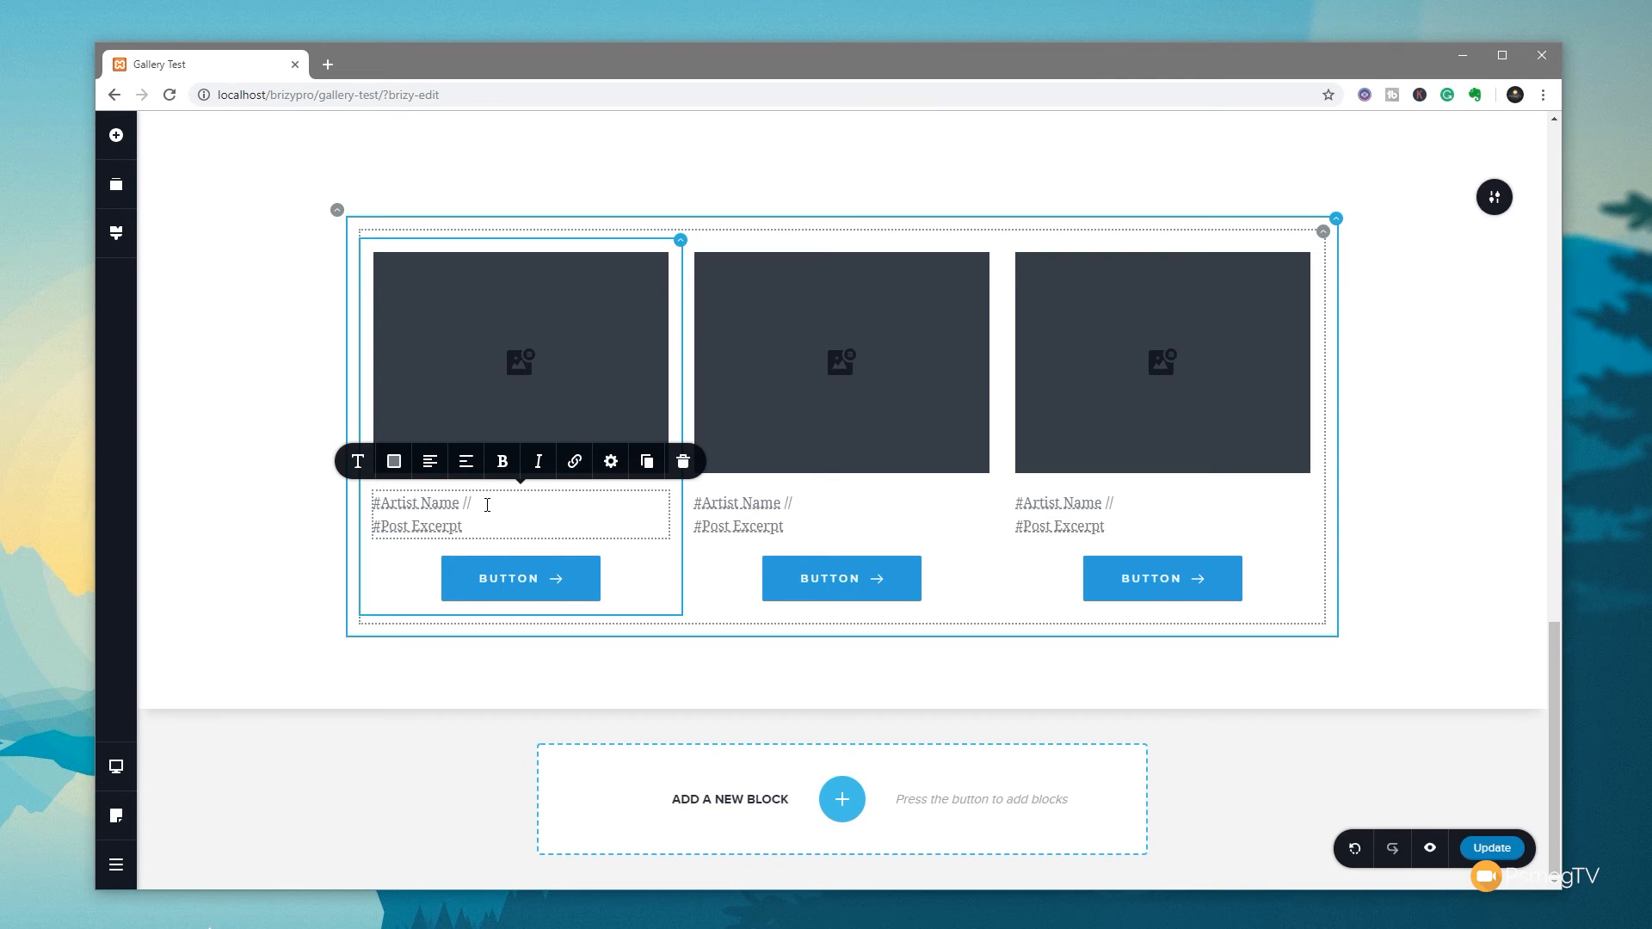
text(#)
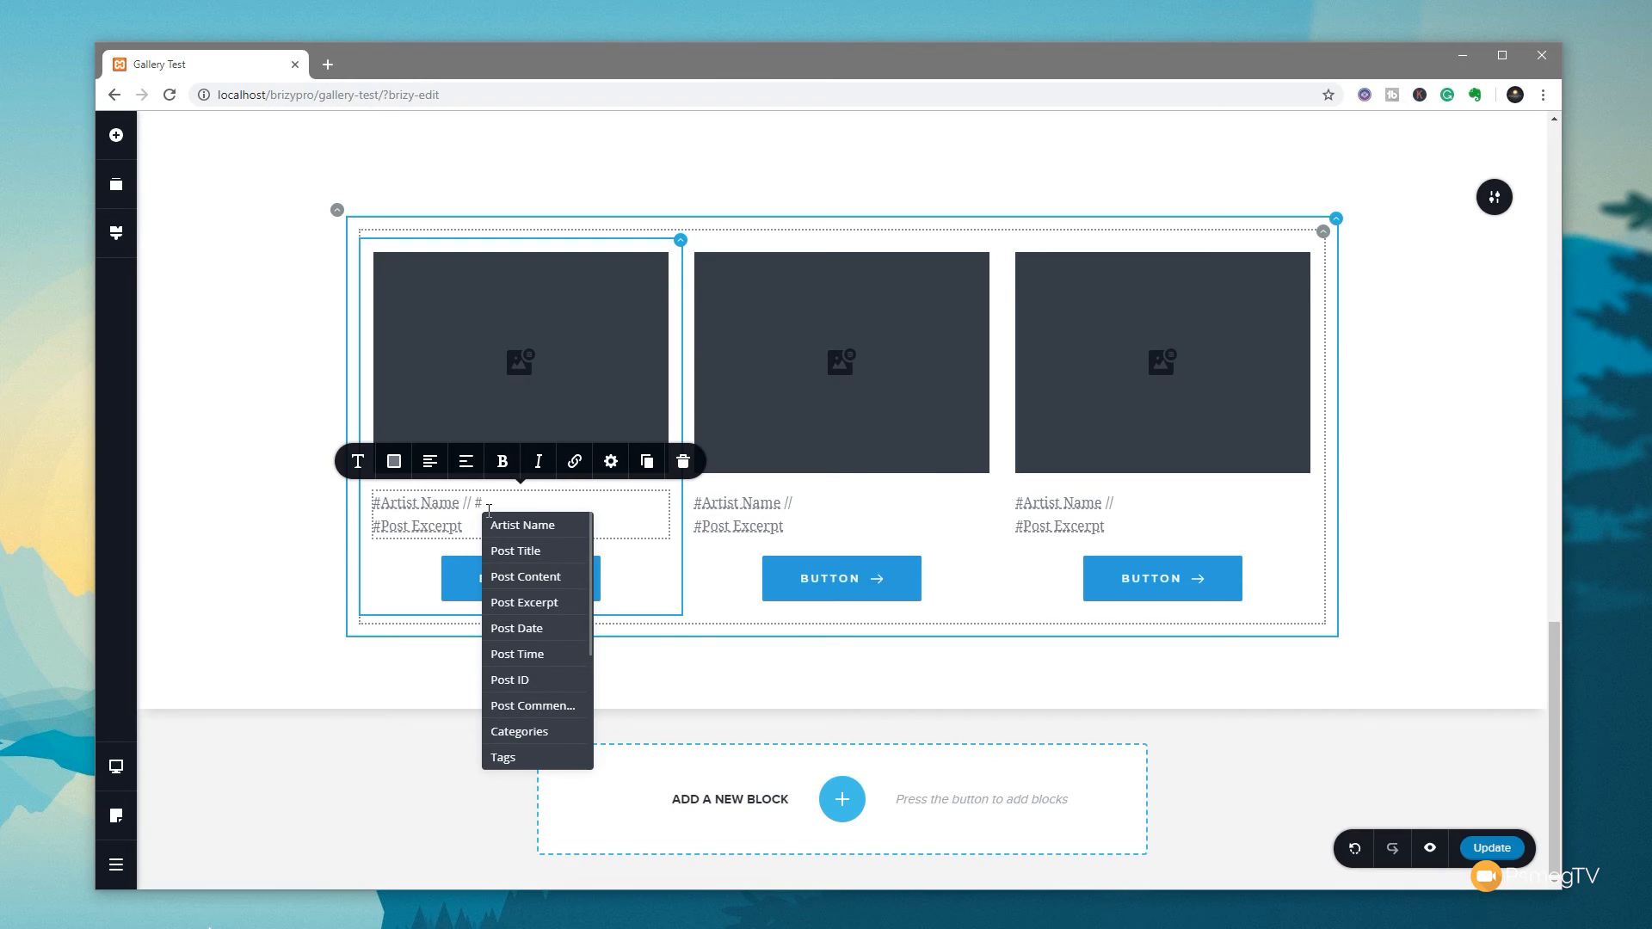
mouse_move(516, 627)
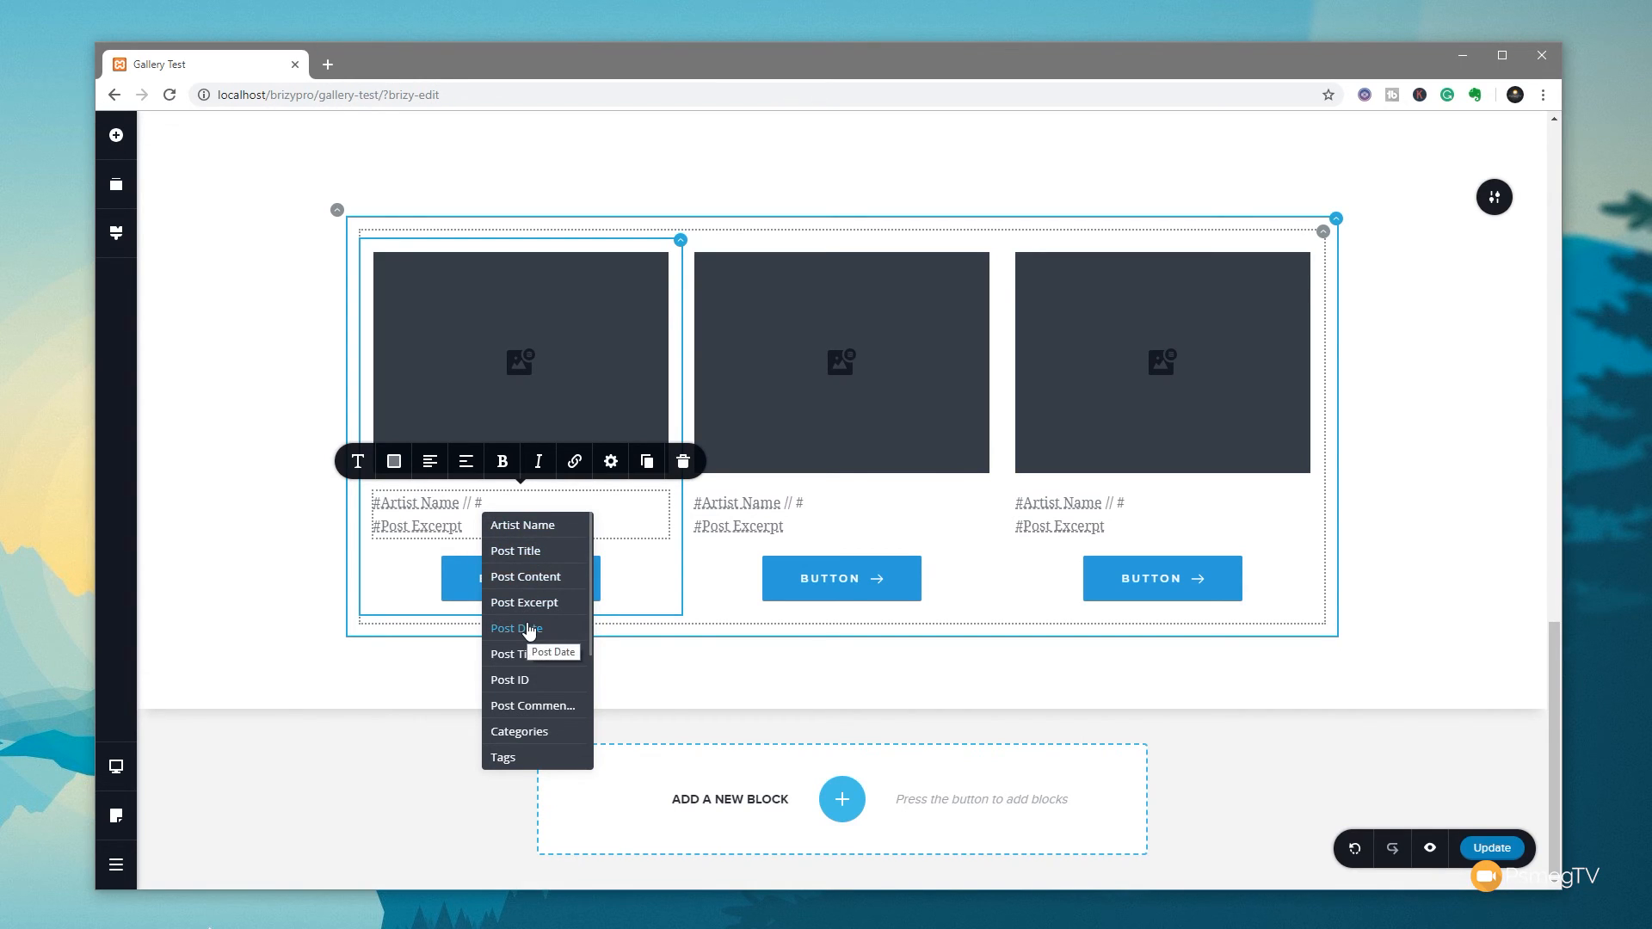
click(516, 628)
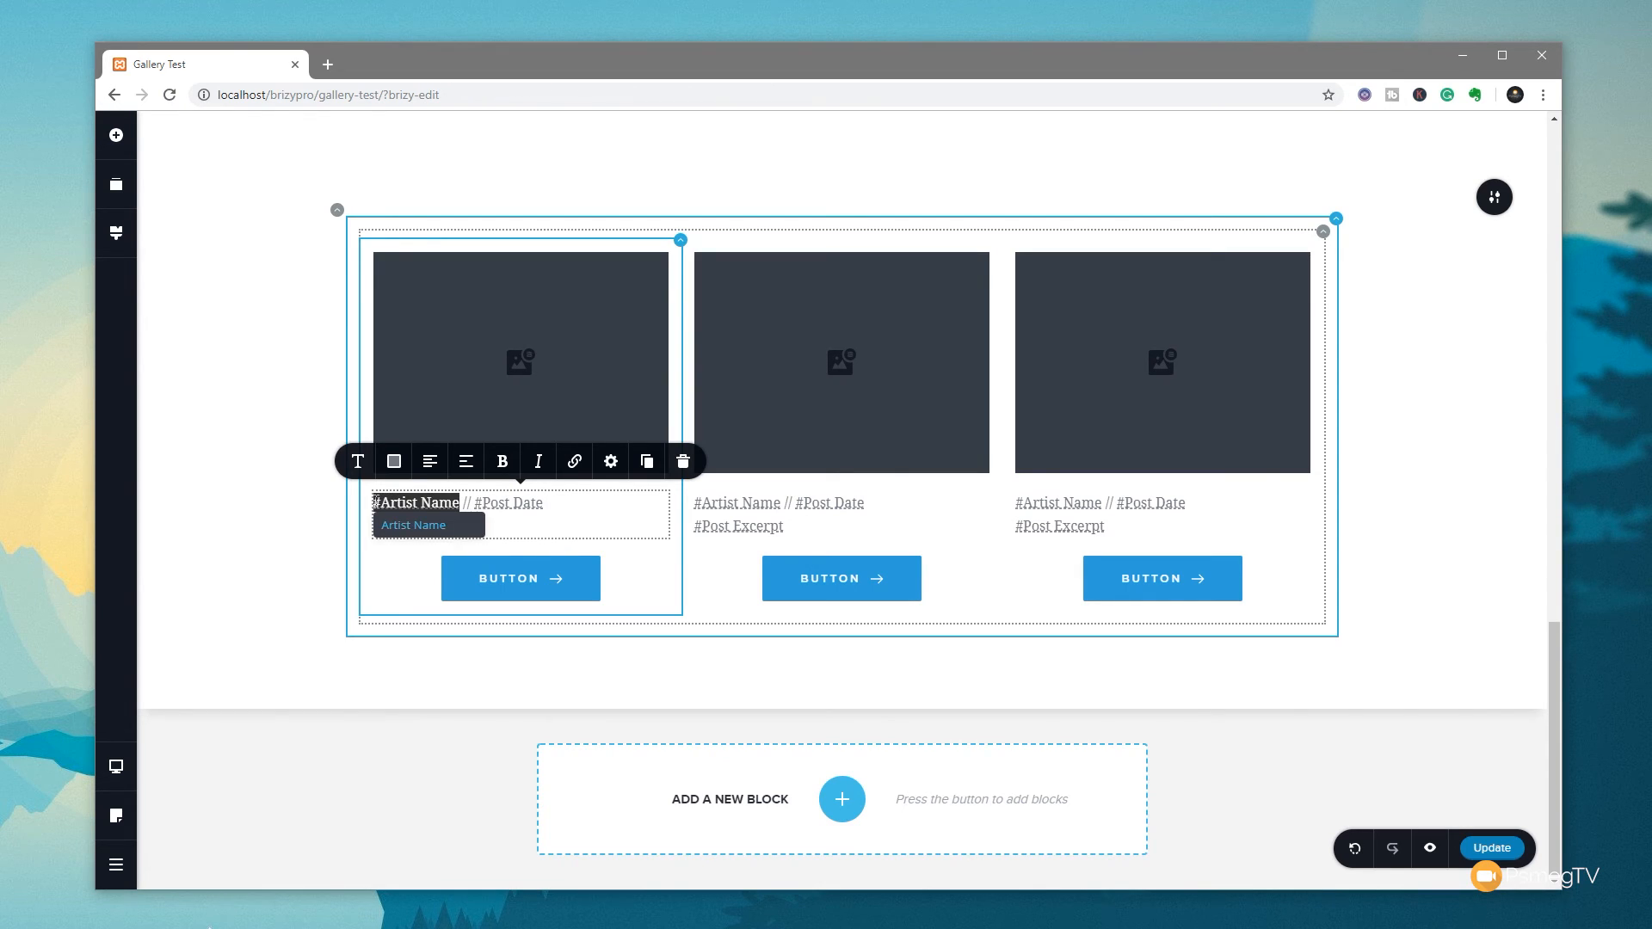
click(501, 461)
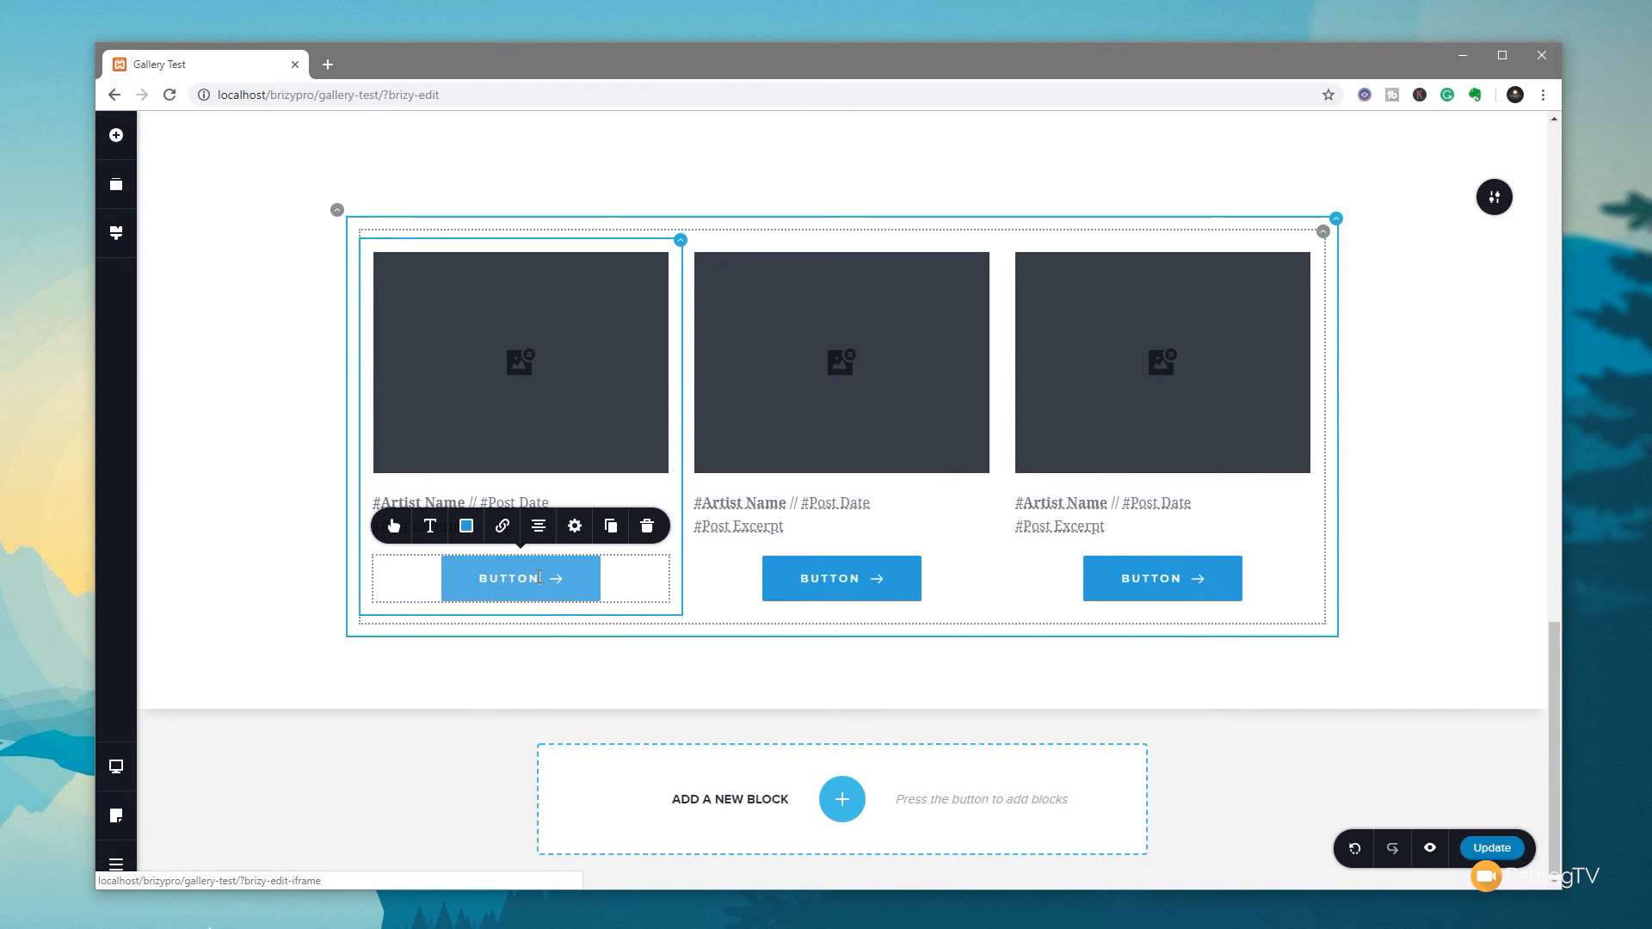
Step: Label the post buttons READ MORE and browse the button's dynamic link sources
text(RE)
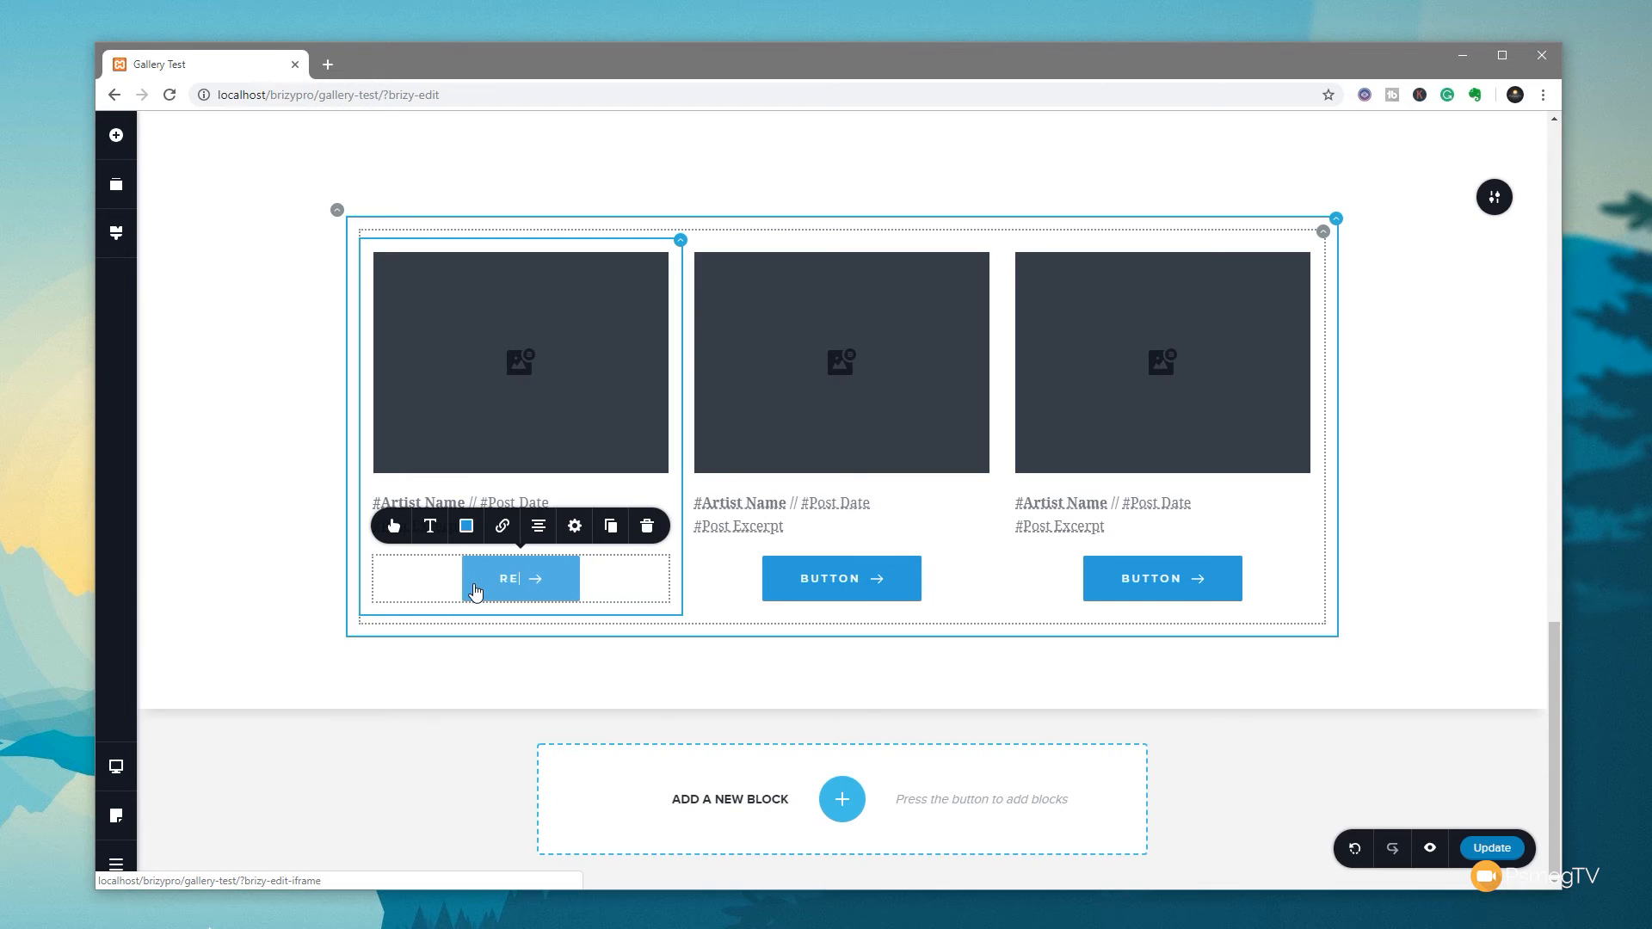
text(AD)
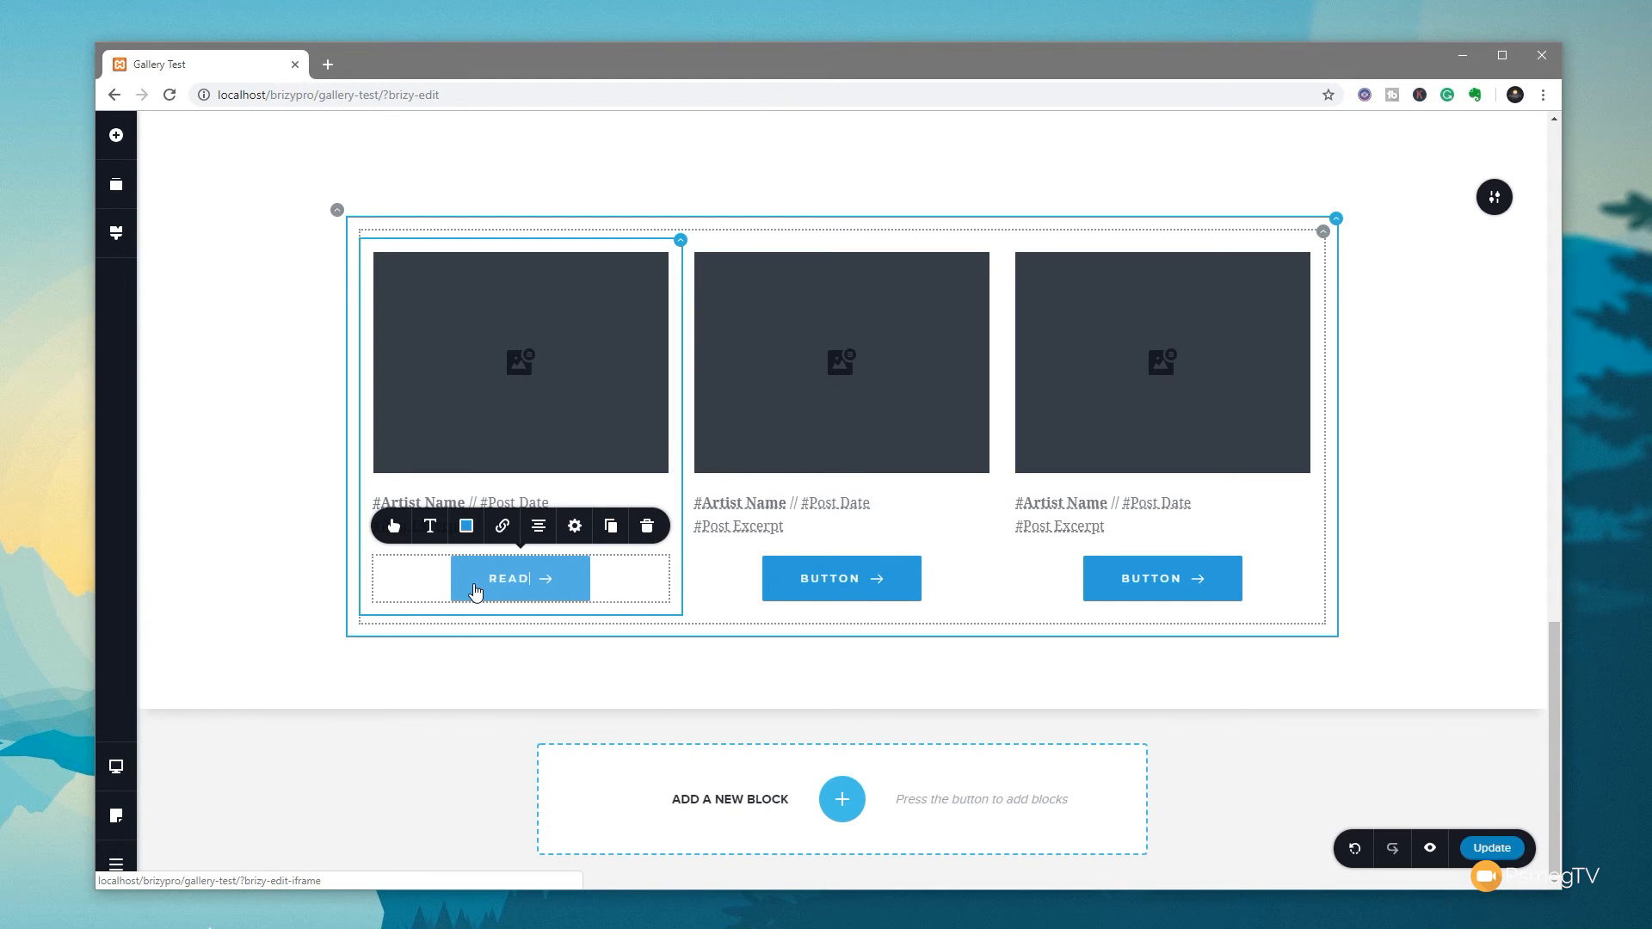
text(MORE)
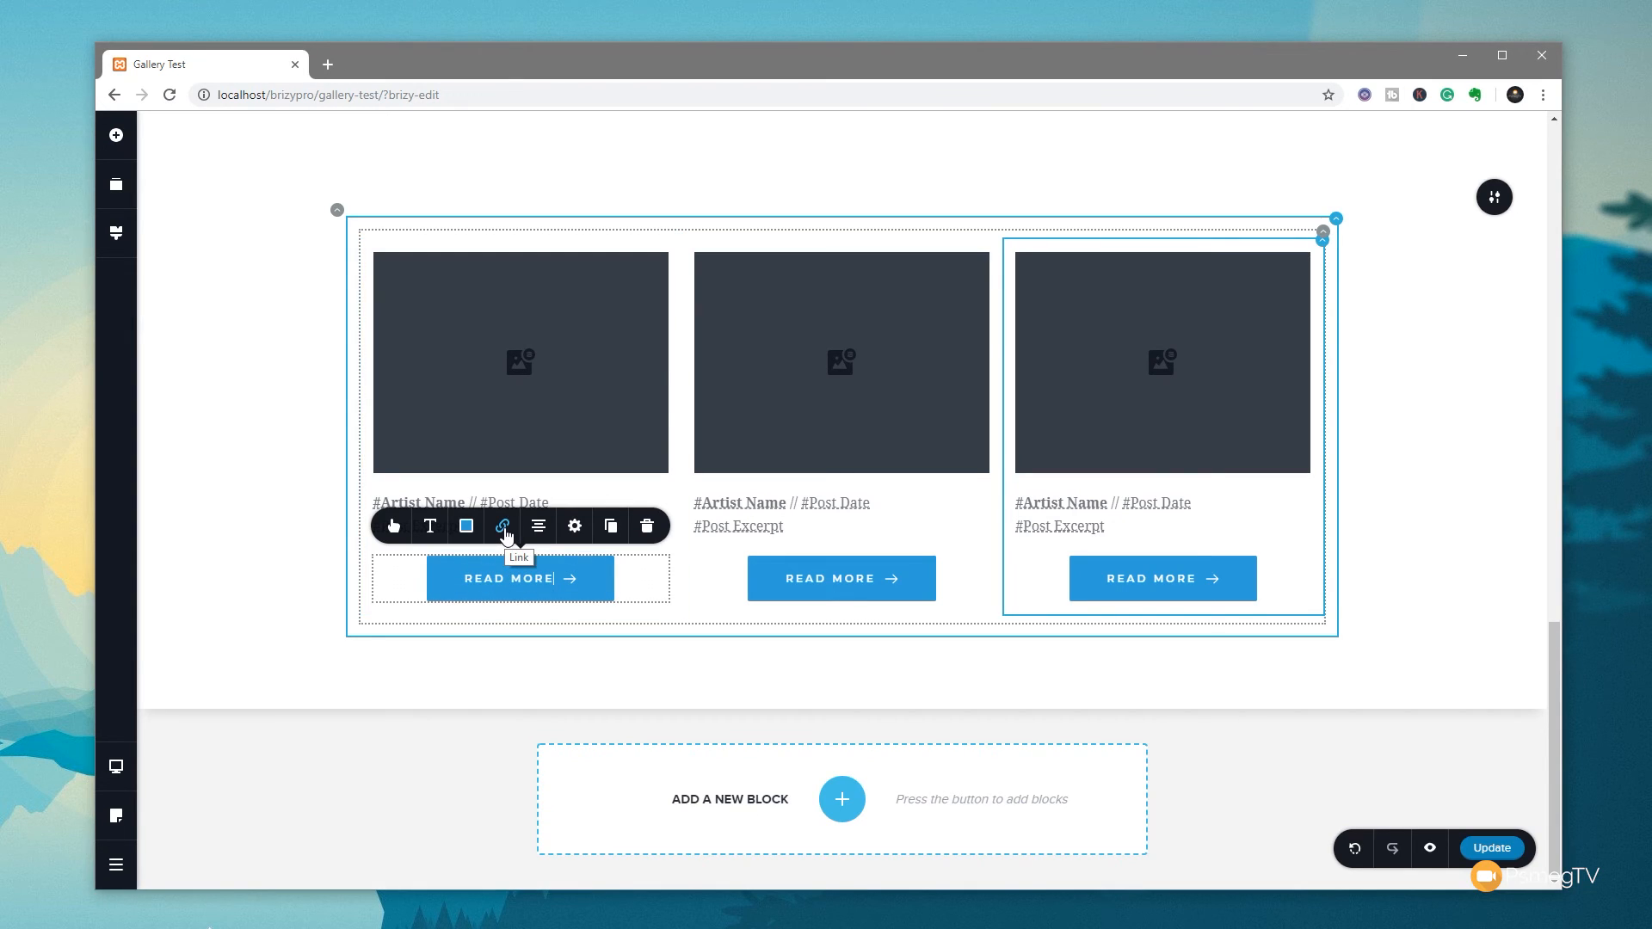
click(502, 525)
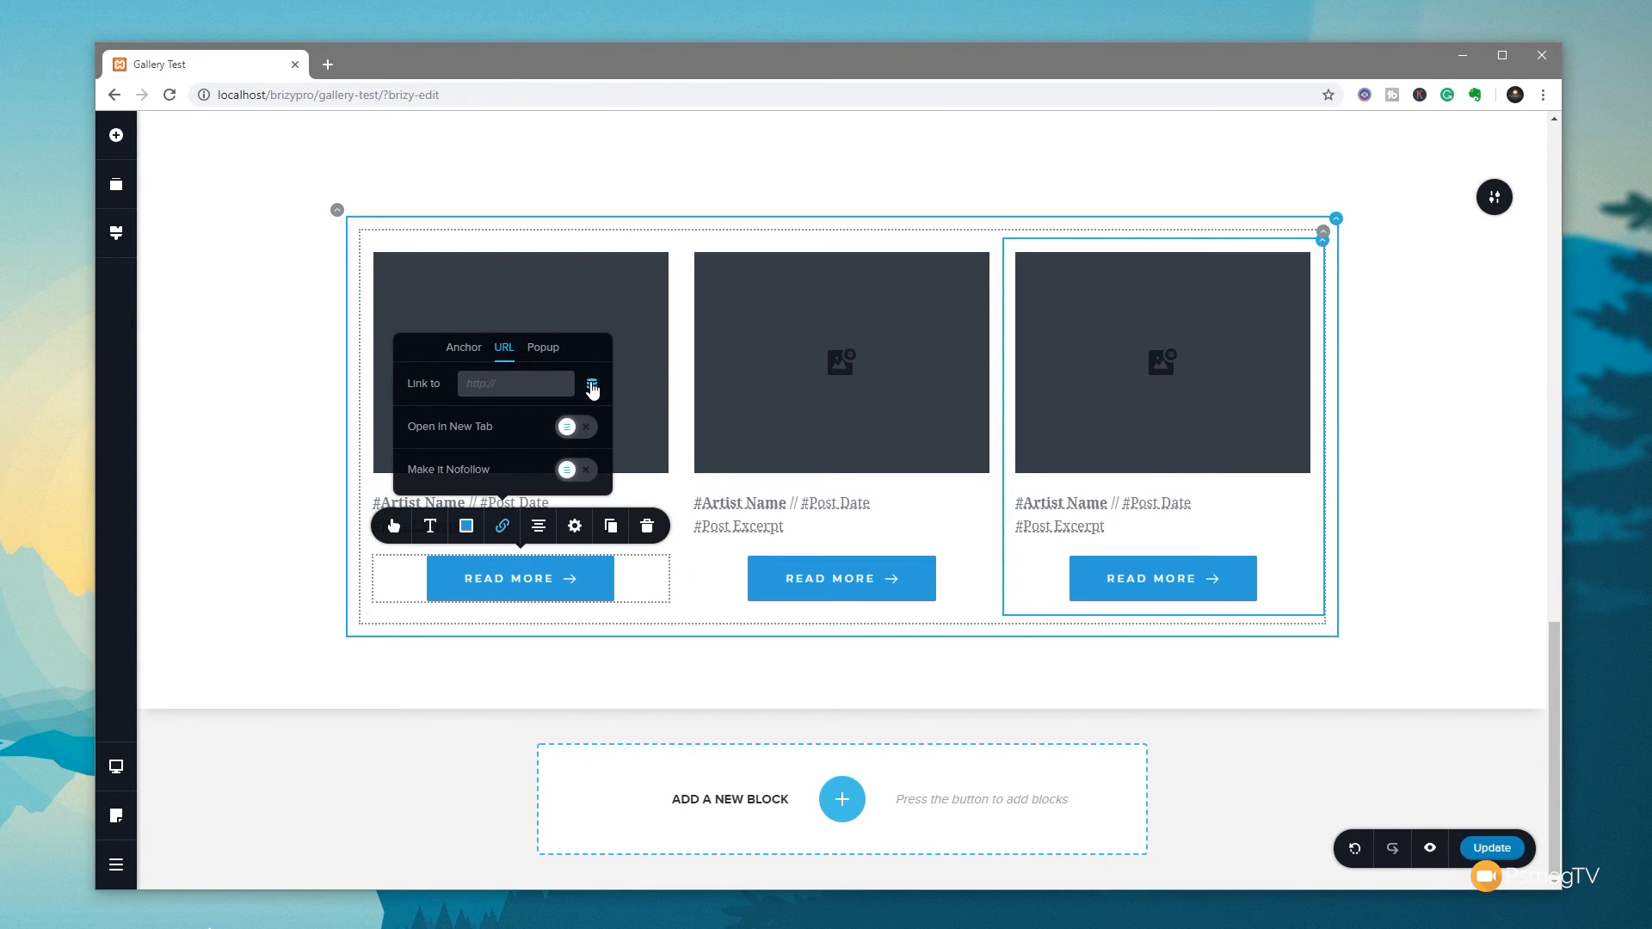
click(591, 381)
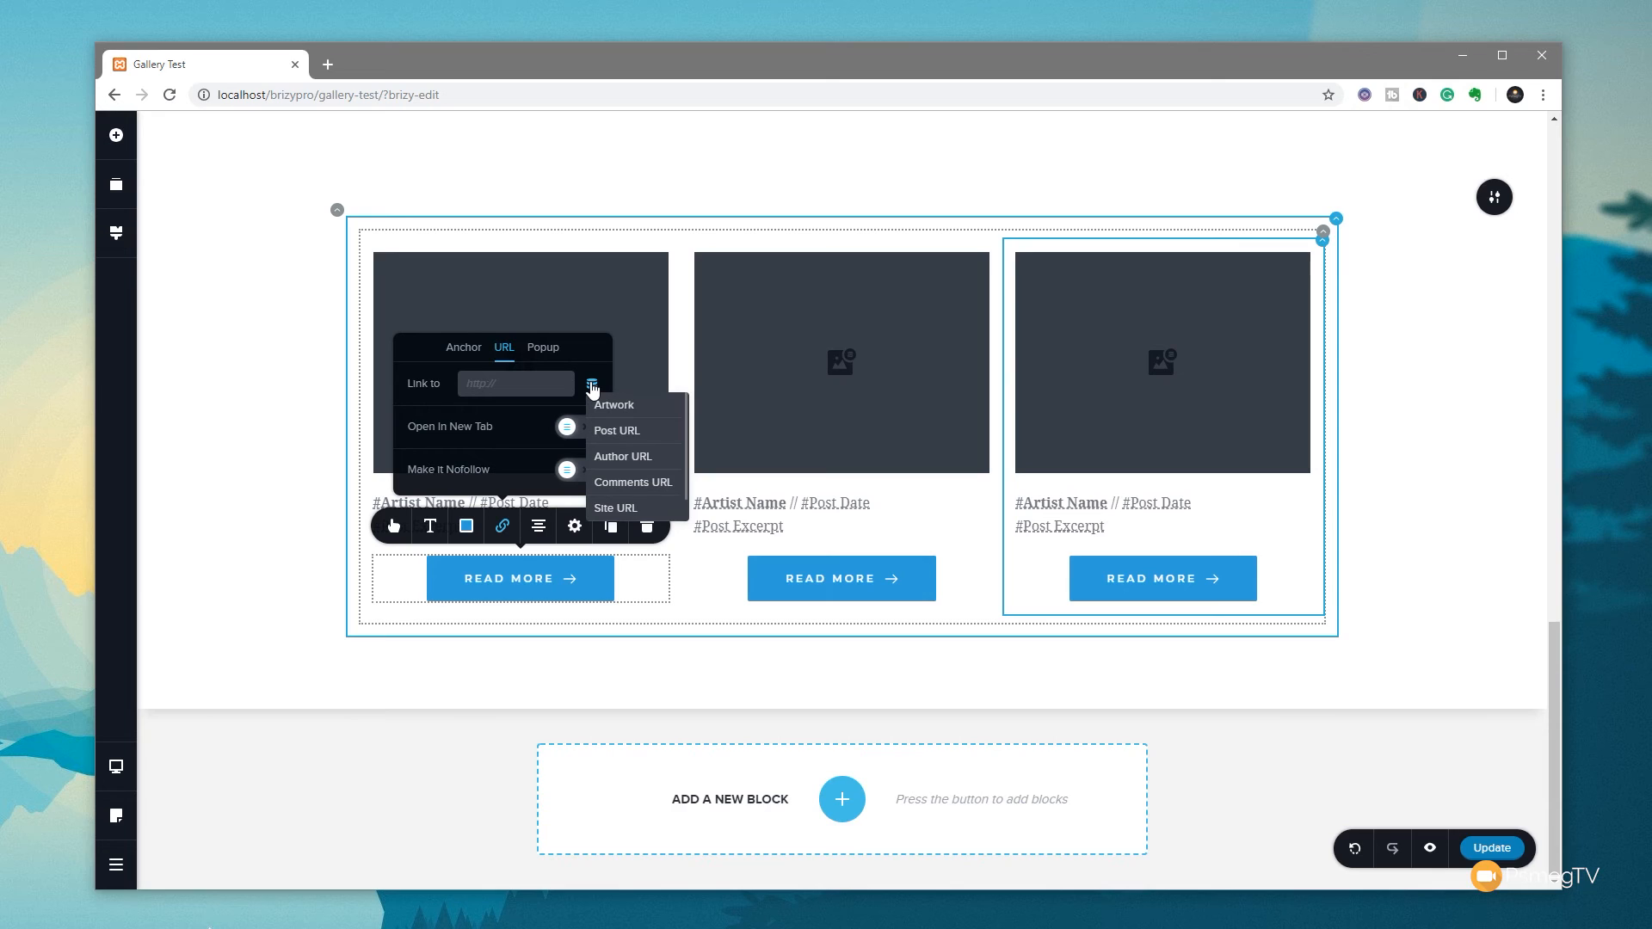
mouse_move(621, 439)
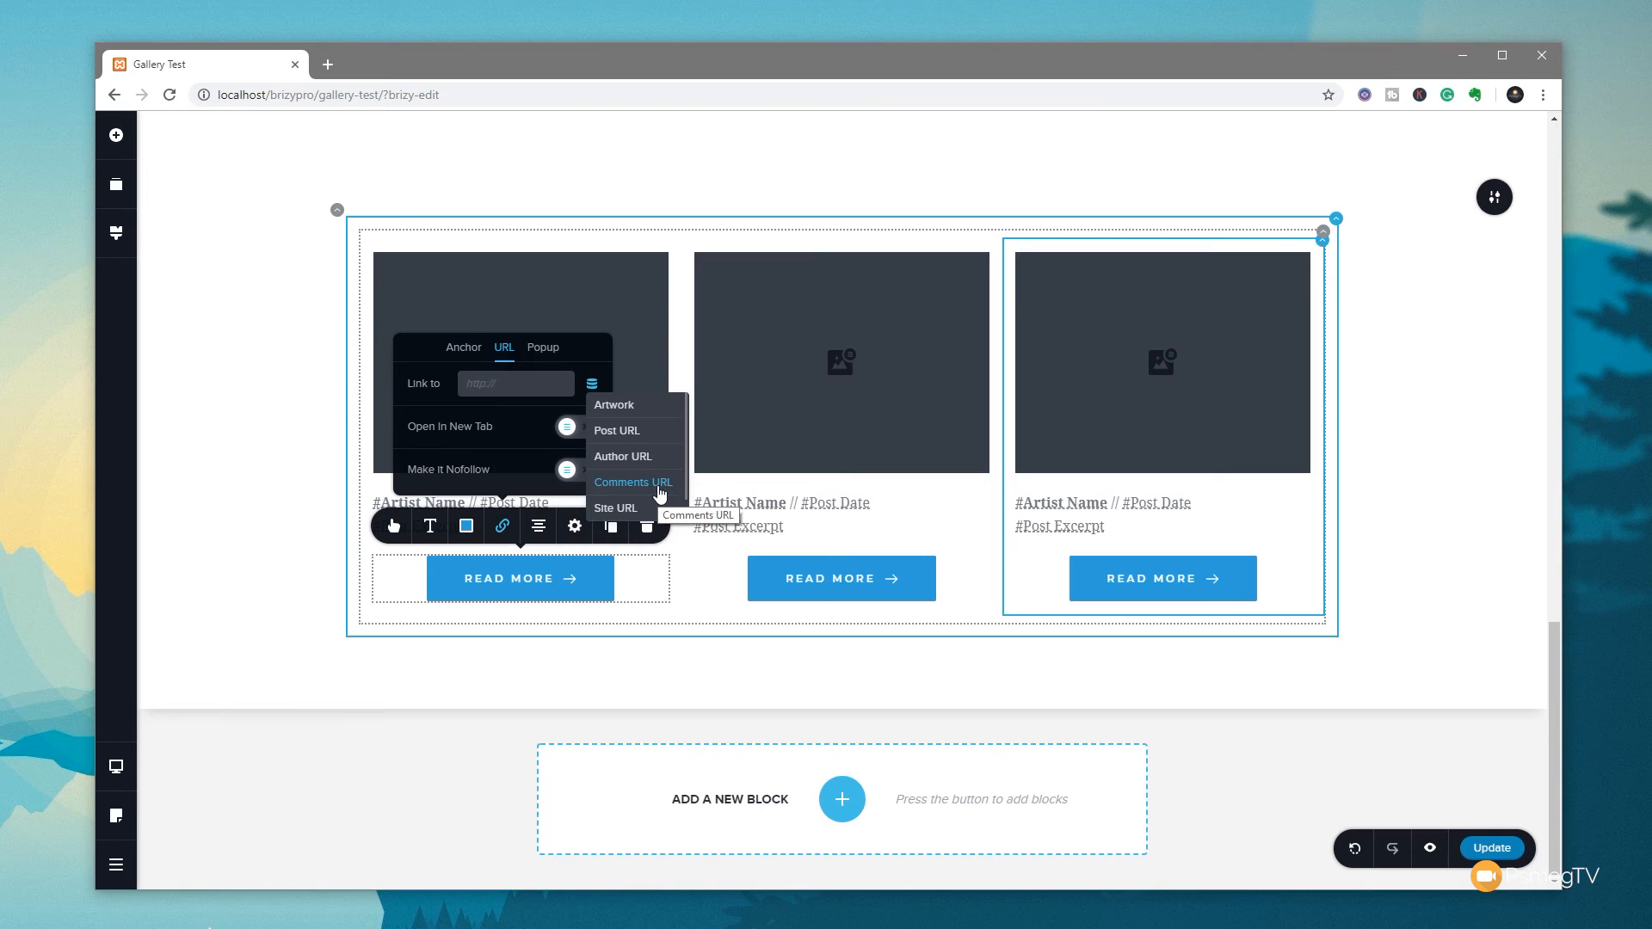
mouse_move(616, 430)
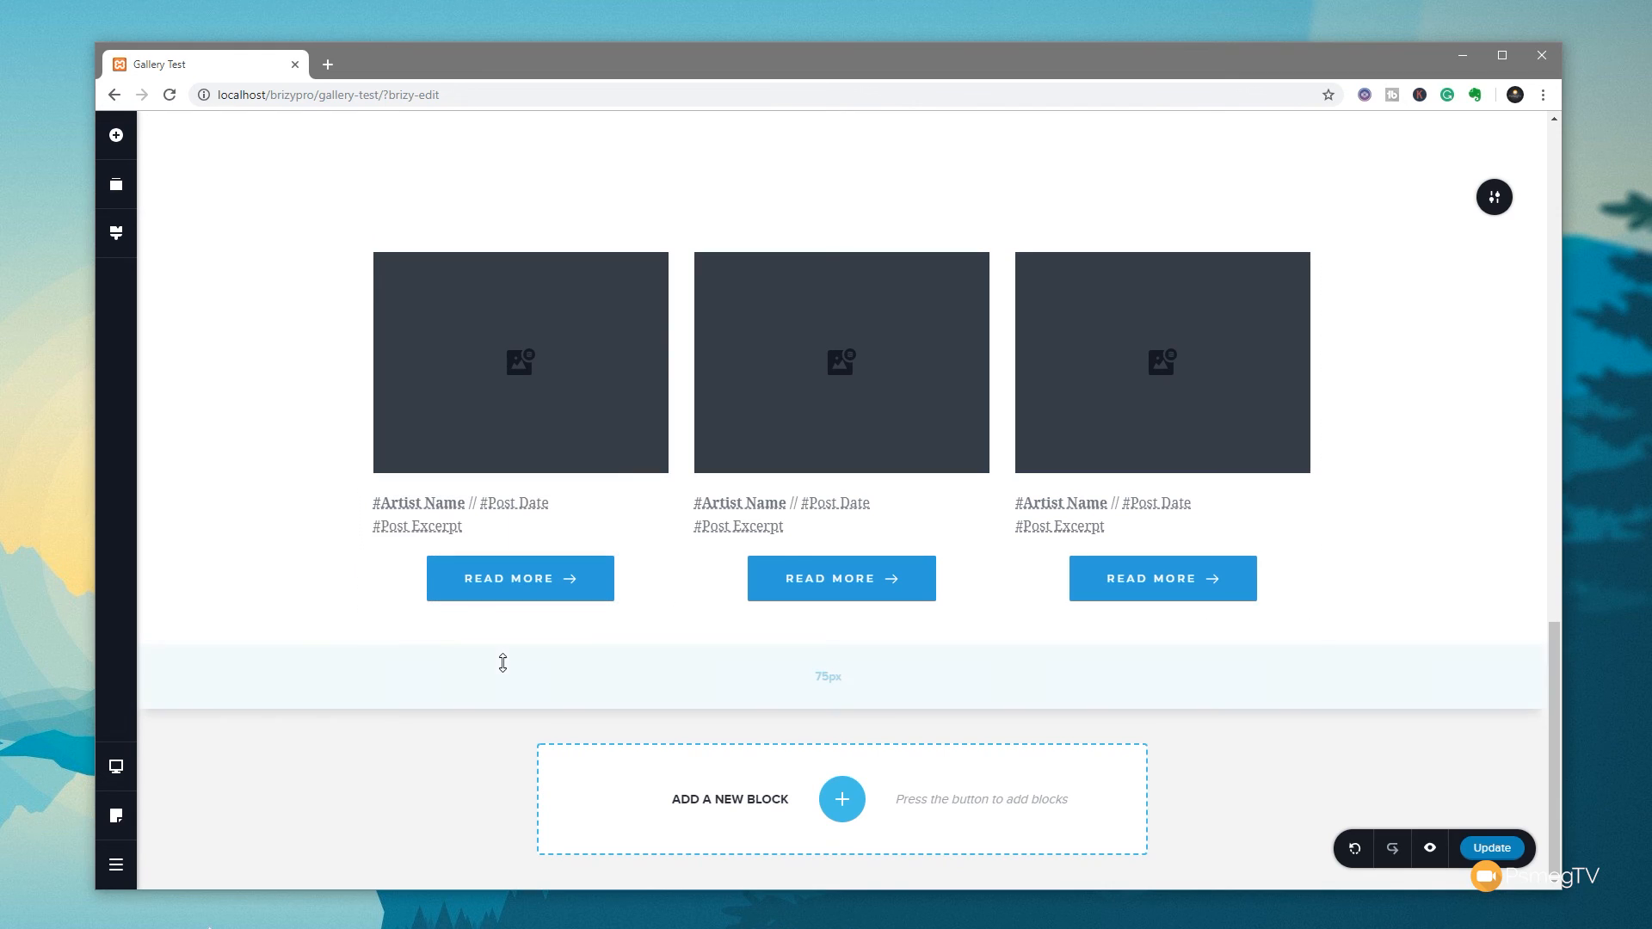
Step: Set the posts grid's Taxonomy filter to the Music category
click(458, 515)
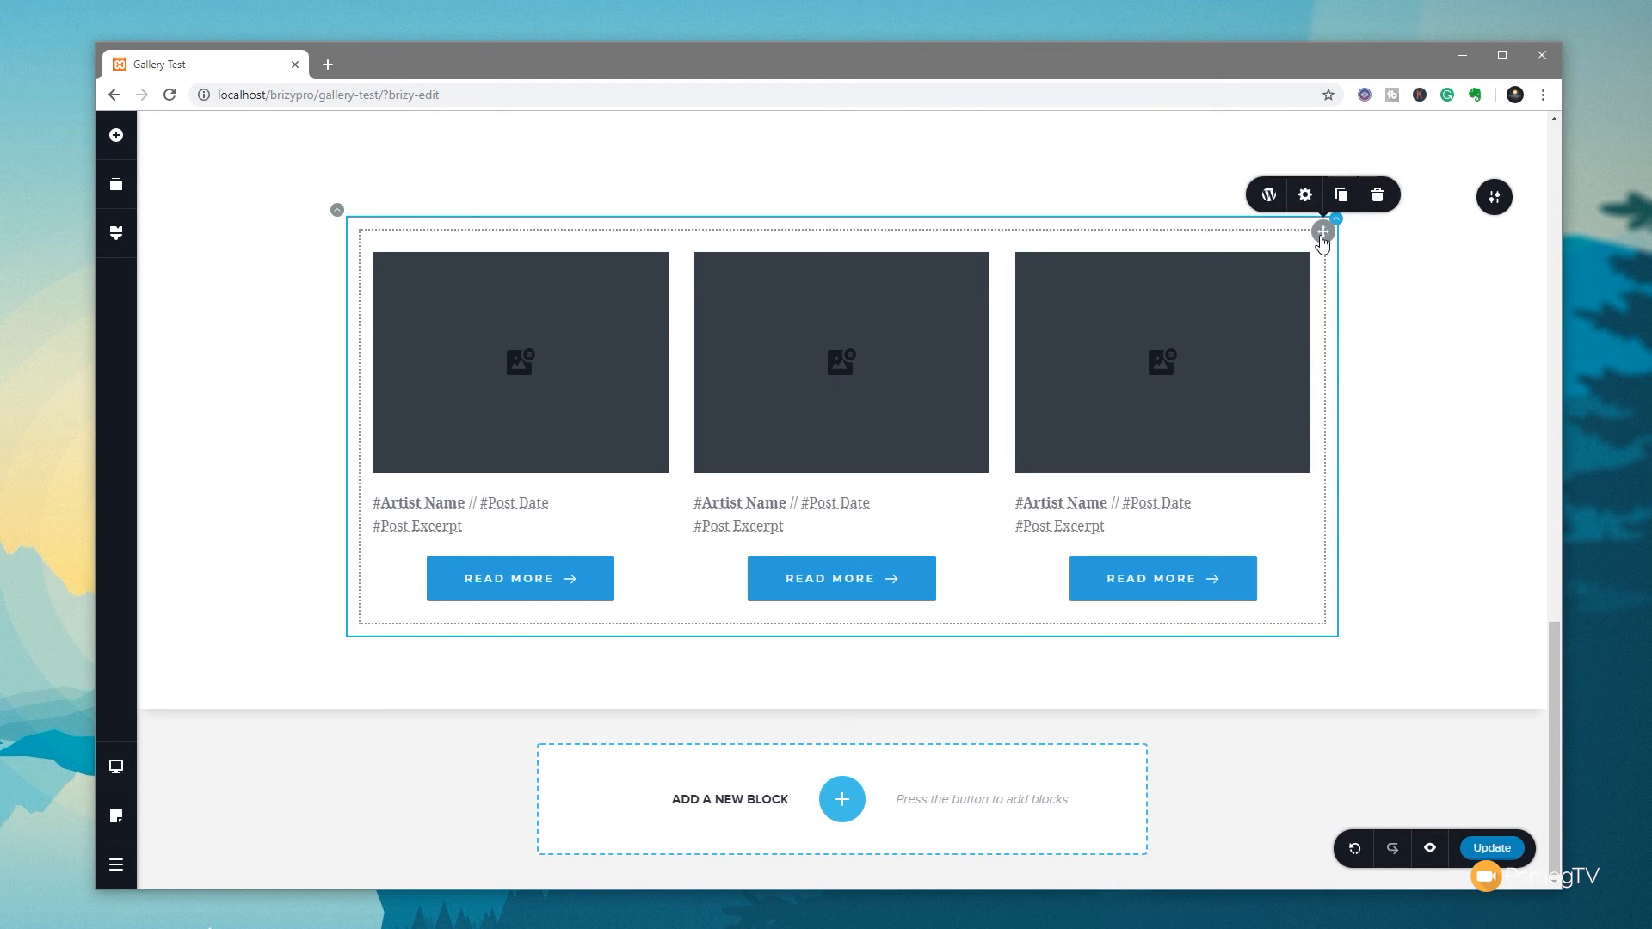
mouse_move(1267, 195)
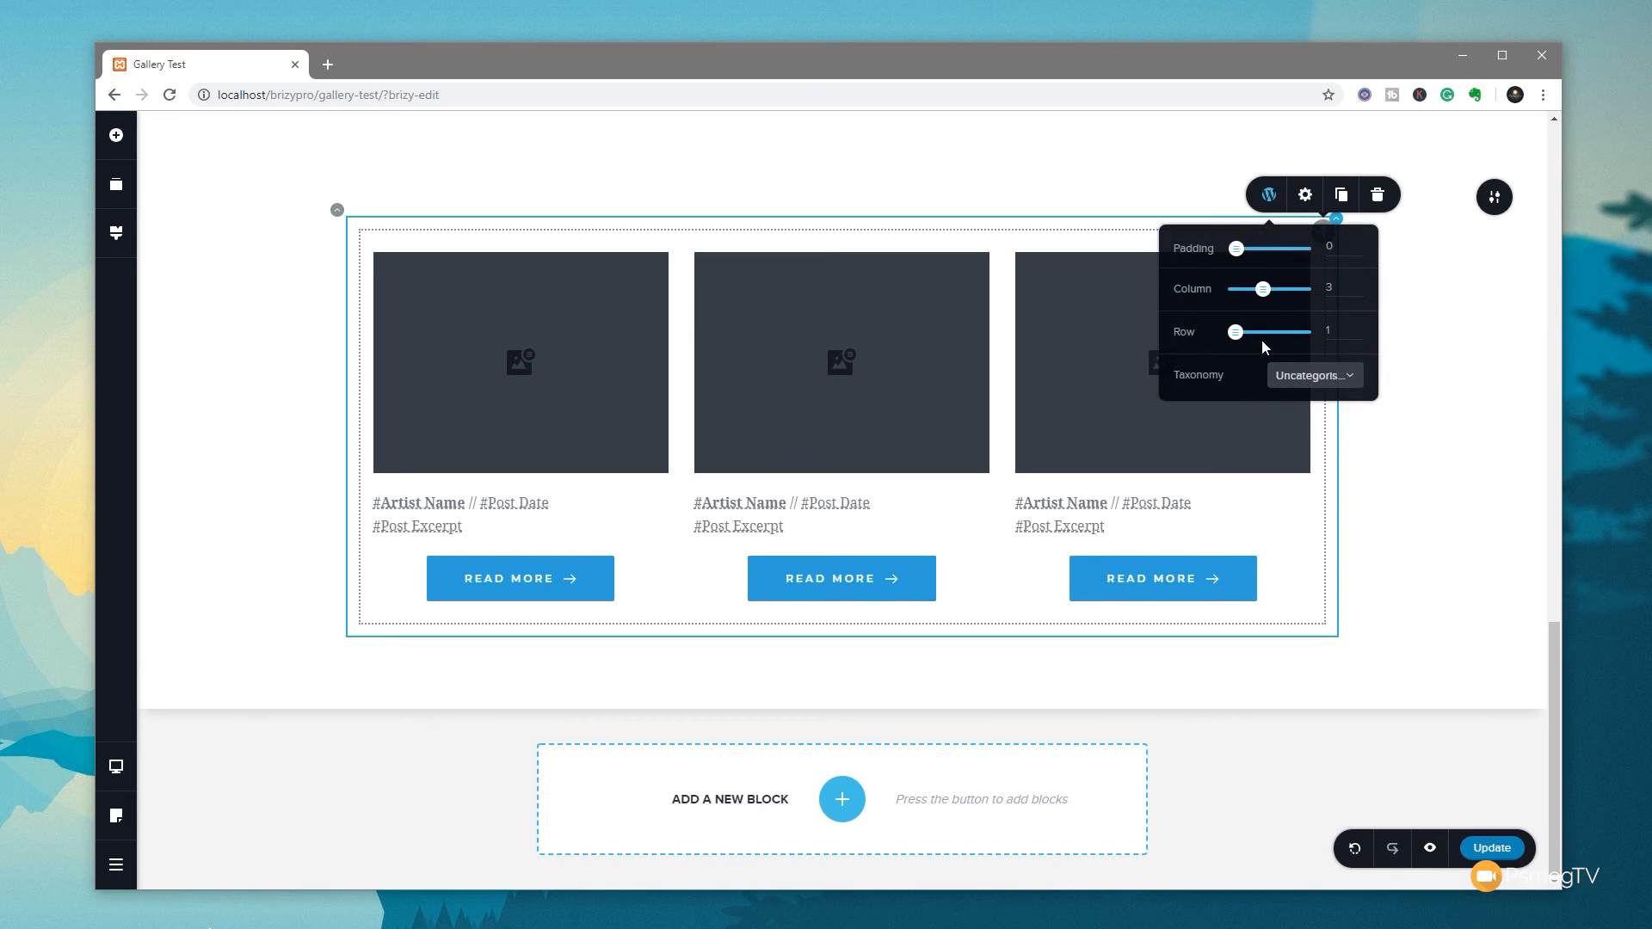
click(1312, 375)
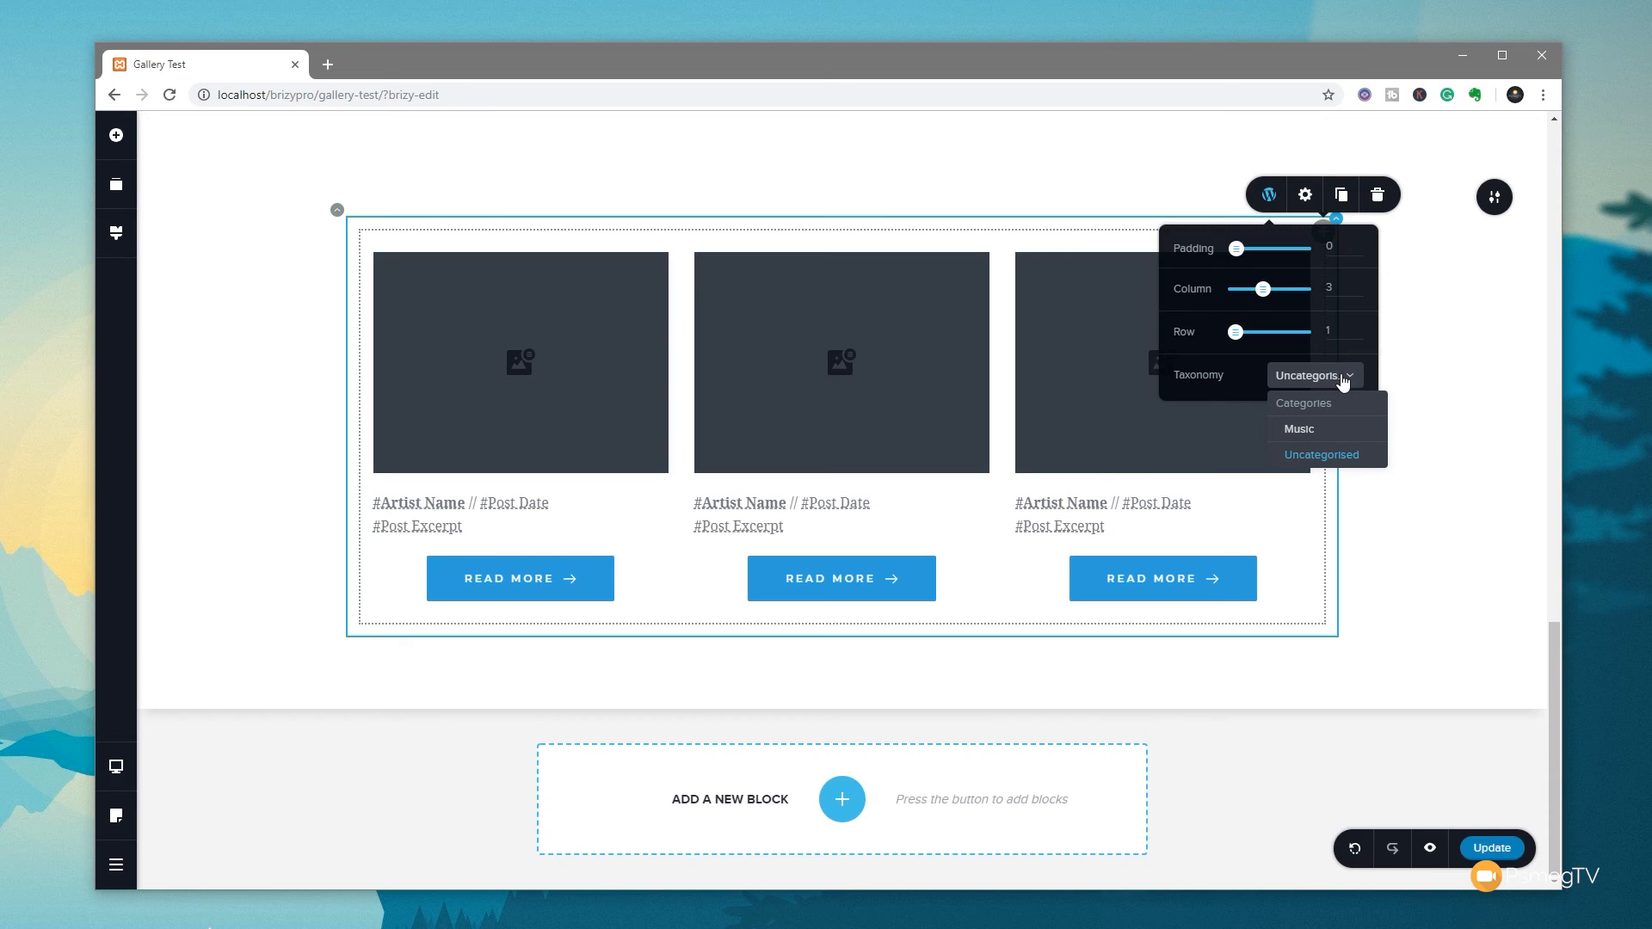
mouse_move(1298, 429)
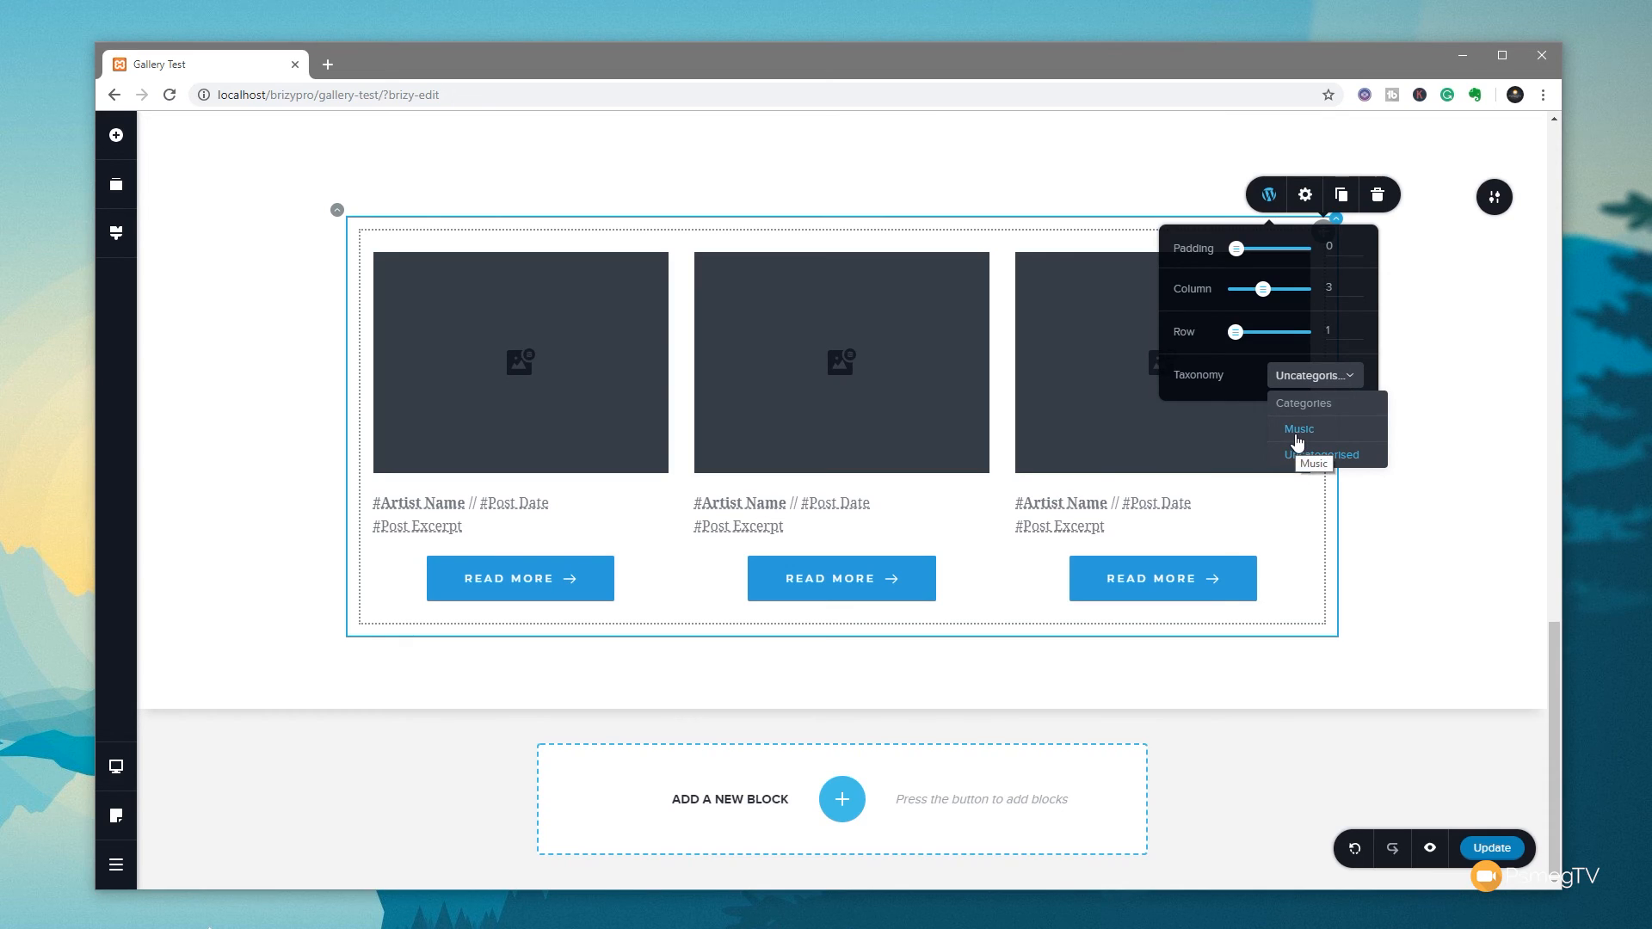
click(1298, 427)
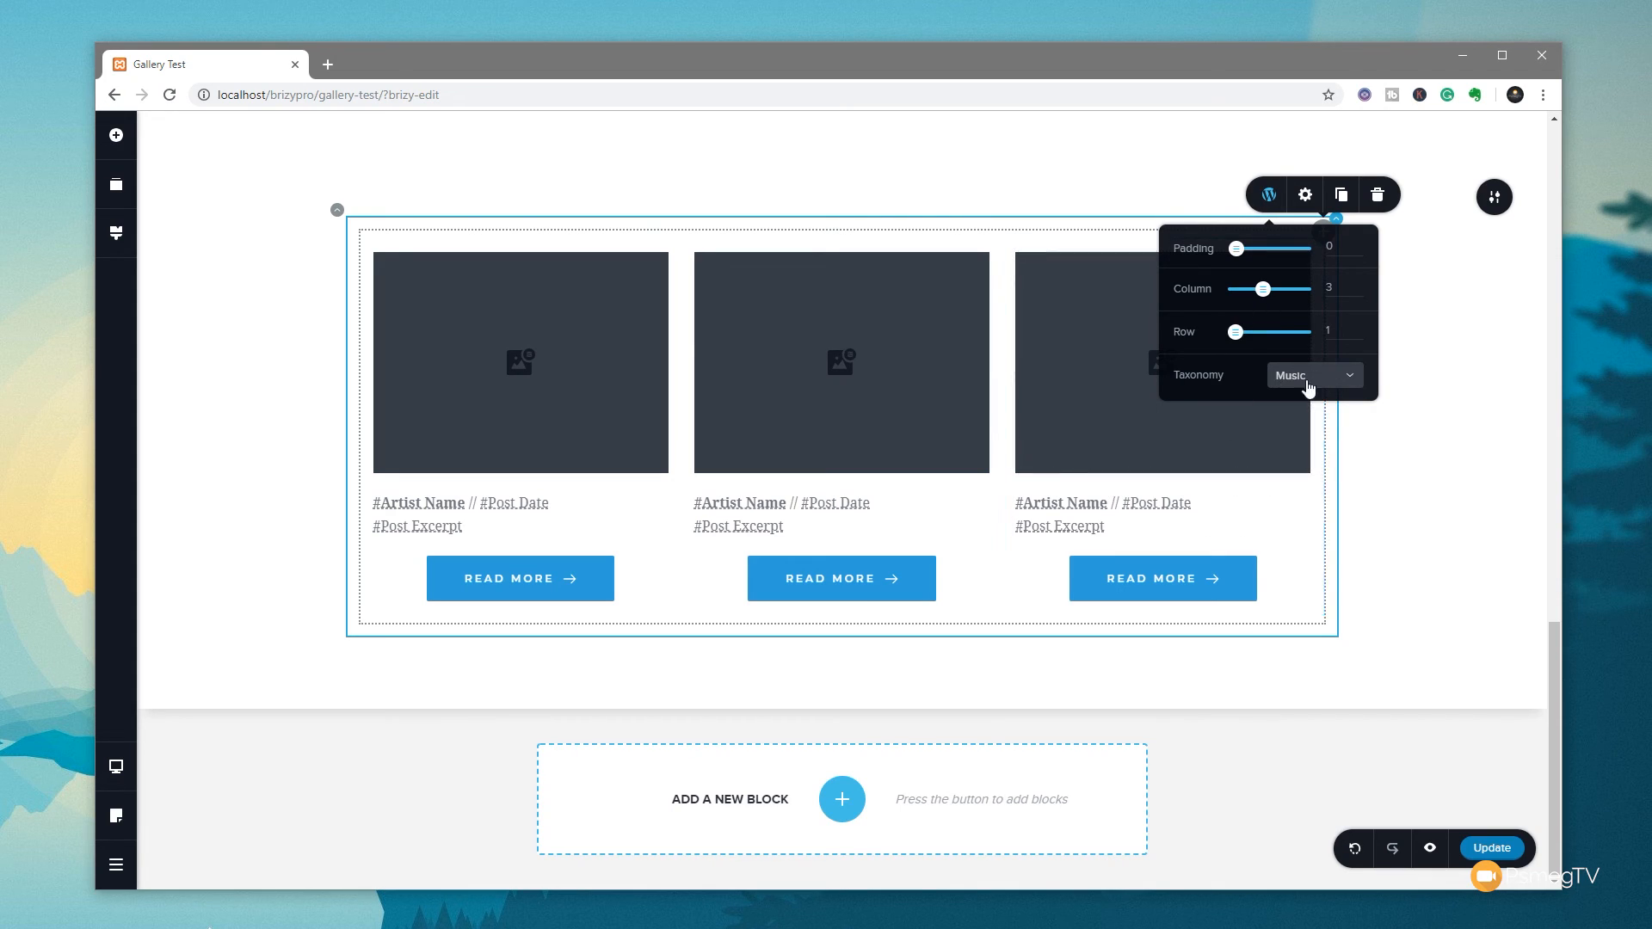
mouse_move(1333, 207)
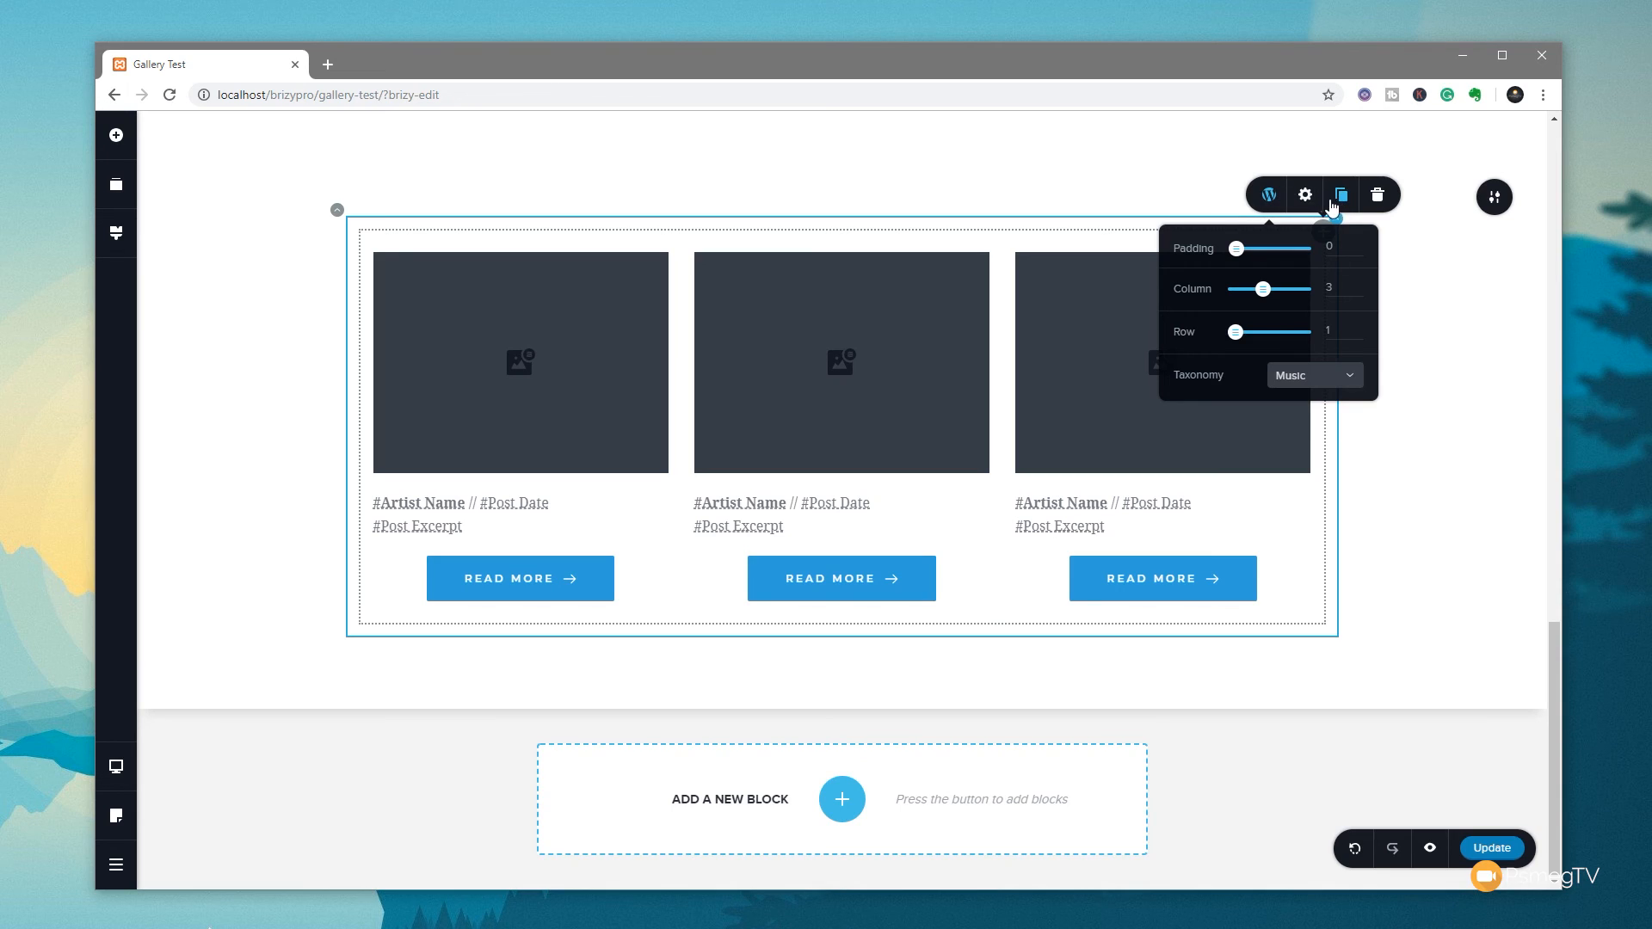
mouse_move(1304, 195)
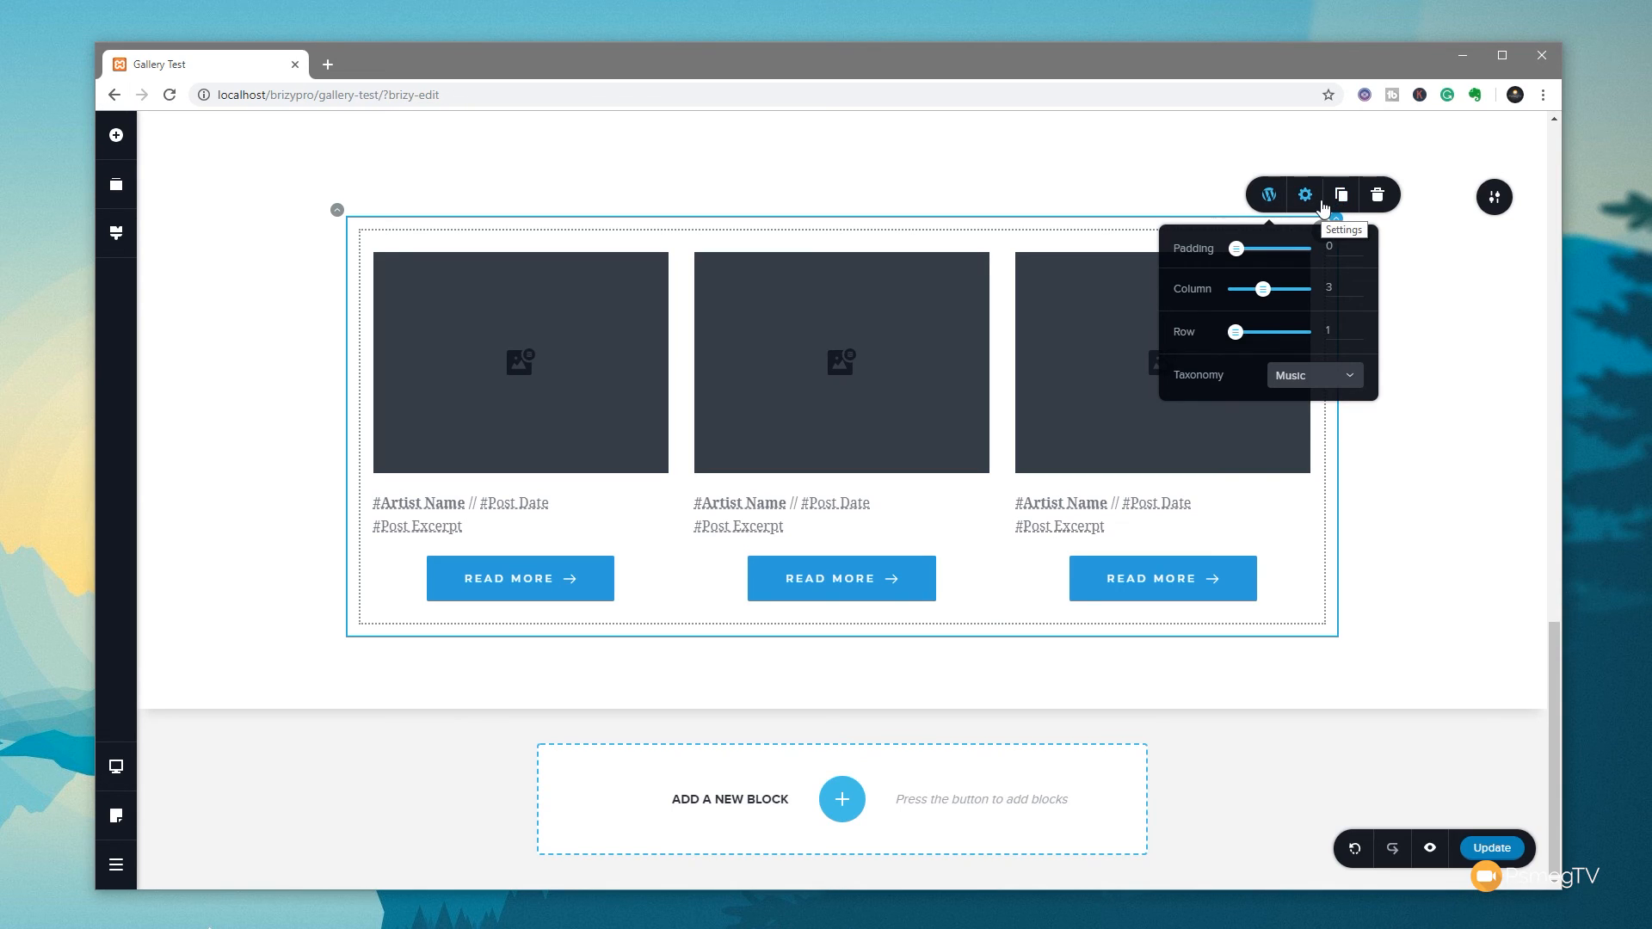
click(308, 332)
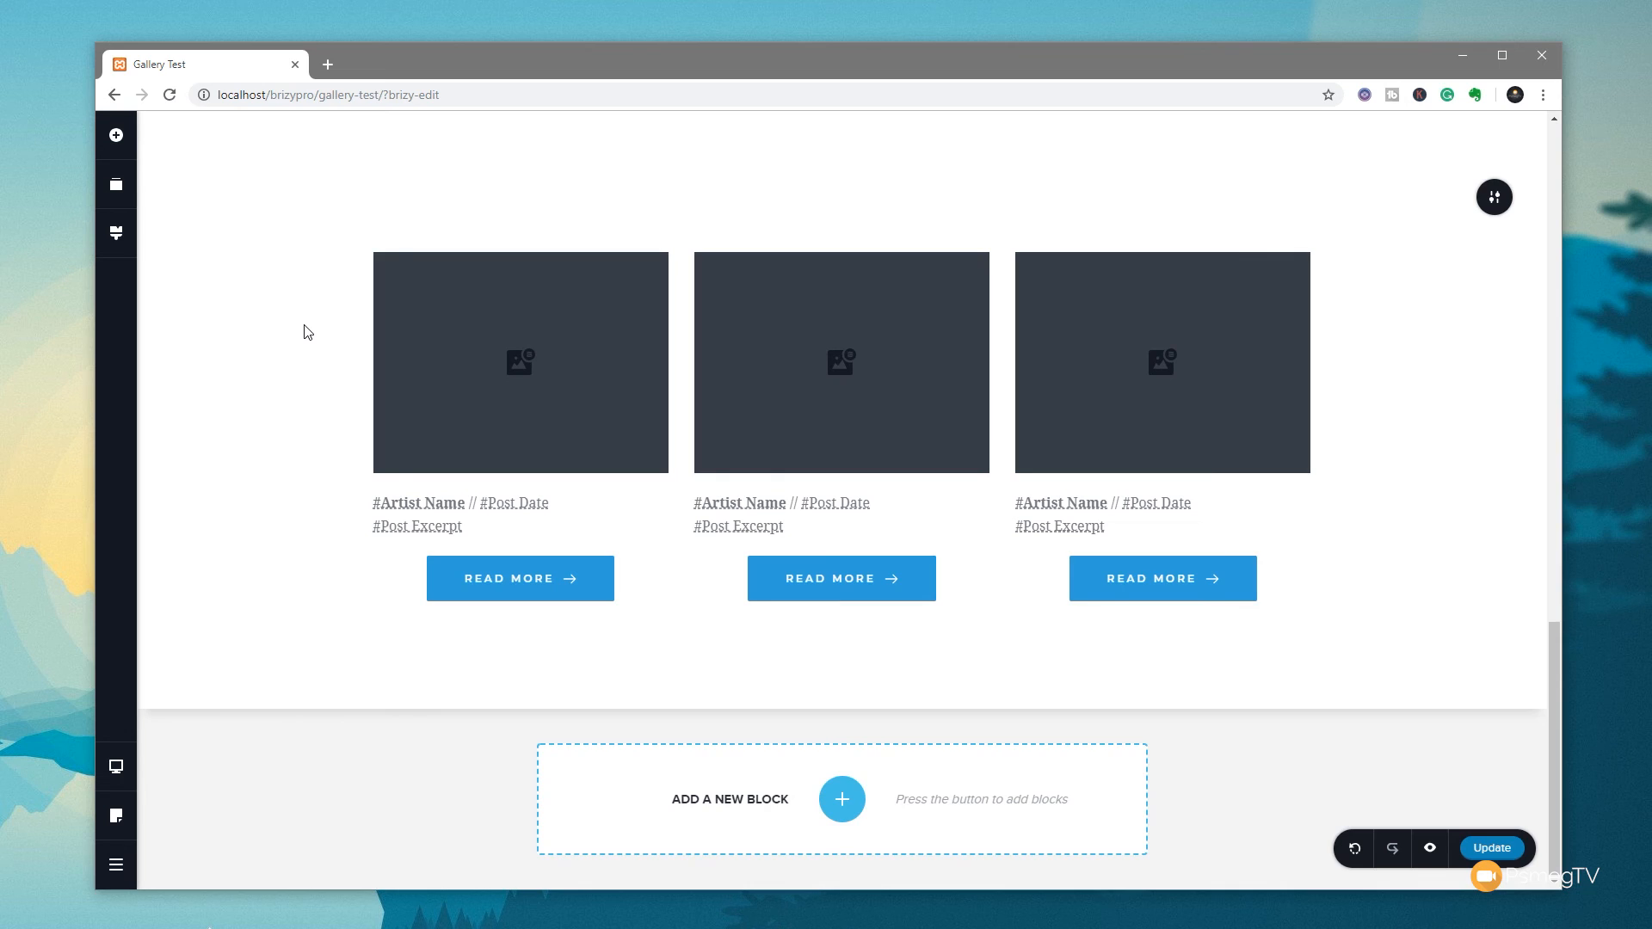
Step: Preview the page in a new tab to see the three Music posts
click(798, 362)
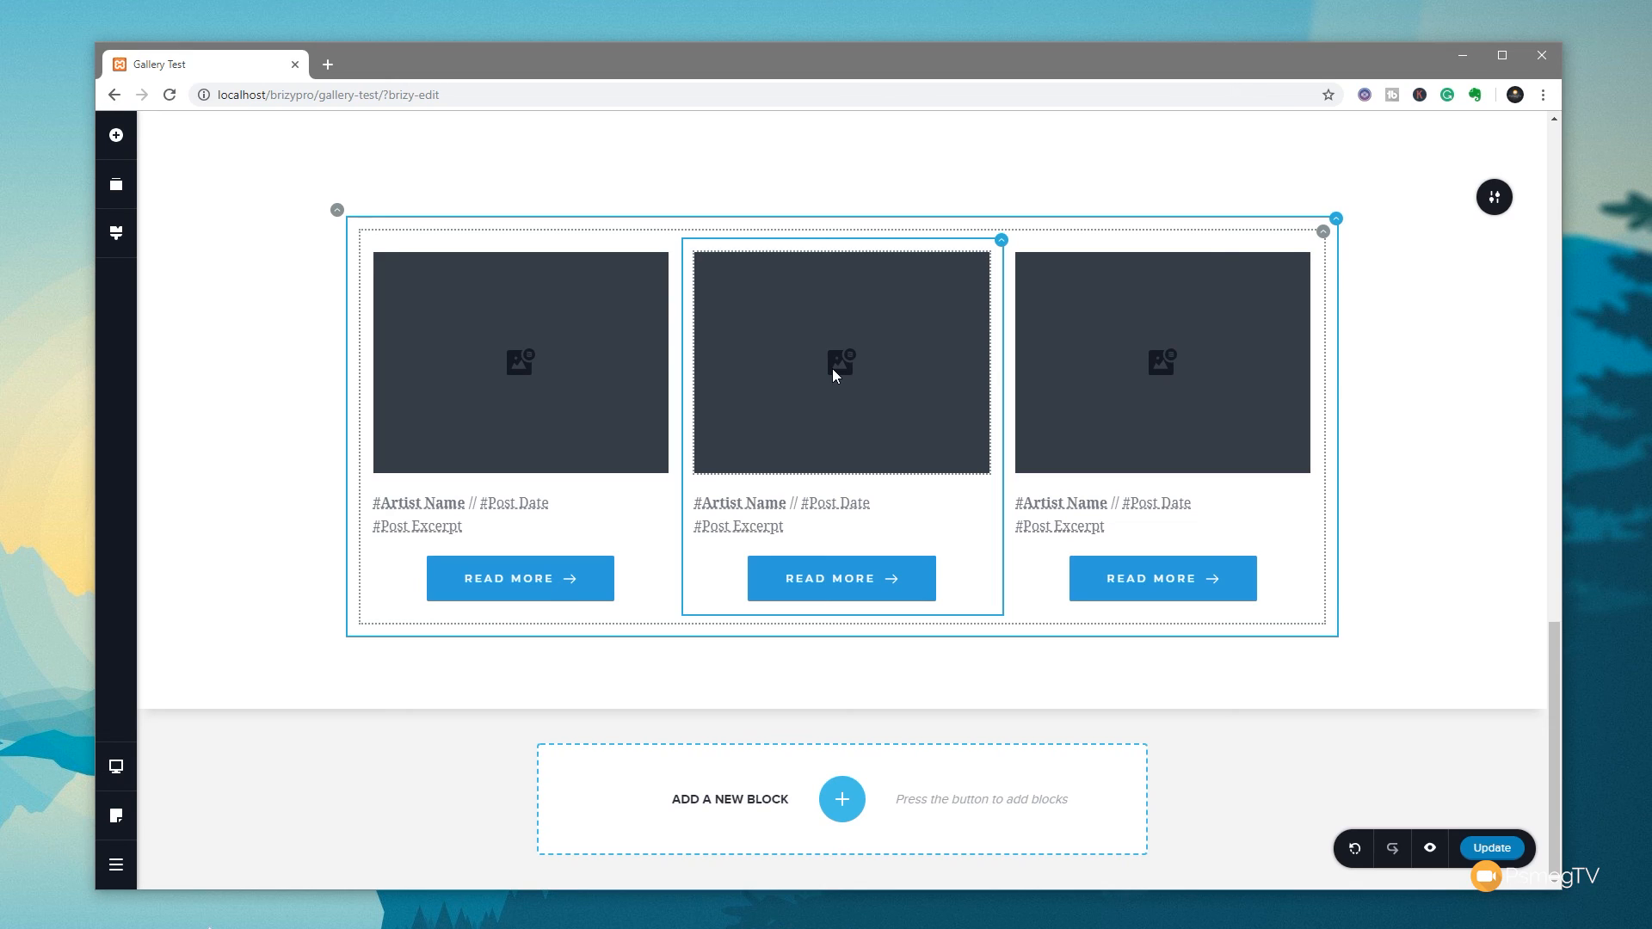
click(1489, 848)
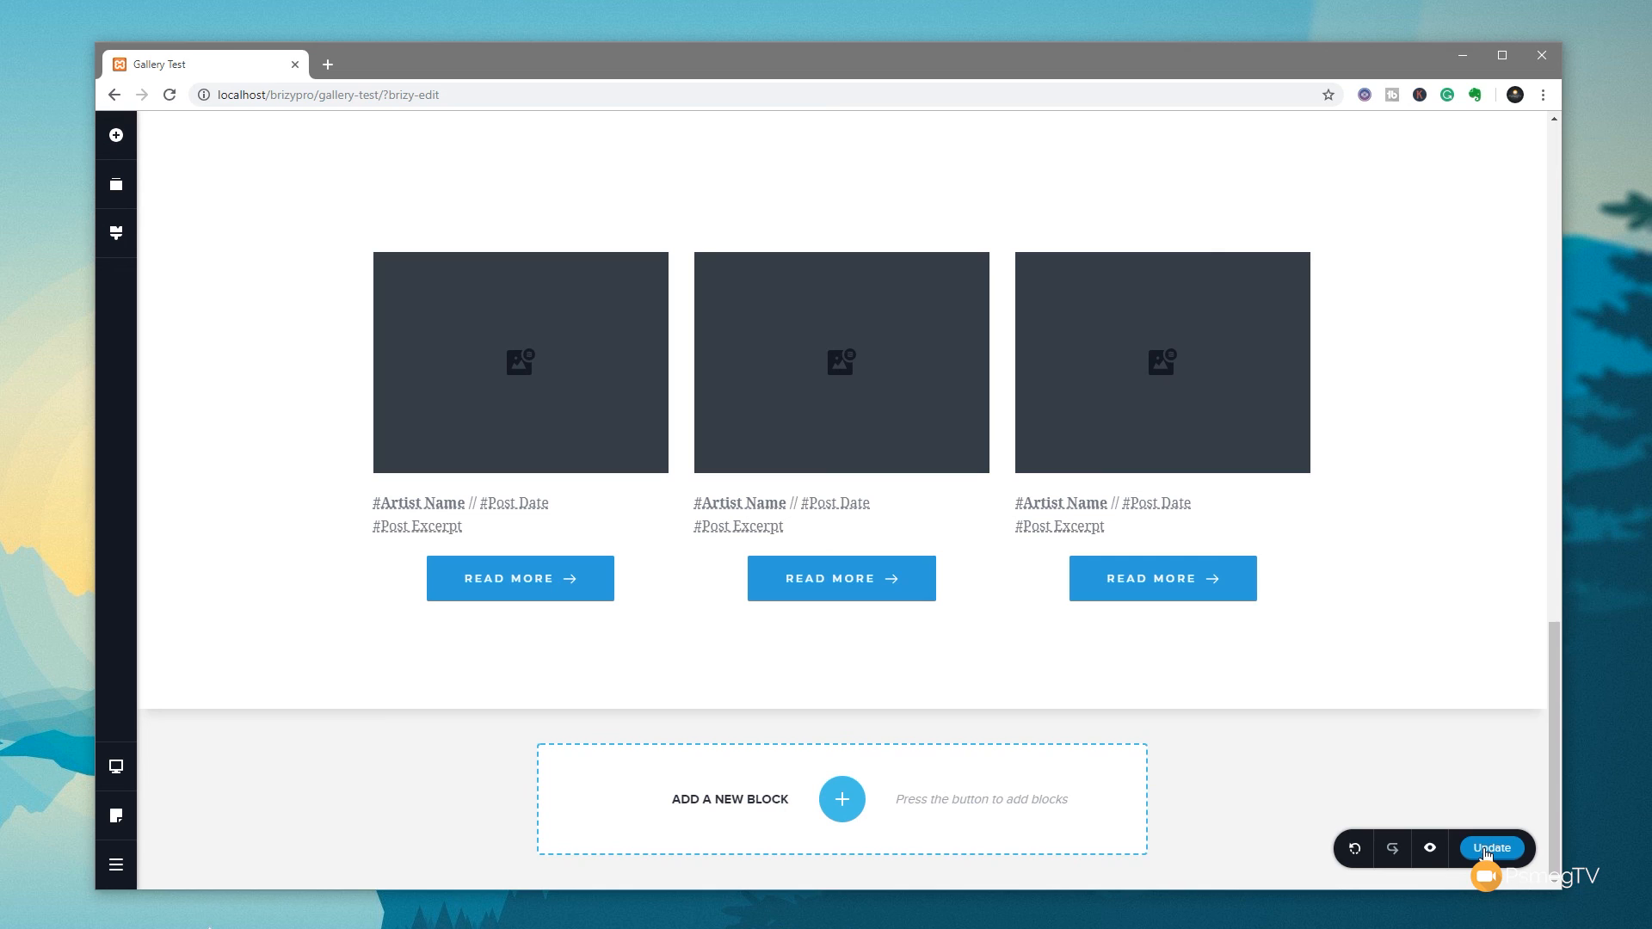
mouse_move(1430, 848)
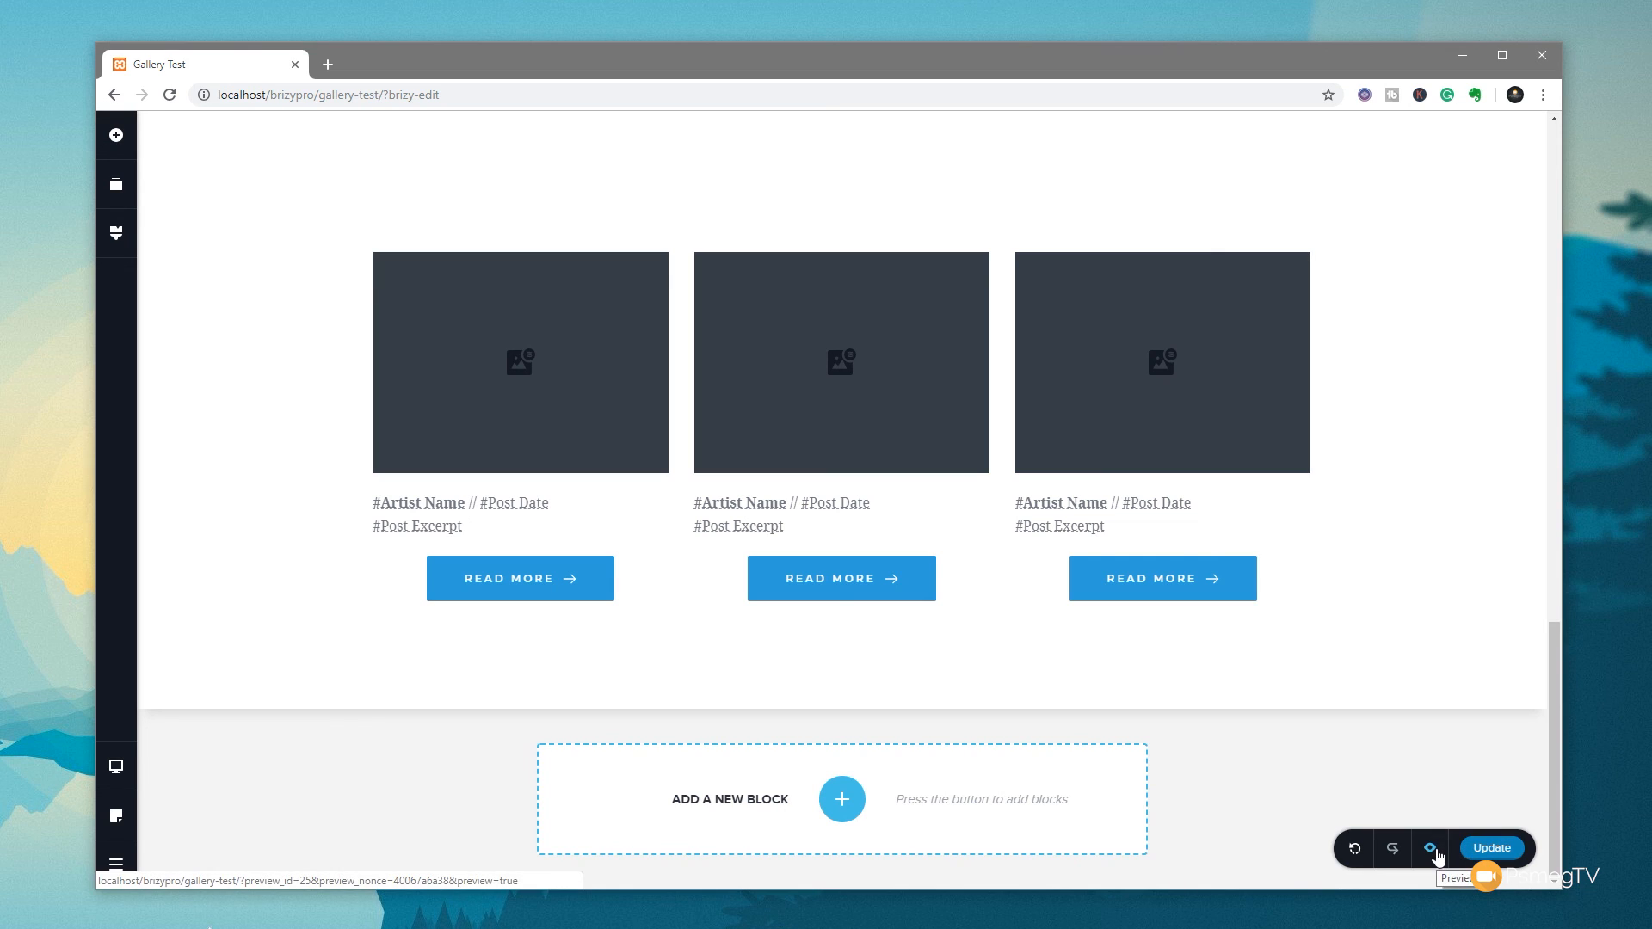
click(1428, 848)
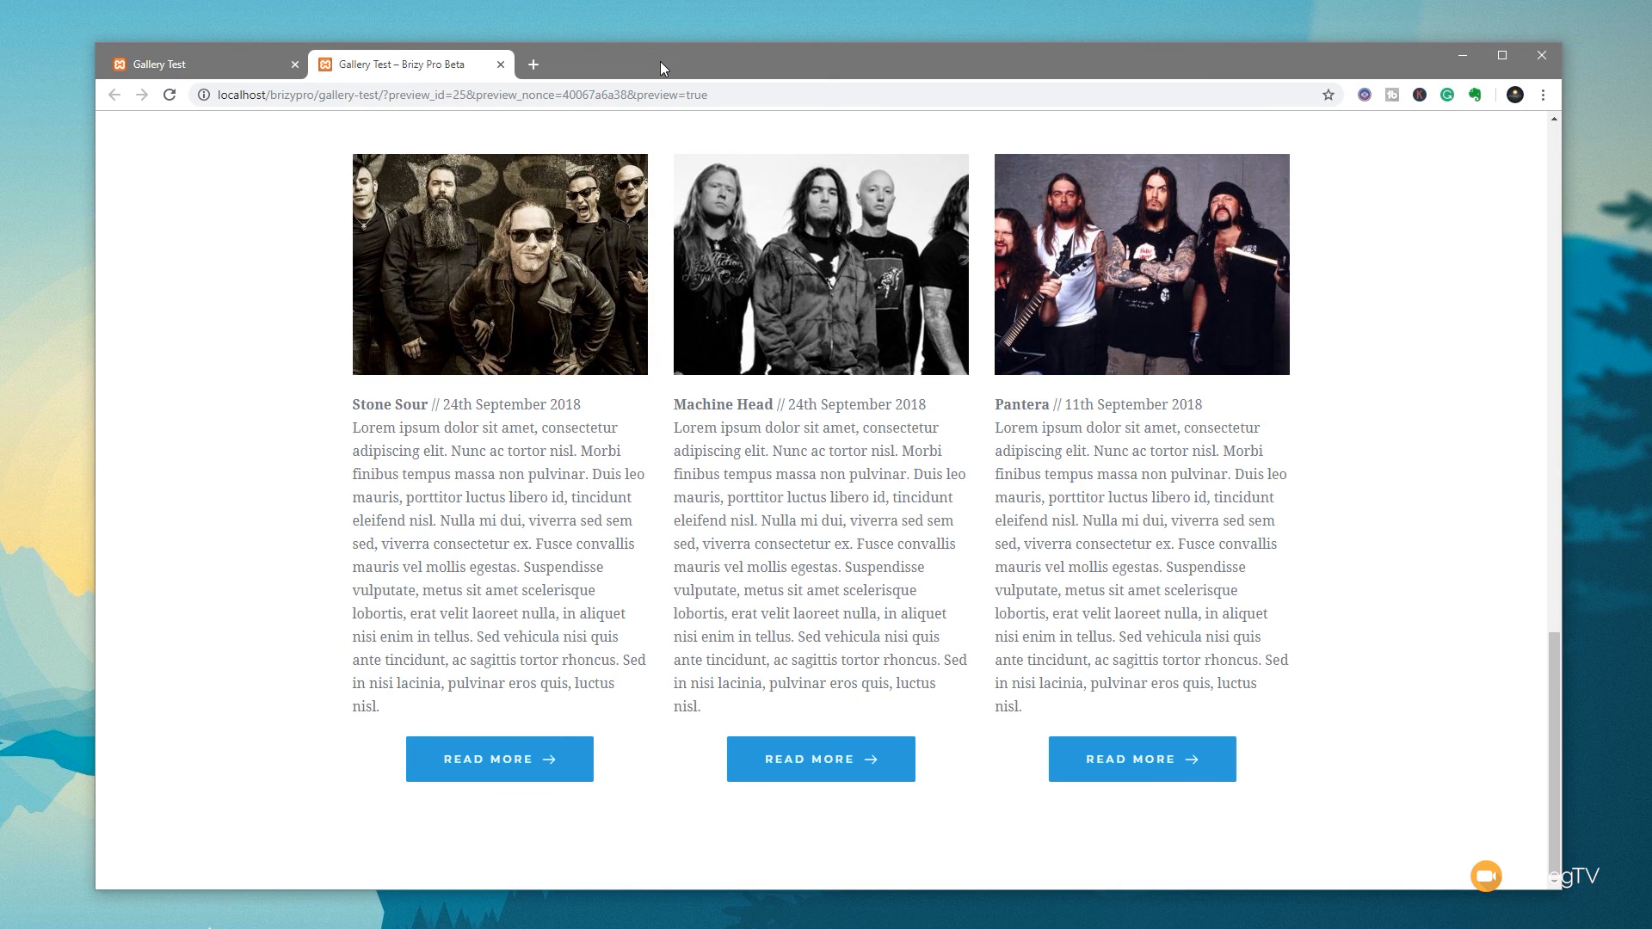